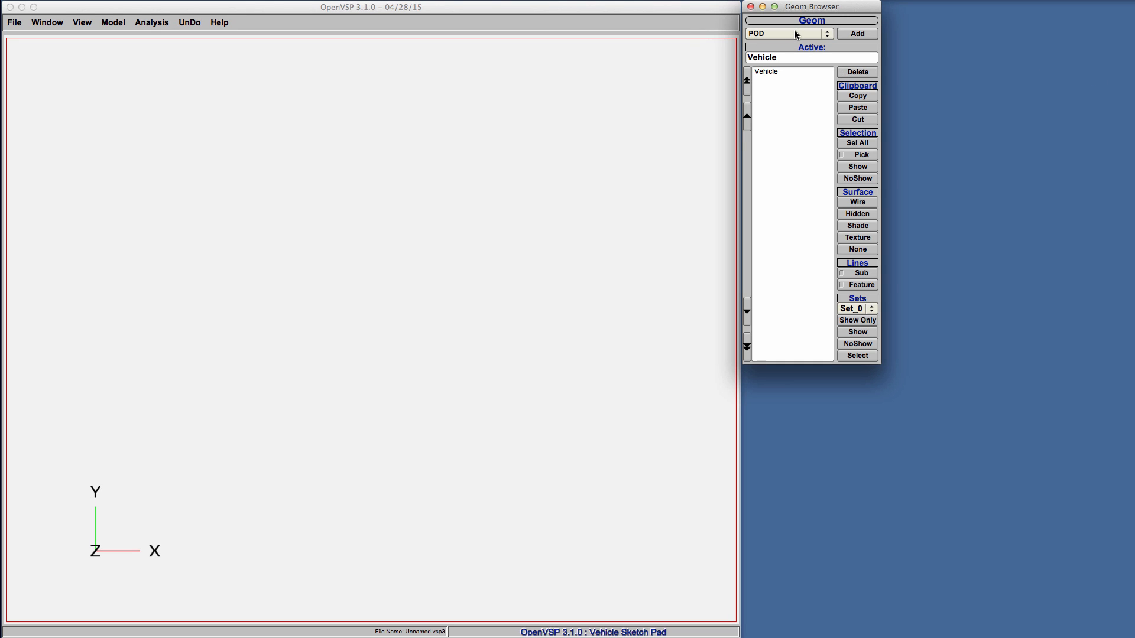
Add a wing component from the Geom Browser type list and orbit to view it in 3D.
{"action": "left_click", "coordinate": [787, 33]}
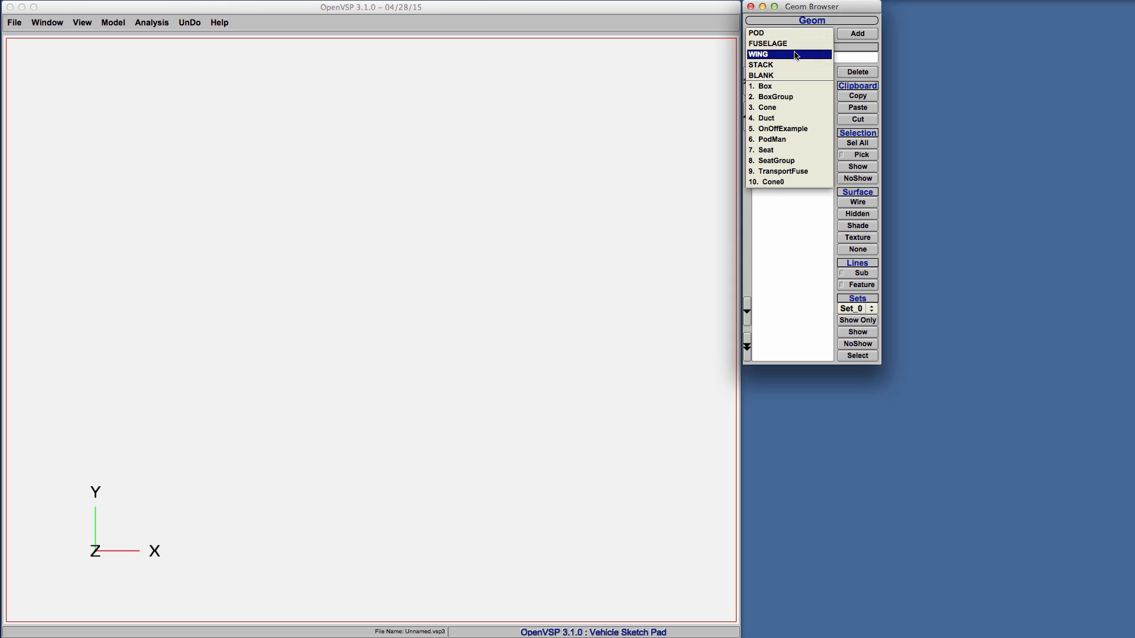
{"action": "left_click", "coordinate": [856, 33]}
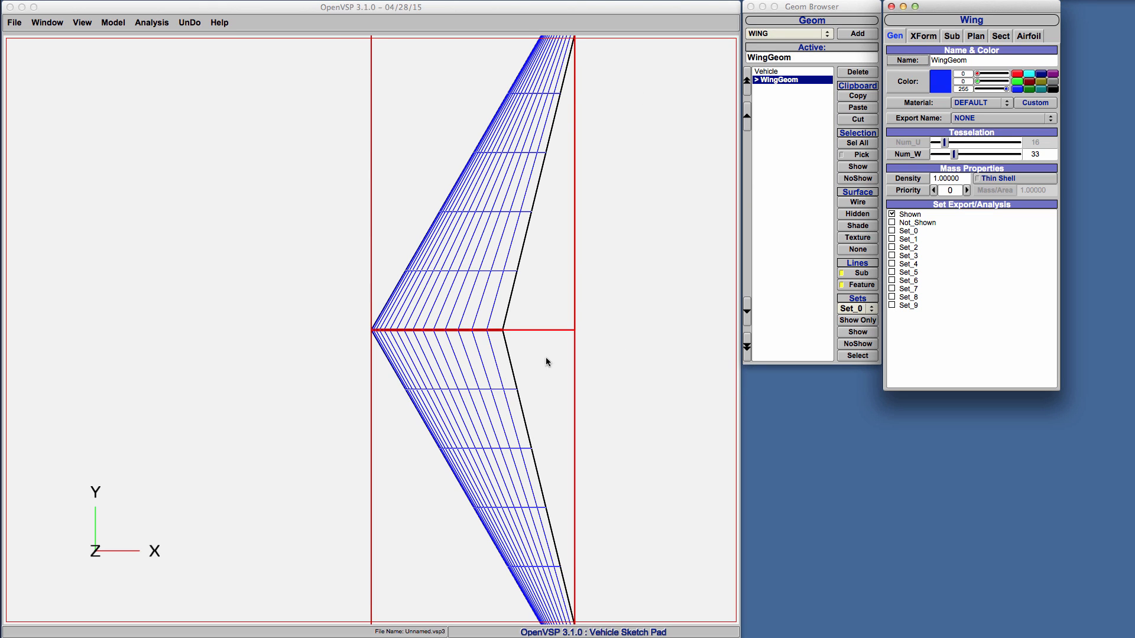
{"action": "left_click_drag", "start_coordinate": [547, 362], "coordinate": [492, 263]}
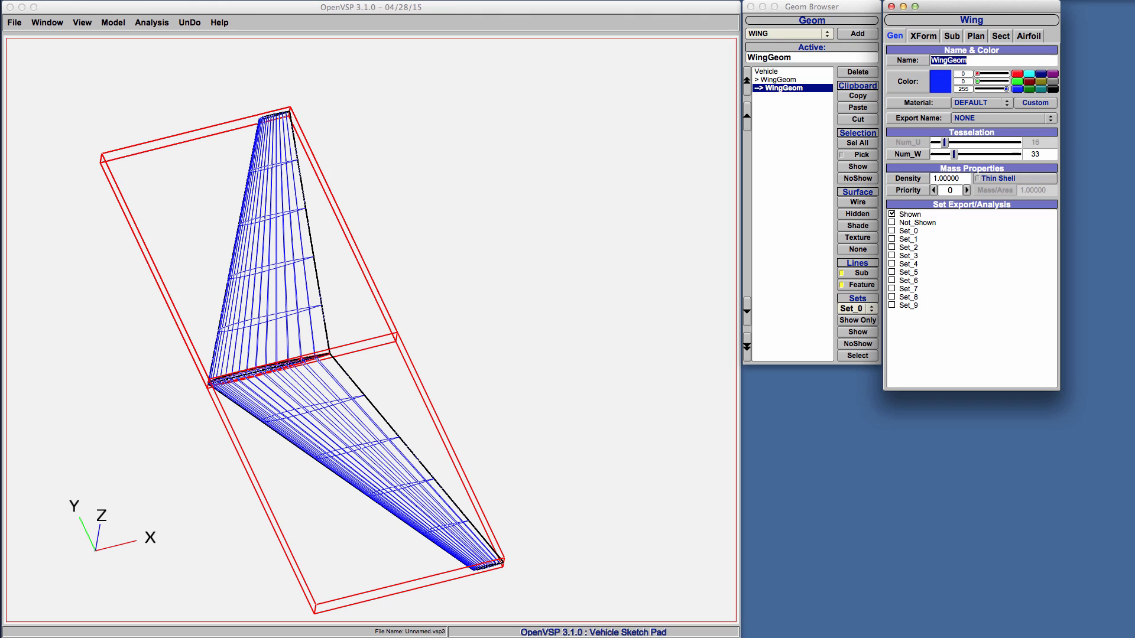
Name the second wing 'HTail' and bring up its XForm position settings.
{"action": "type", "text": "HTail"}
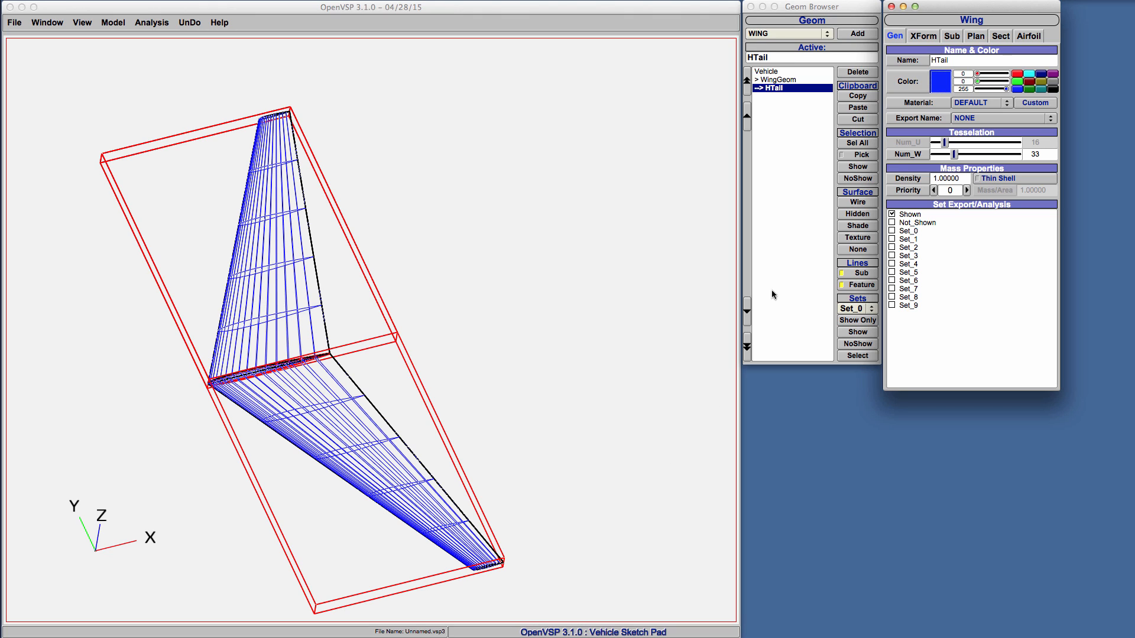
{"action": "left_click", "coordinate": [922, 37]}
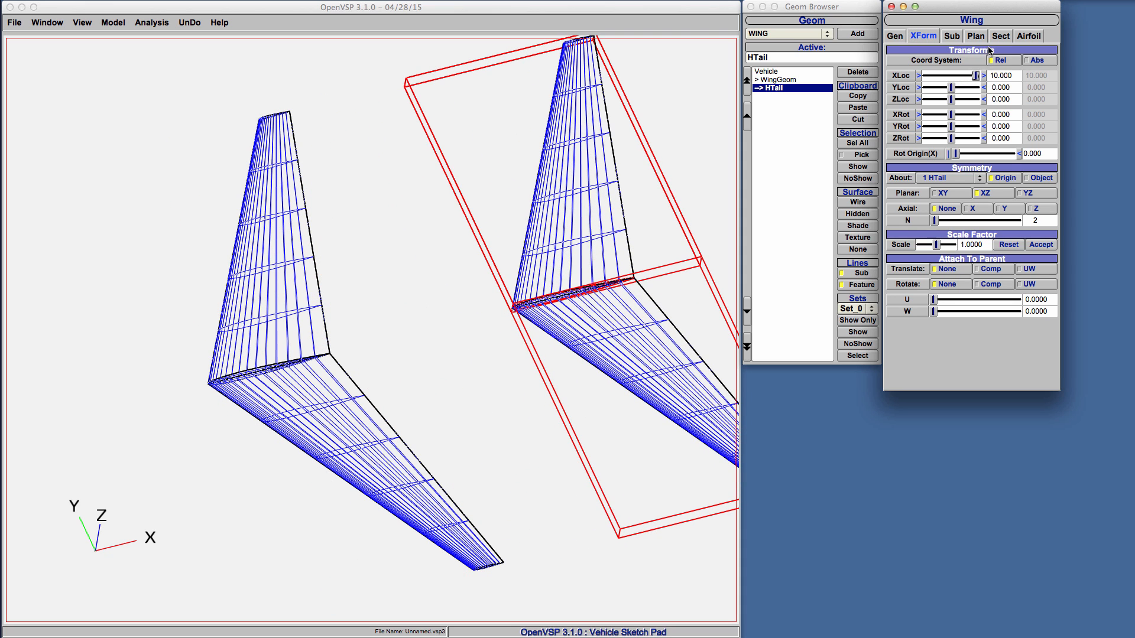
Shrink HTail's planform to span about 2.48 and root chord about 1.98.
{"action": "left_click", "coordinate": [1000, 36]}
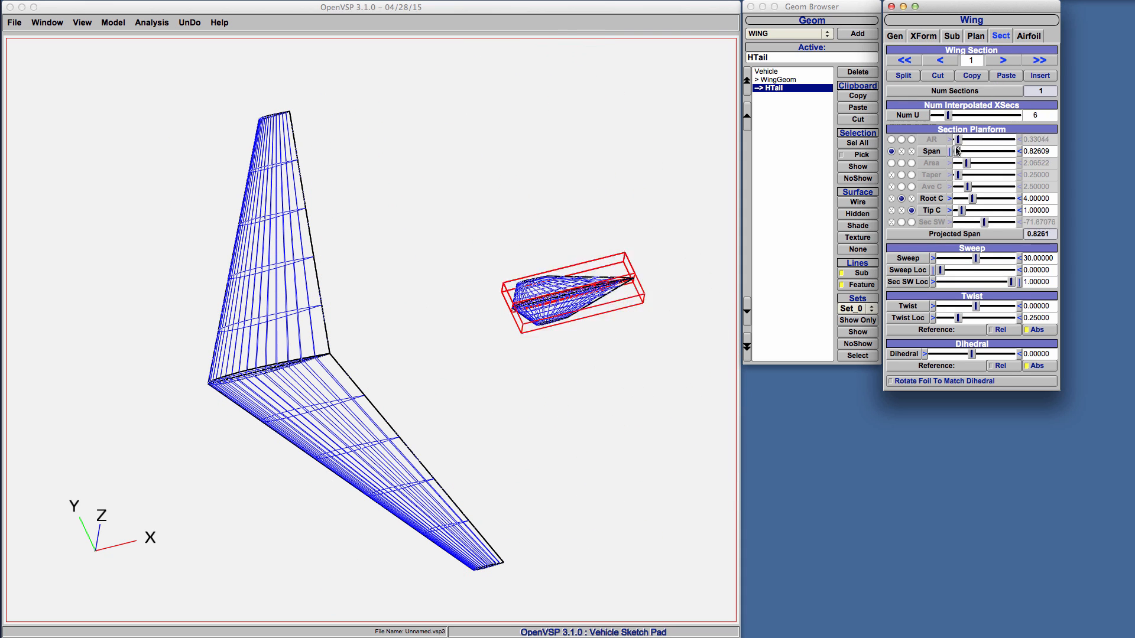
{"action": "left_click_drag", "start_coordinate": [985, 150], "coordinate": [1010, 150]}
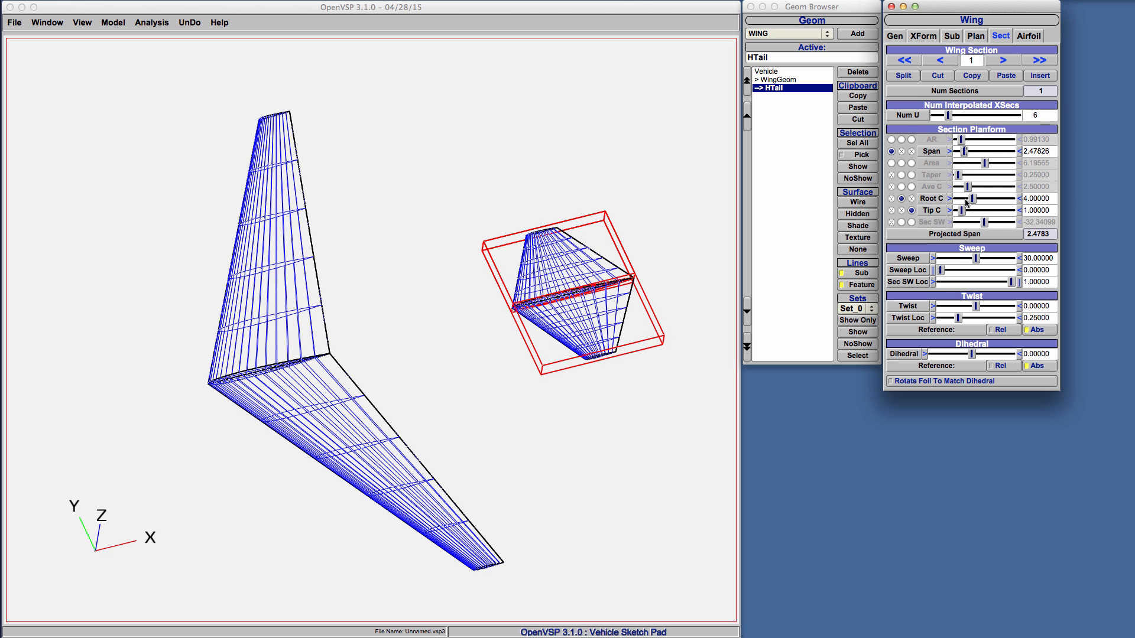
{"action": "left_click_drag", "start_coordinate": [992, 198], "coordinate": [966, 199]}
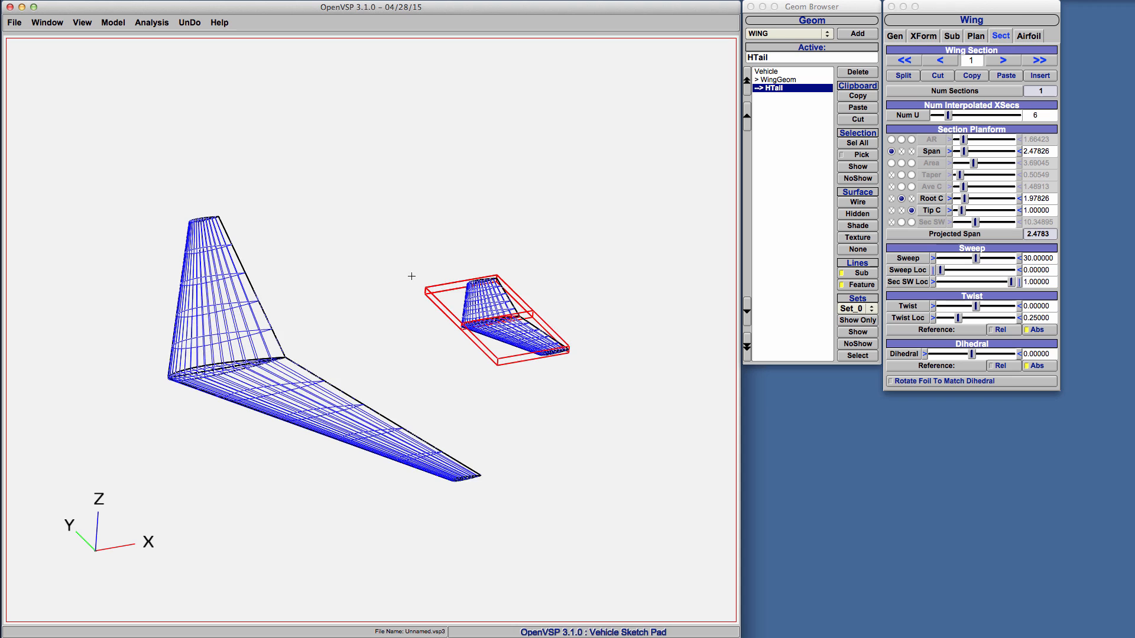
Raise HTail 1 unit above the main wing in its XForm settings.
{"action": "left_click", "coordinate": [894, 36]}
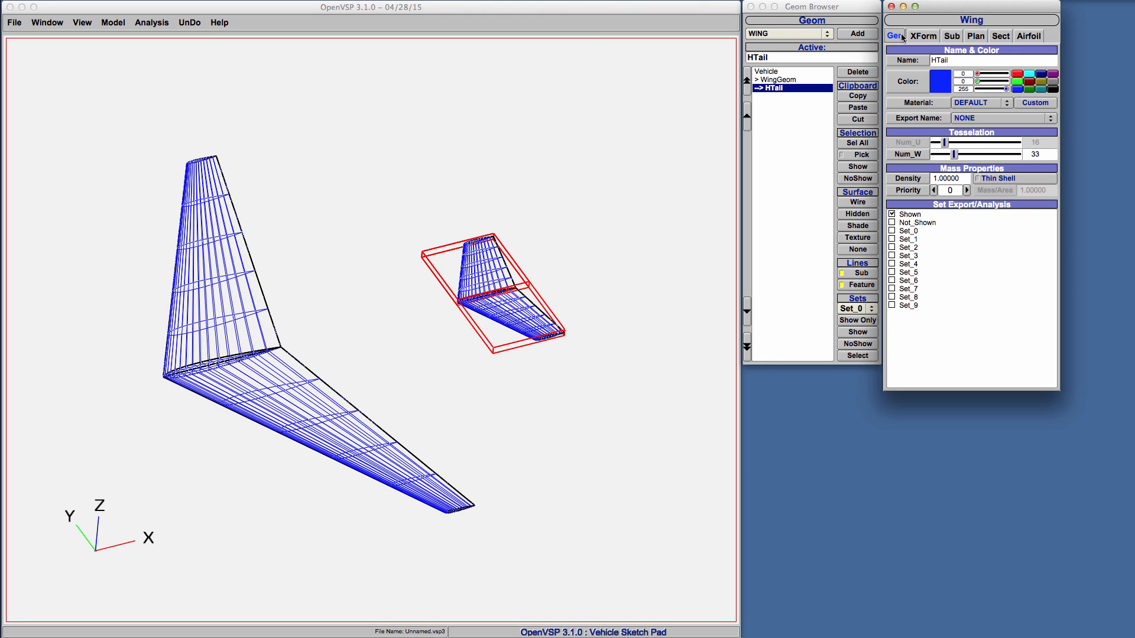
{"action": "left_click", "coordinate": [922, 37]}
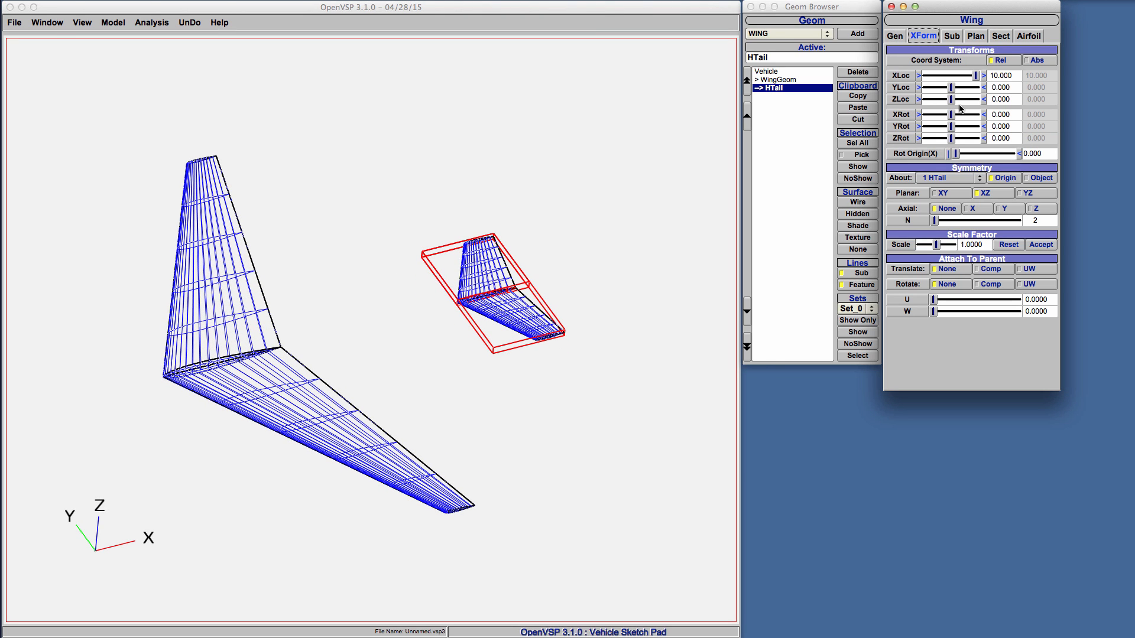
{"action": "left_click_drag", "start_coordinate": [934, 99], "coordinate": [952, 99]}
{"action": "type", "text": "-5"}
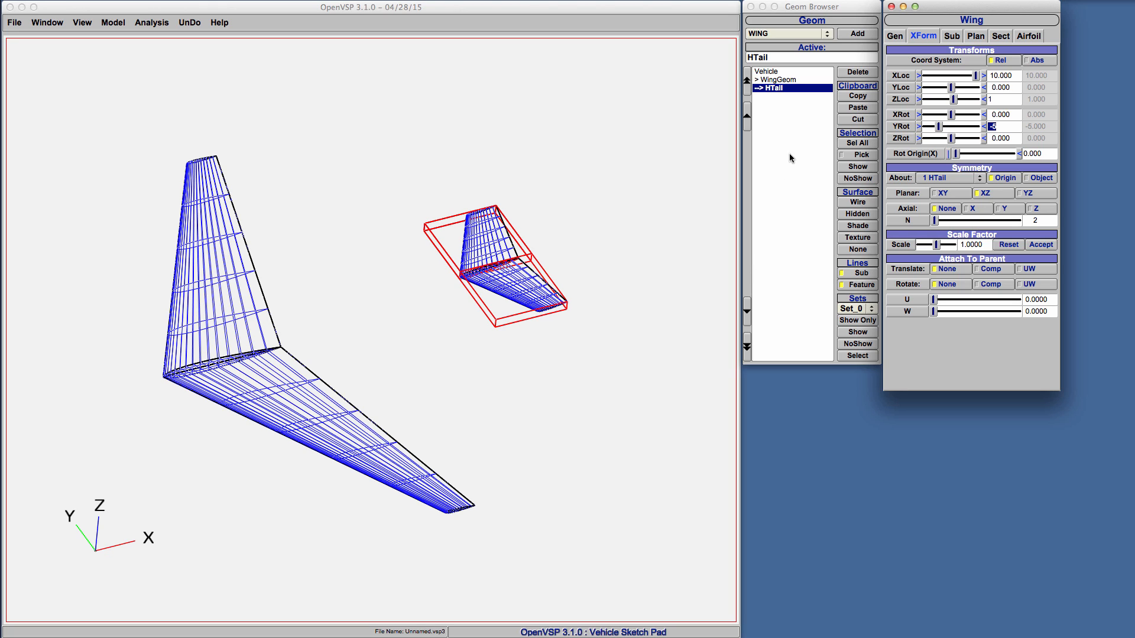
{"action": "mouse_move", "coordinate": [782, 152]}
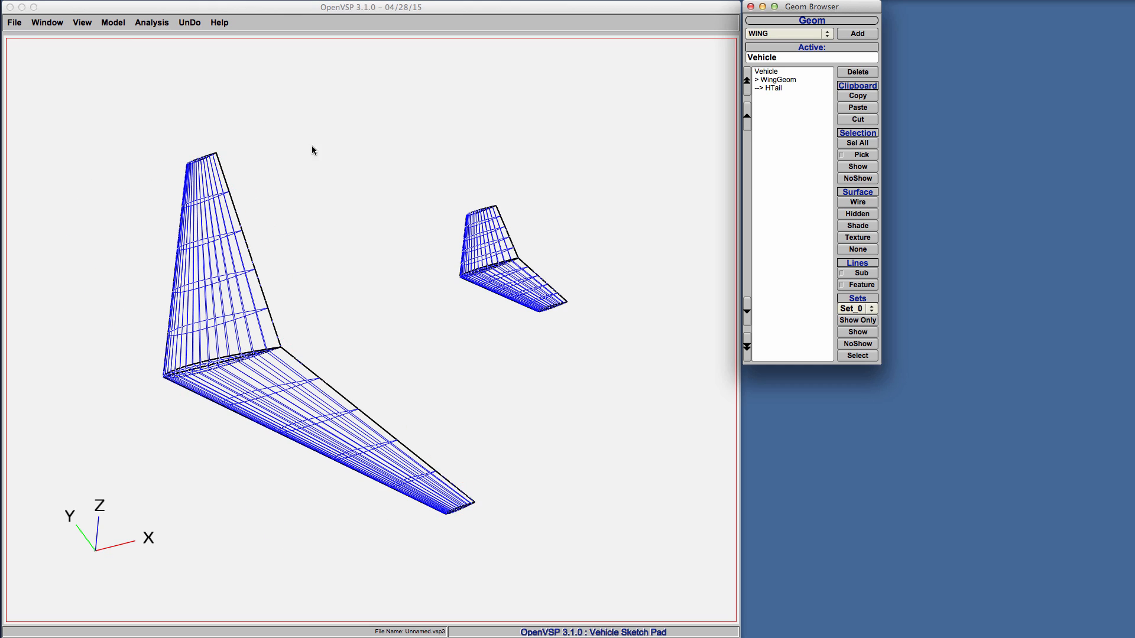
Bring up the Degen Geom export tool from the Analysis menu.
{"action": "left_click", "coordinate": [152, 23]}
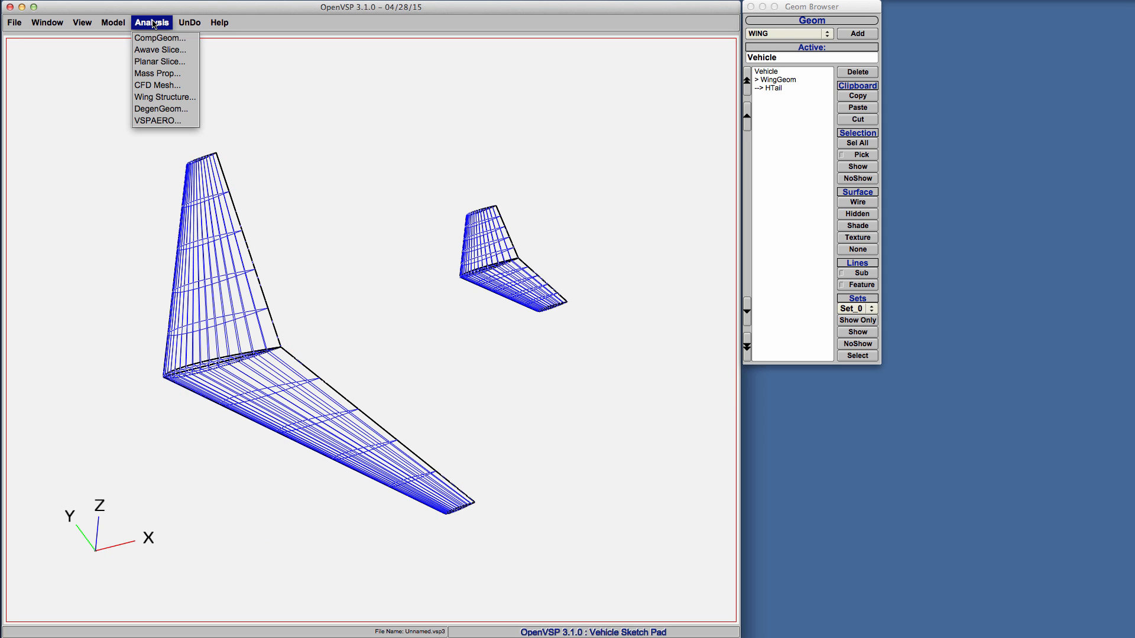
{"action": "left_click", "coordinate": [161, 108]}
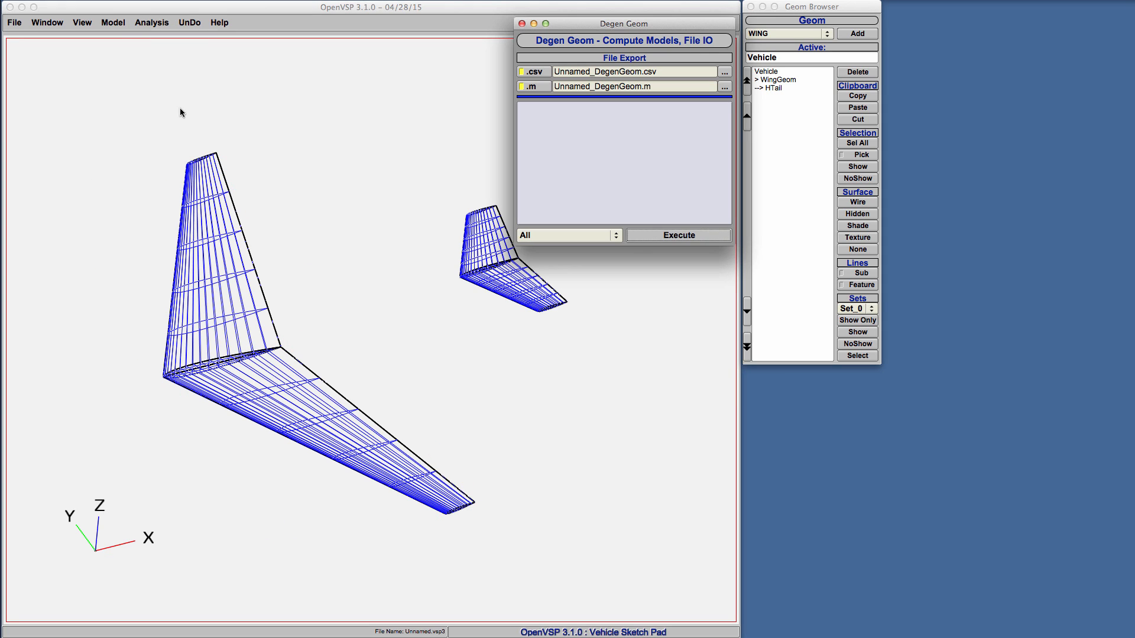
{"action": "left_click", "coordinate": [150, 22]}
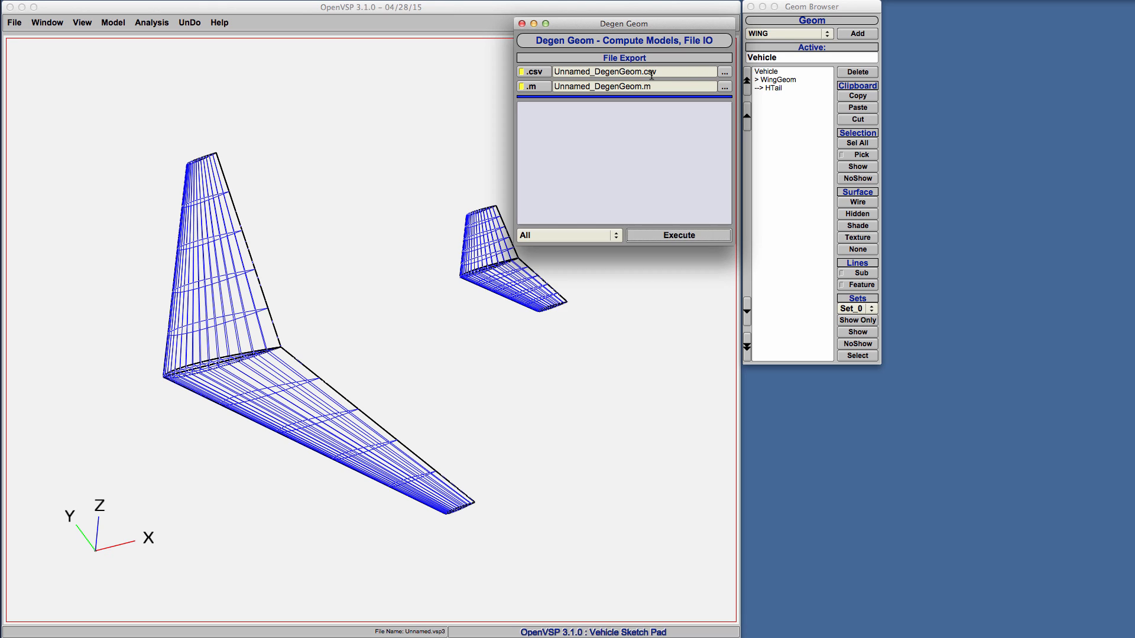
{"action": "mouse_move", "coordinate": [667, 138]}
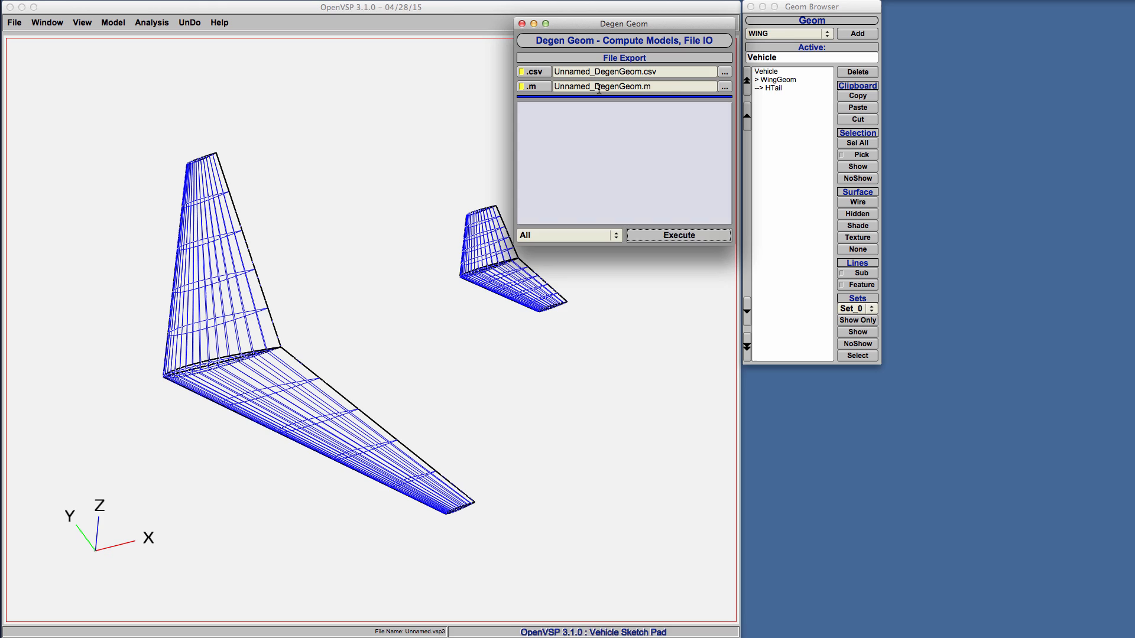
{"action": "mouse_move", "coordinate": [676, 105]}
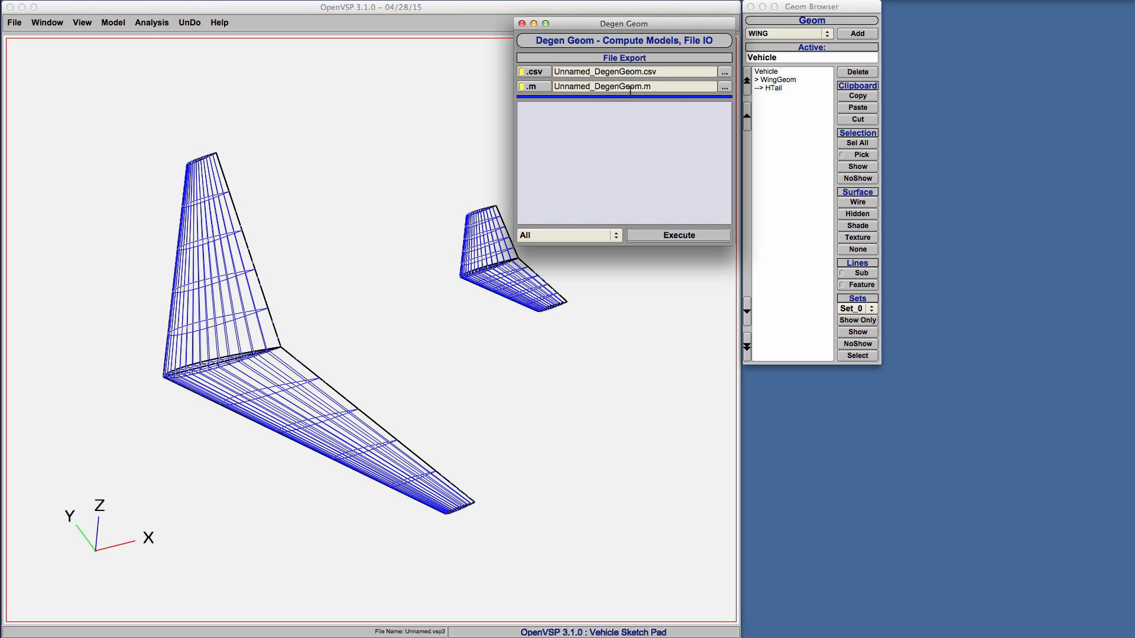
{"action": "mouse_move", "coordinate": [665, 119]}
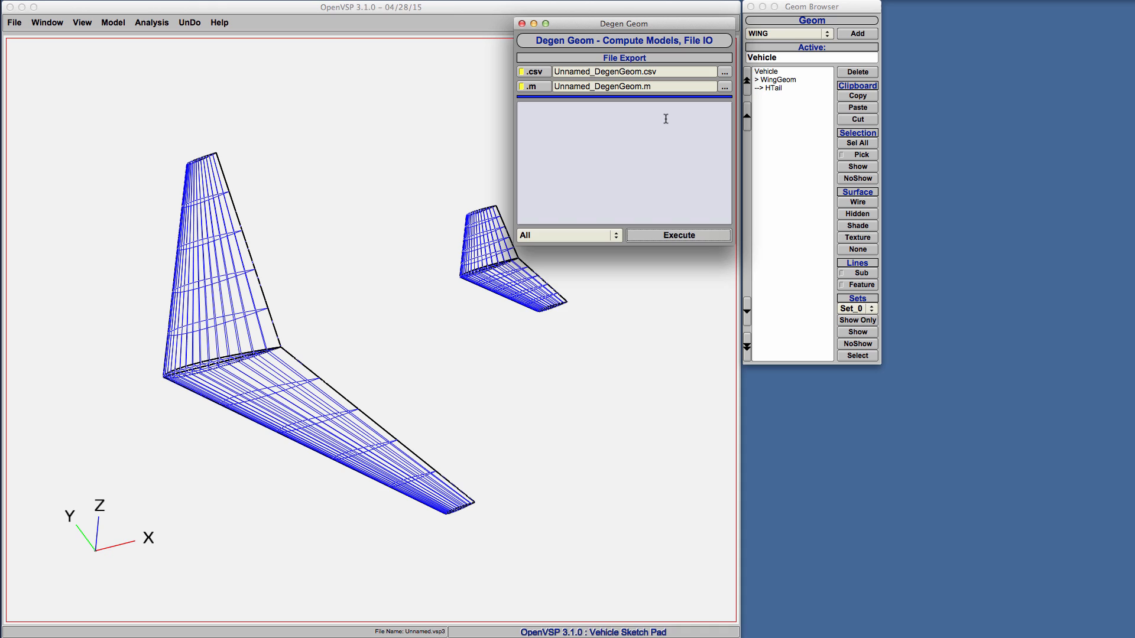
{"action": "mouse_move", "coordinate": [595, 195]}
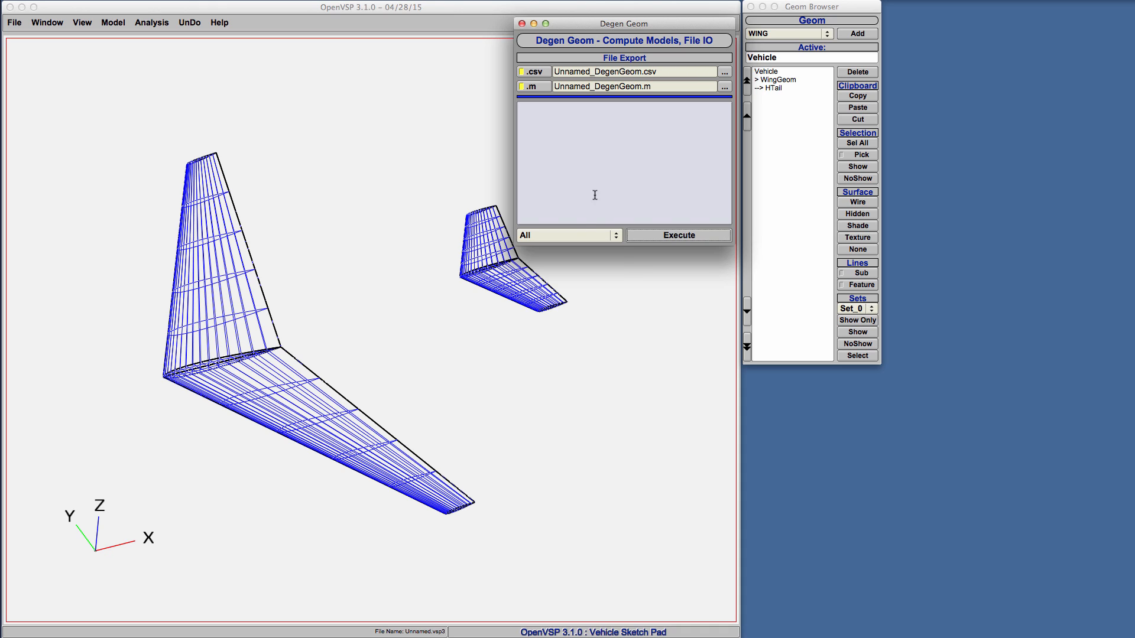
Keep the Degen Geom export set at All and close the window.
{"action": "left_click", "coordinate": [567, 234]}
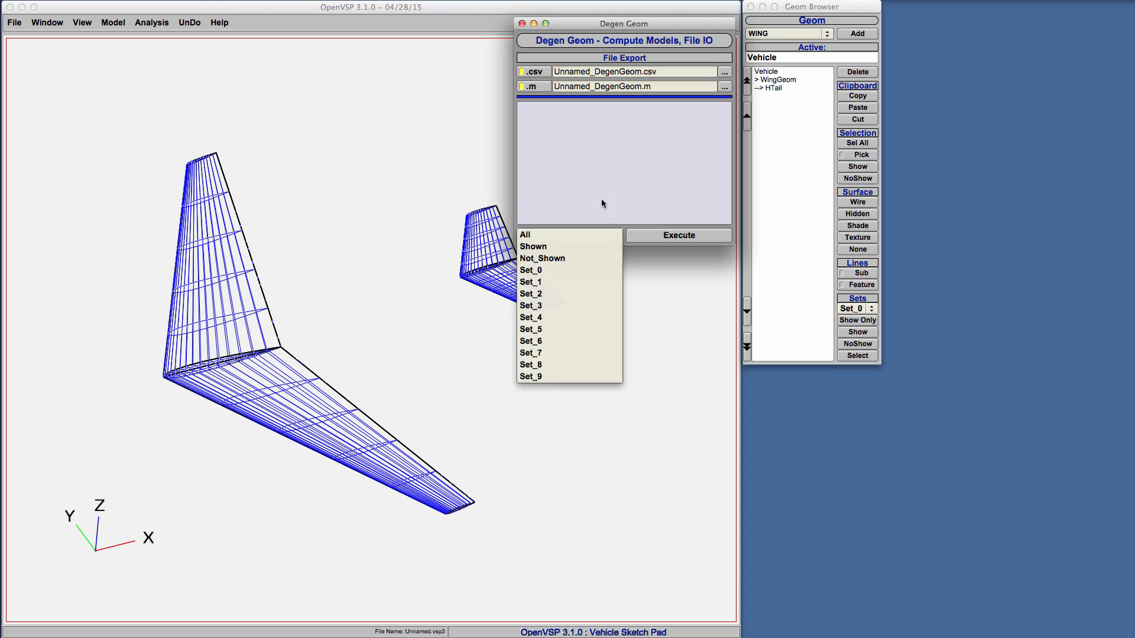
{"action": "left_click", "coordinate": [525, 234]}
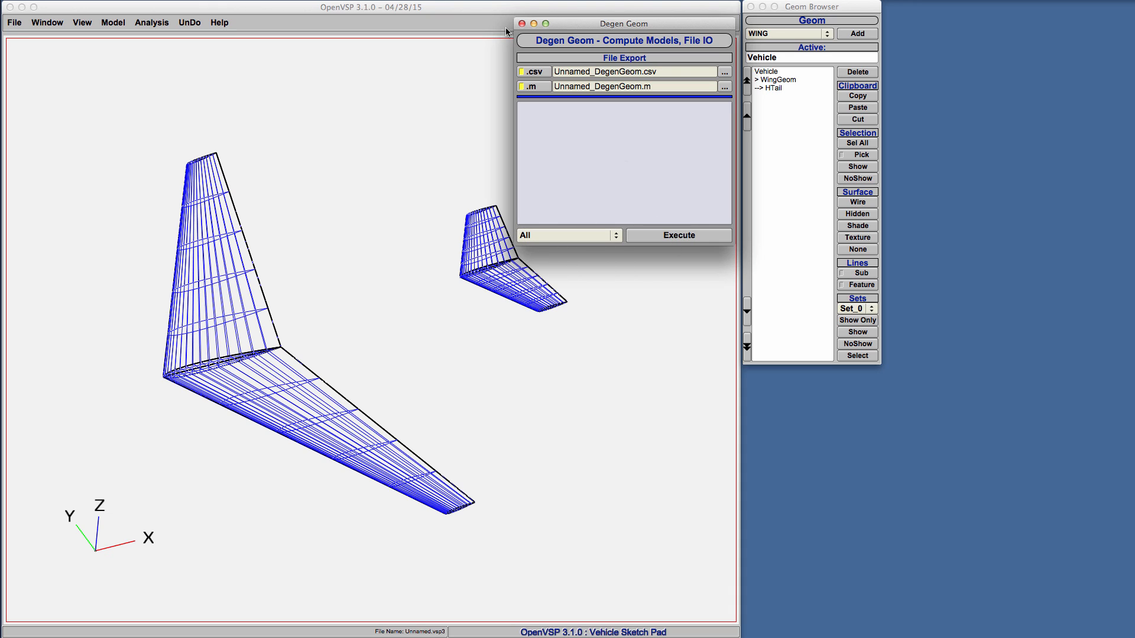
{"action": "left_click", "coordinate": [151, 22]}
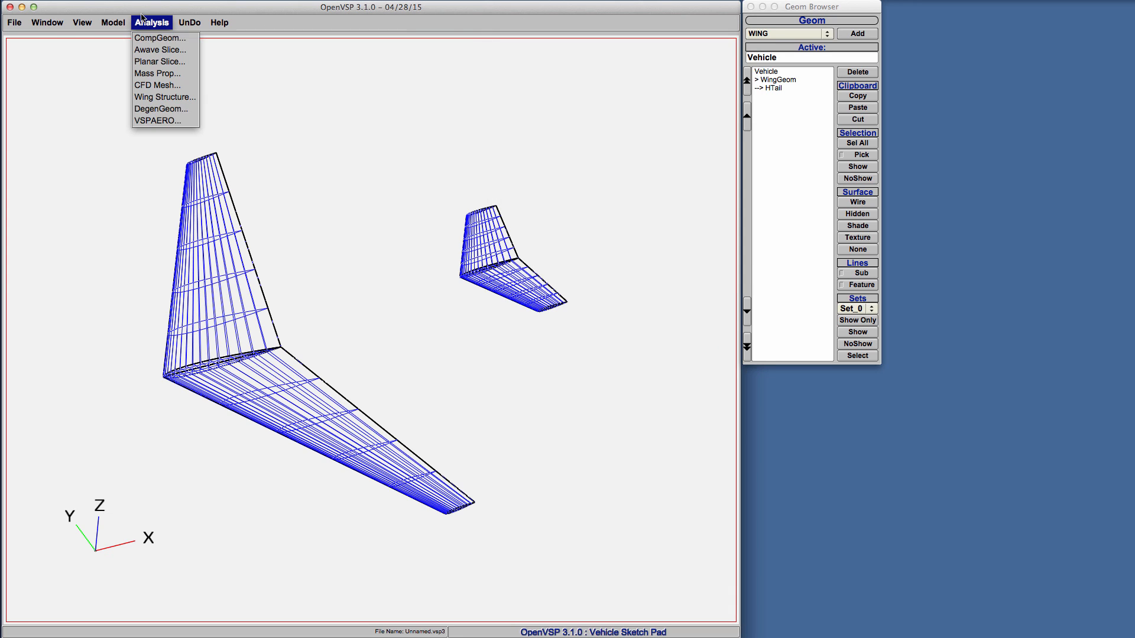
{"action": "mouse_move", "coordinate": [162, 121]}
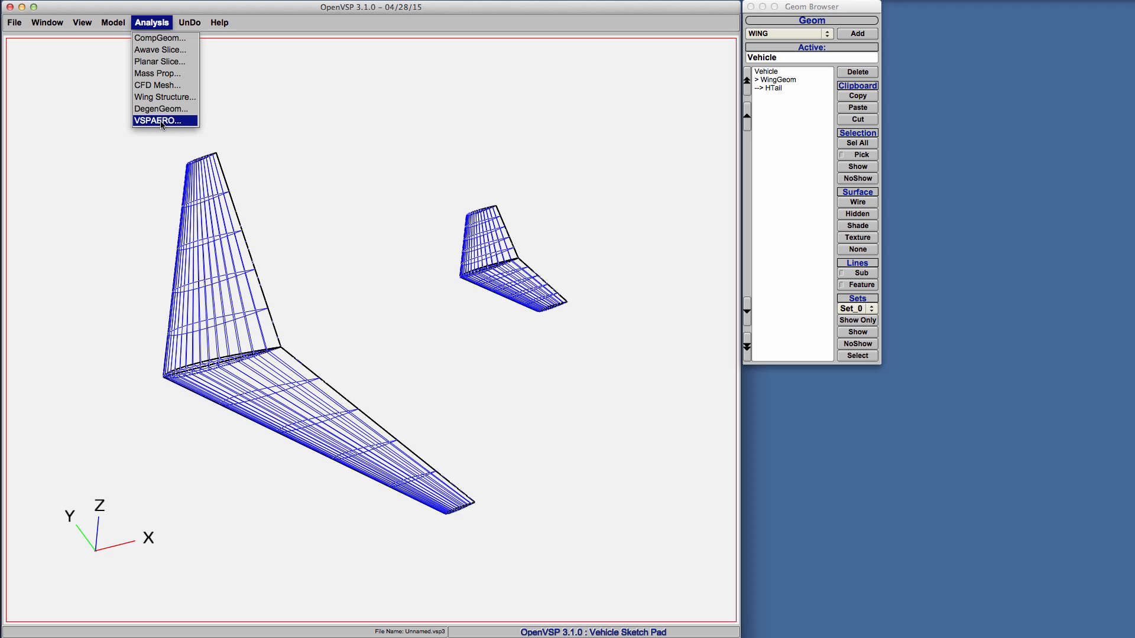
Bring up the VSPAERO setup and keep its geometry set at All.
{"action": "left_click", "coordinate": [157, 120]}
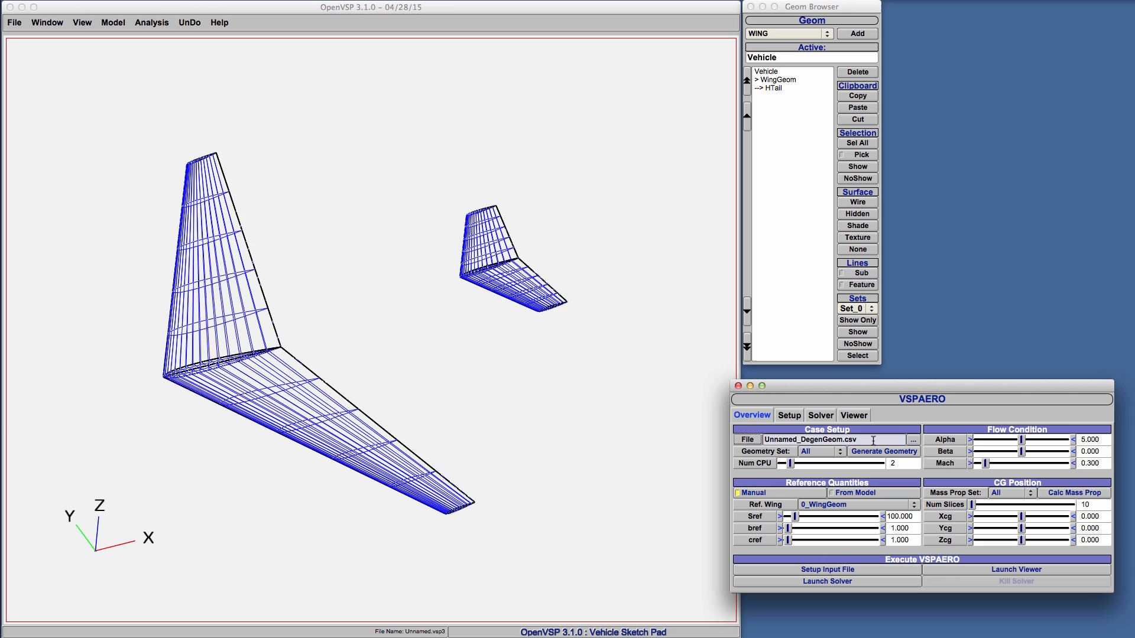
{"action": "left_click", "coordinate": [821, 452]}
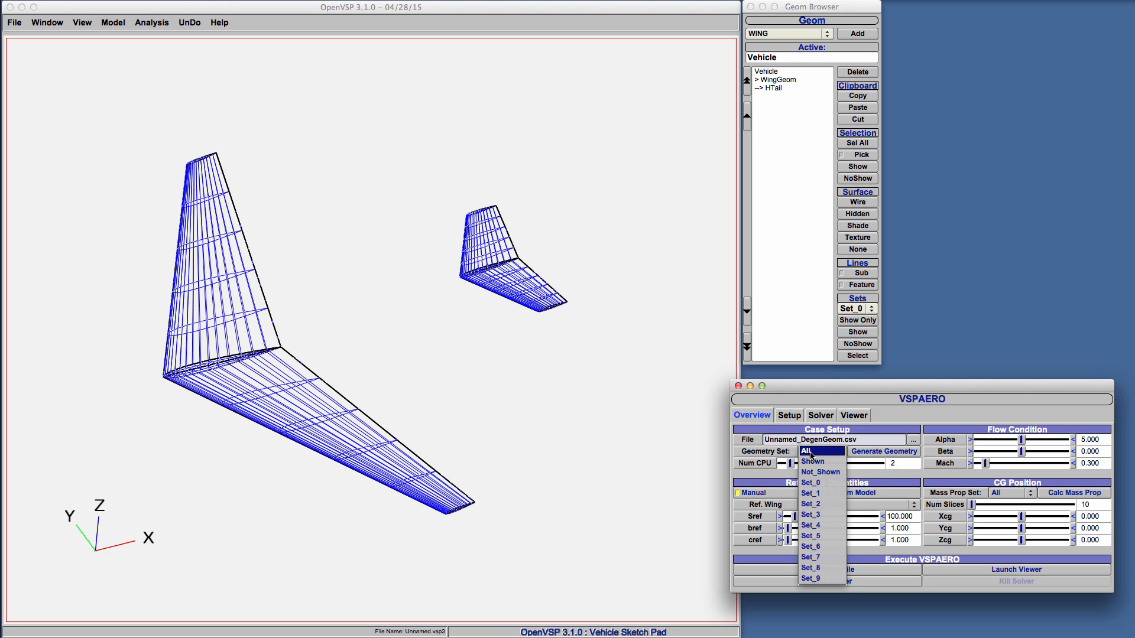
{"action": "left_click", "coordinate": [808, 452]}
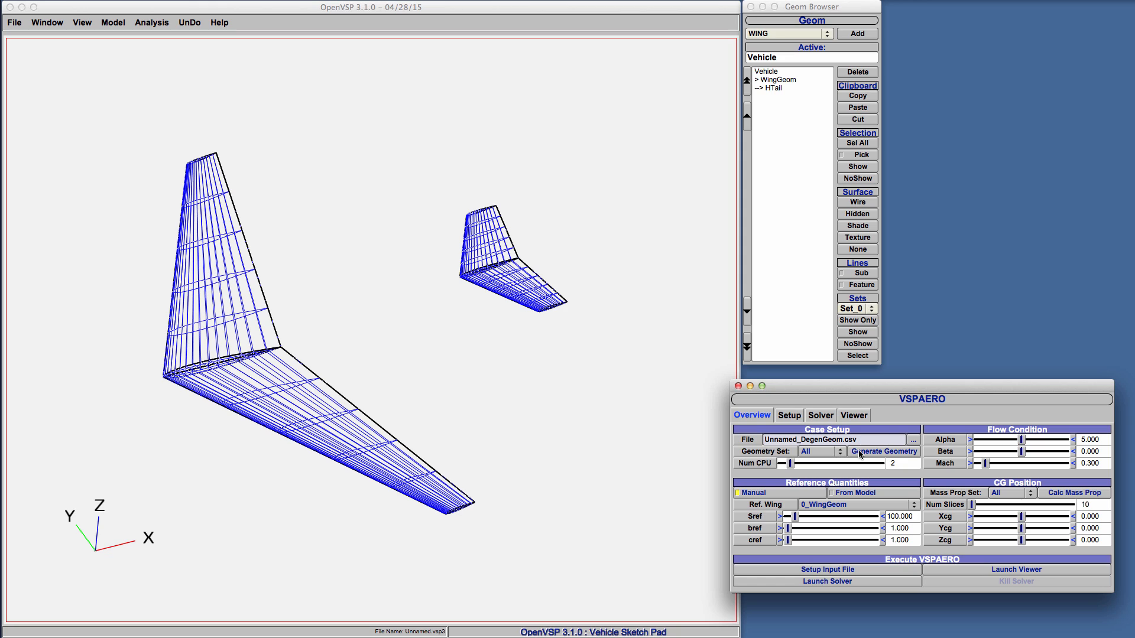
{"action": "mouse_move", "coordinate": [36, 46]}
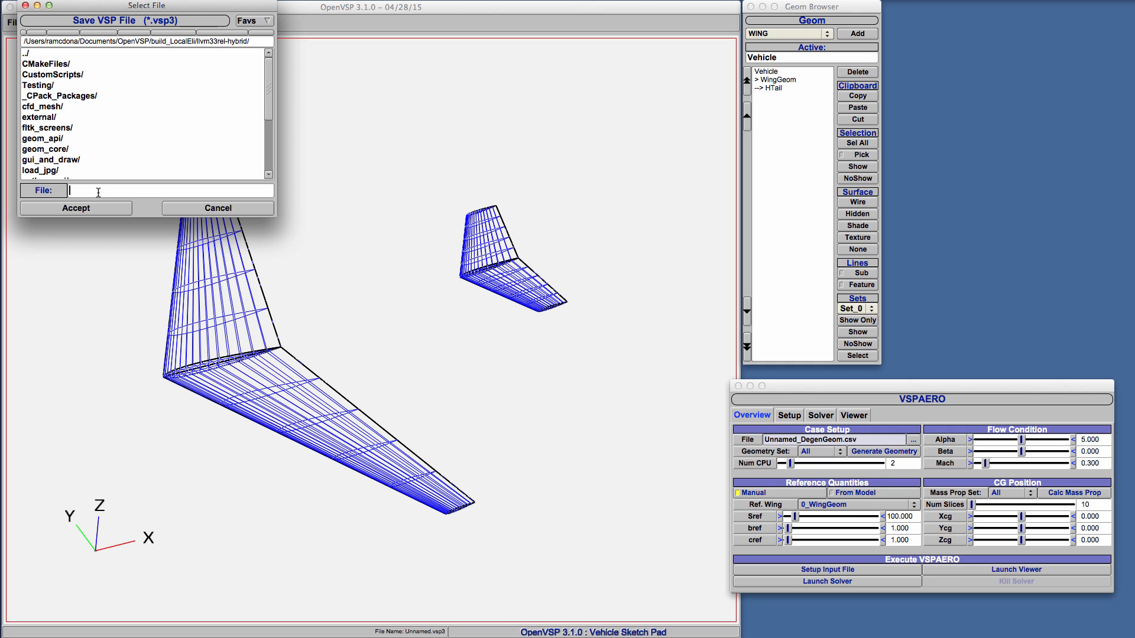
Save the model as VSPAERODemo.vsp3 and browse for the degen geom CSV file location.
{"action": "type", "text": "VSPAERODemo.vsp"}
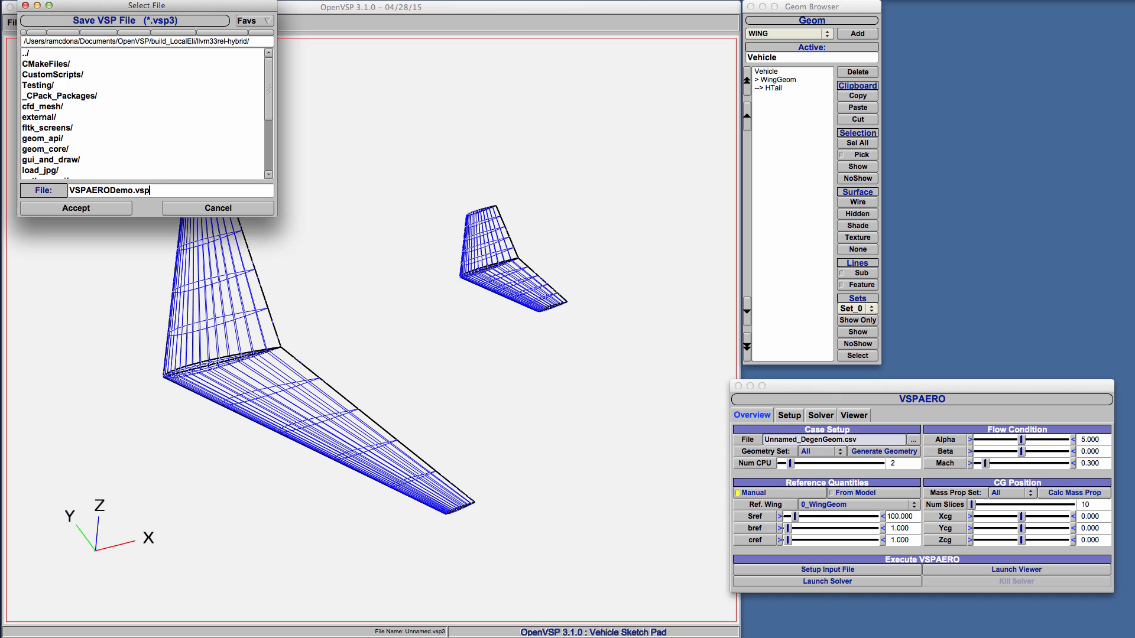
{"action": "left_click", "coordinate": [76, 208]}
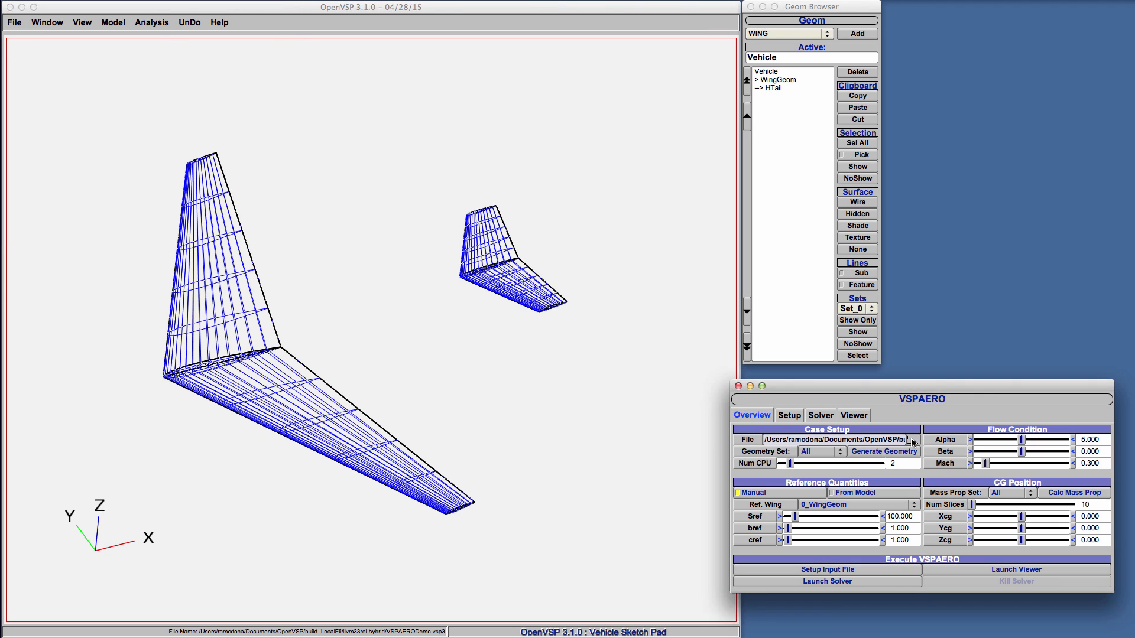
{"action": "left_click", "coordinate": [913, 440]}
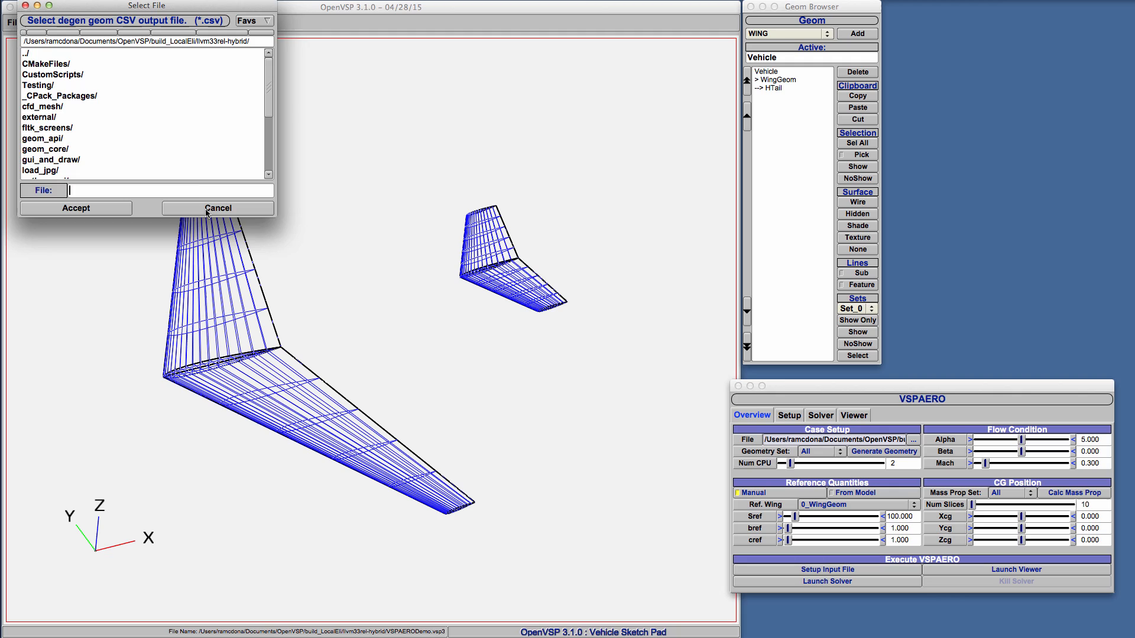
Cancel the file chooser, leaving the VSPAERO case file path unchanged.
{"action": "left_click", "coordinate": [217, 208]}
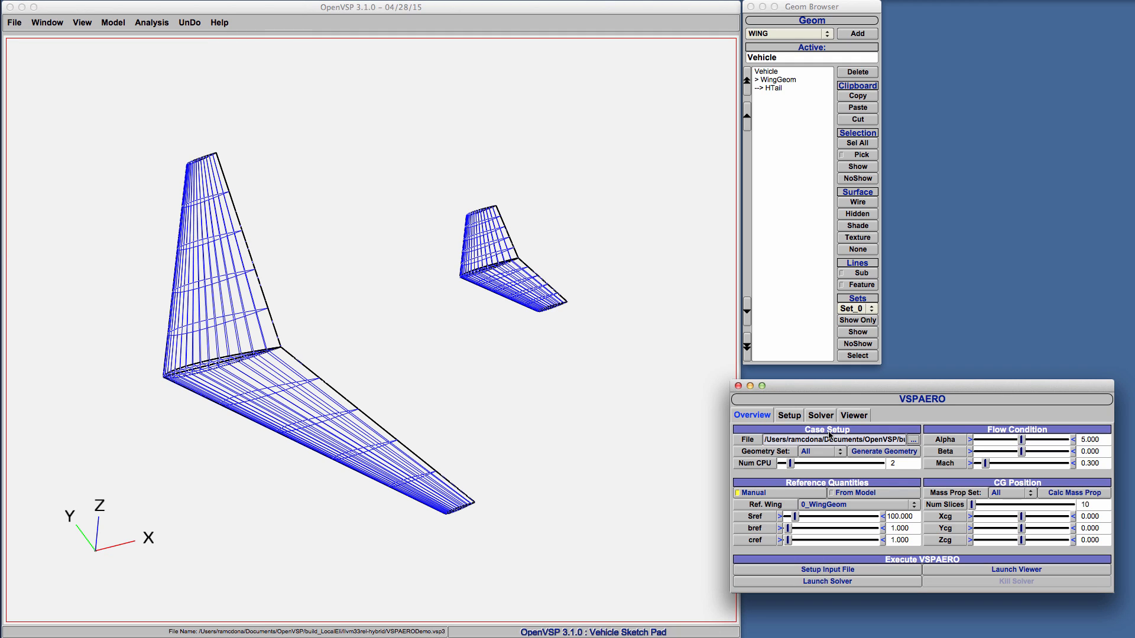
{"action": "mouse_move", "coordinate": [608, 320]}
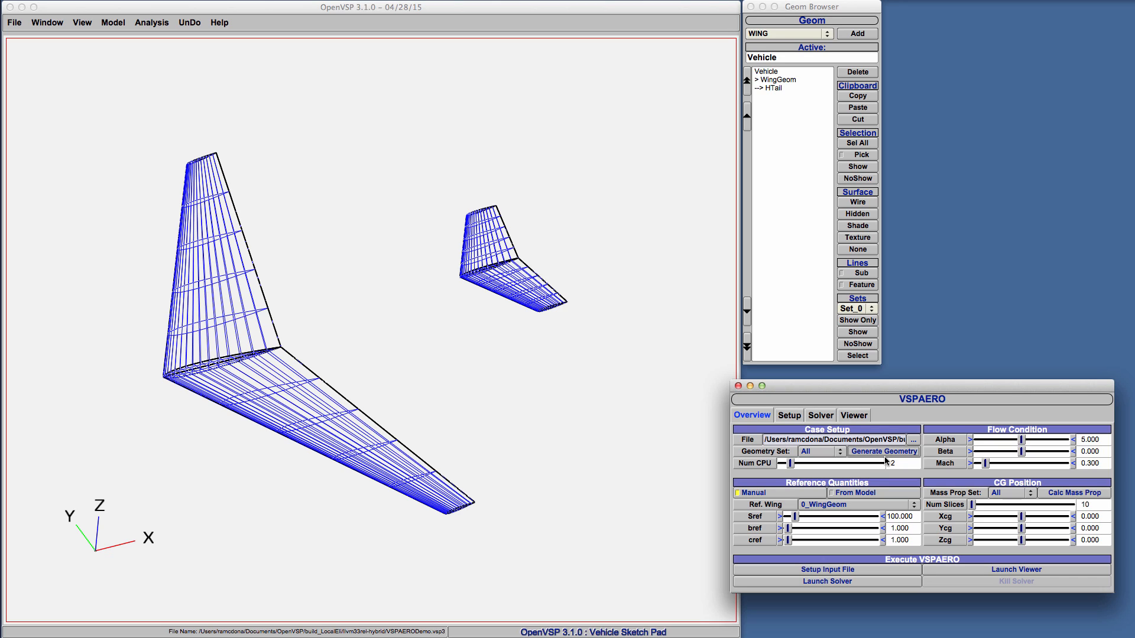
{"action": "mouse_move", "coordinate": [924, 582]}
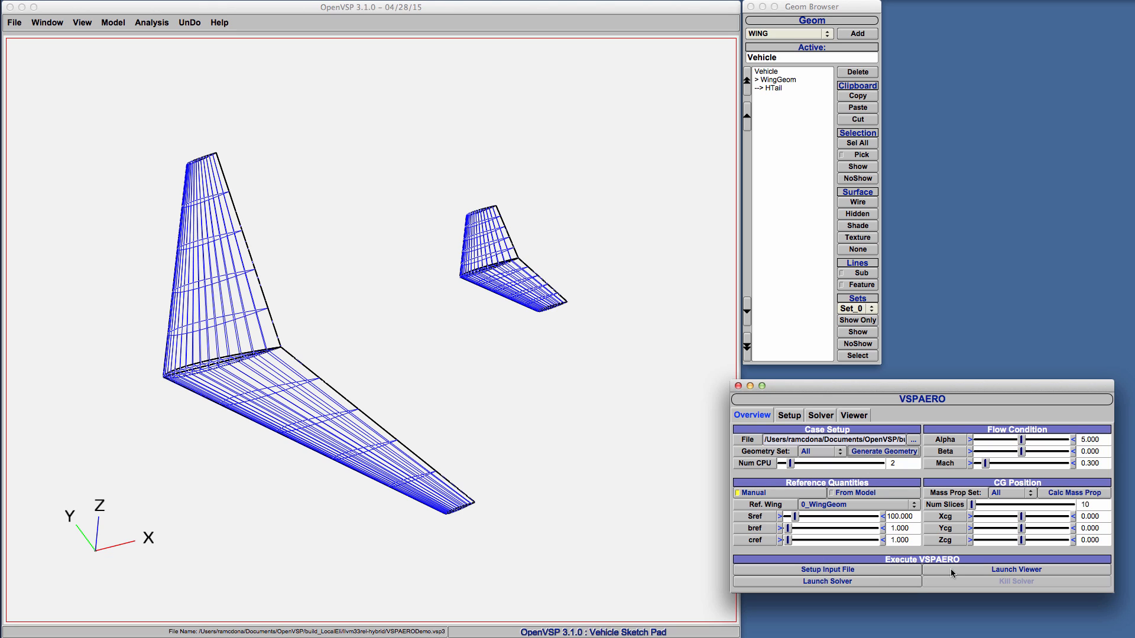
{"action": "mouse_move", "coordinate": [660, 401]}
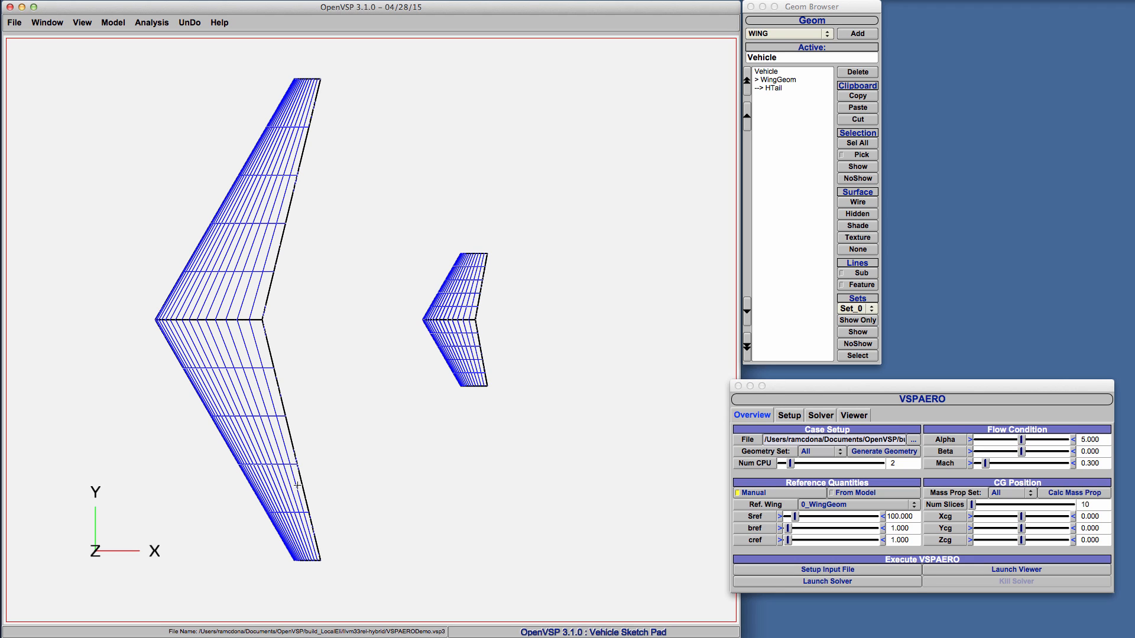
Raise the main wing's Num U to 22 interpolated cross-sections.
{"action": "left_click", "coordinate": [780, 80]}
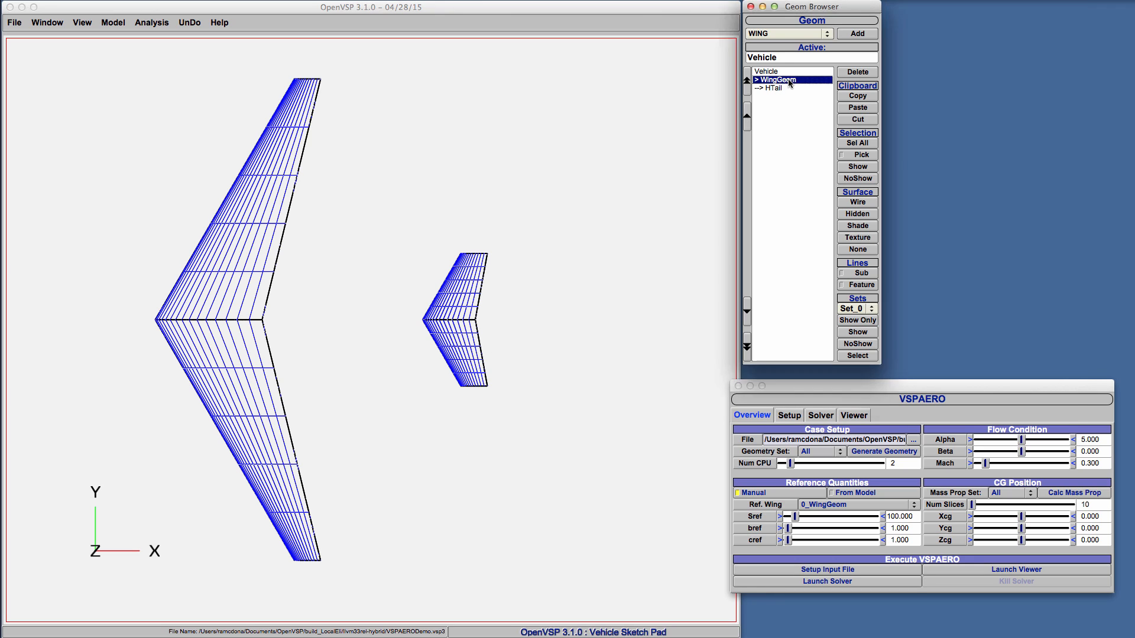
{"action": "double_click", "coordinate": [778, 79]}
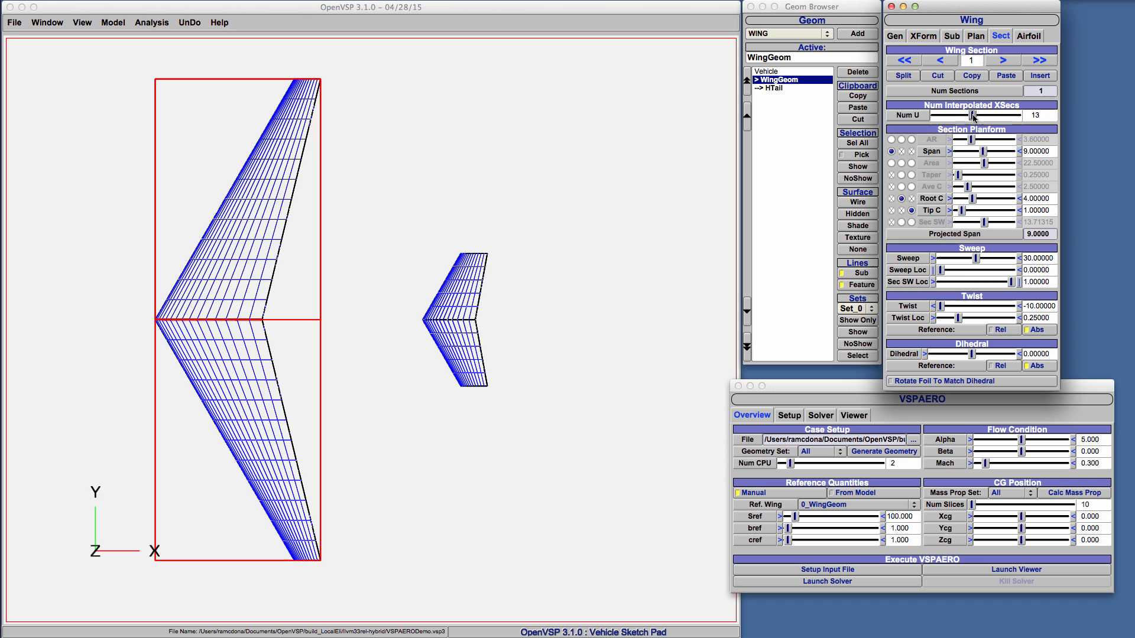
{"action": "left_click_drag", "start_coordinate": [962, 115], "coordinate": [982, 114]}
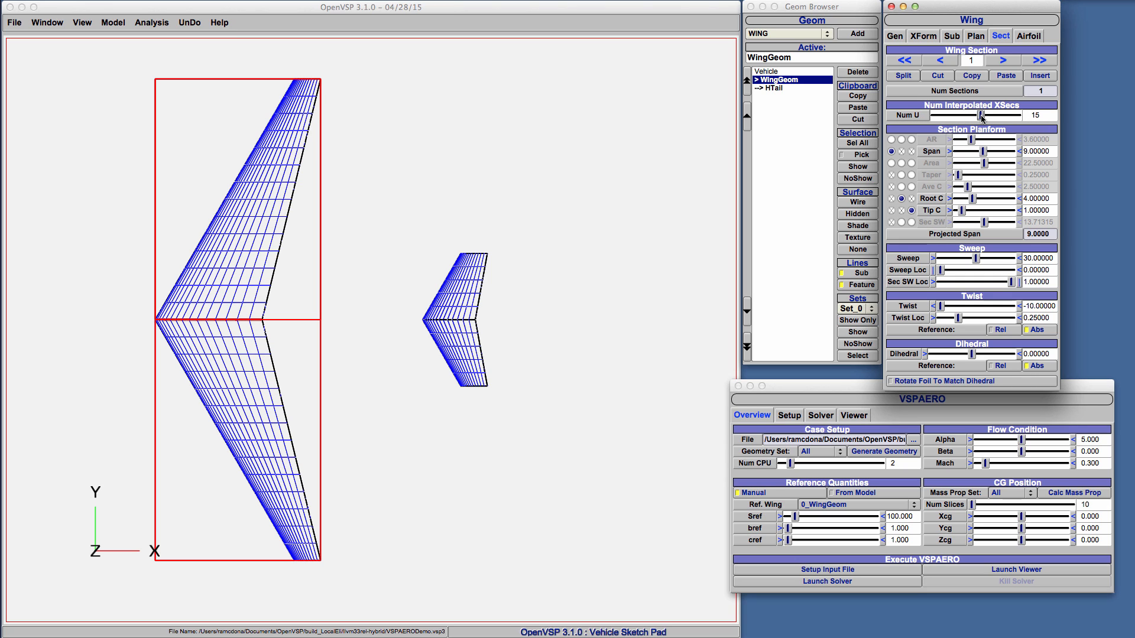
{"action": "left_click_drag", "start_coordinate": [981, 116], "coordinate": [1007, 116]}
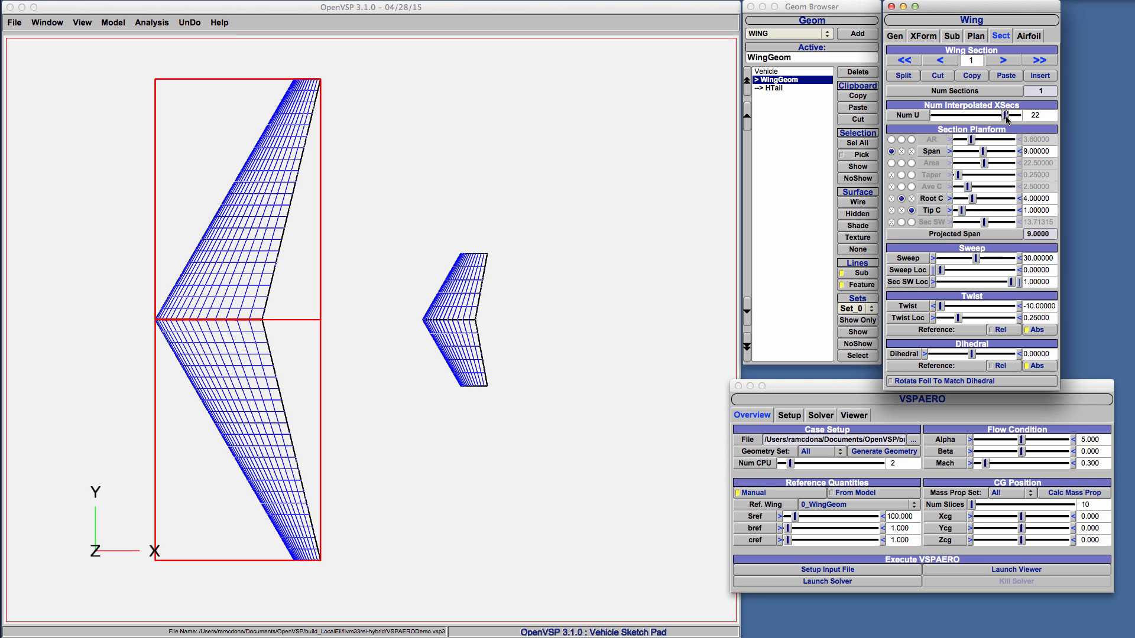
{"action": "mouse_move", "coordinate": [657, 288]}
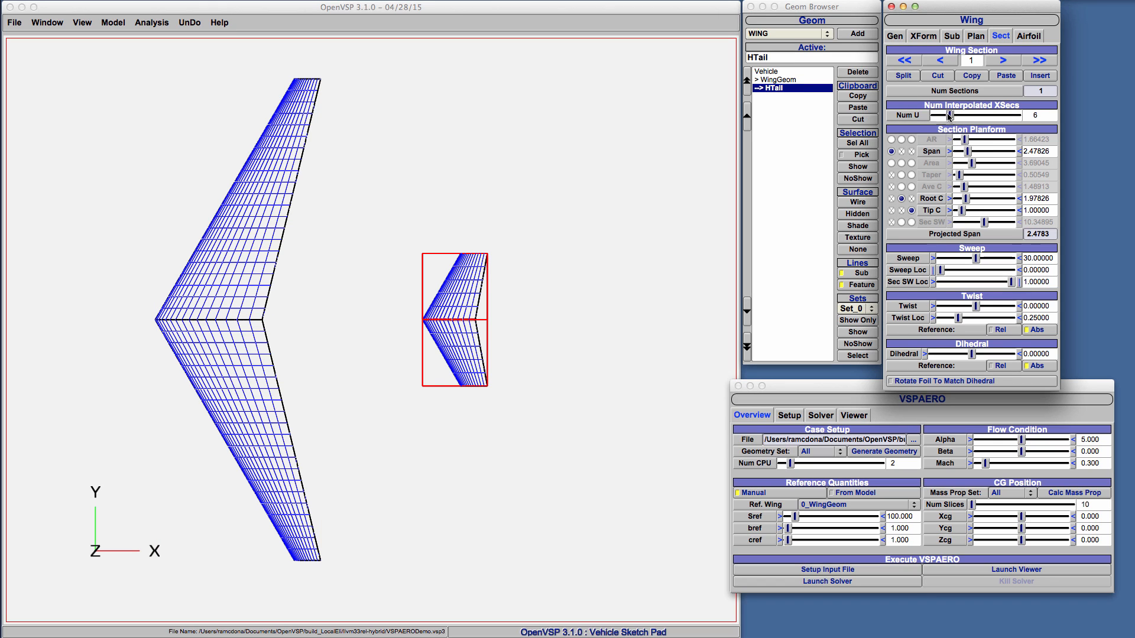
Raise HTail's Num U to 10 interpolated cross-sections.
{"action": "left_click", "coordinate": [950, 116]}
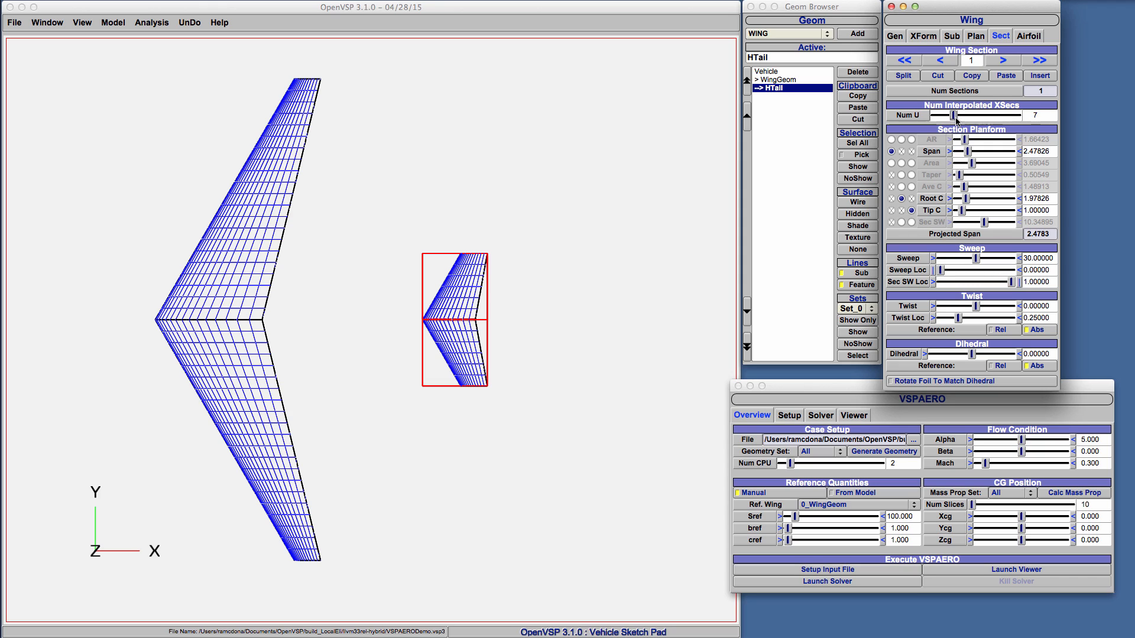
{"action": "left_click_drag", "start_coordinate": [948, 115], "coordinate": [962, 115]}
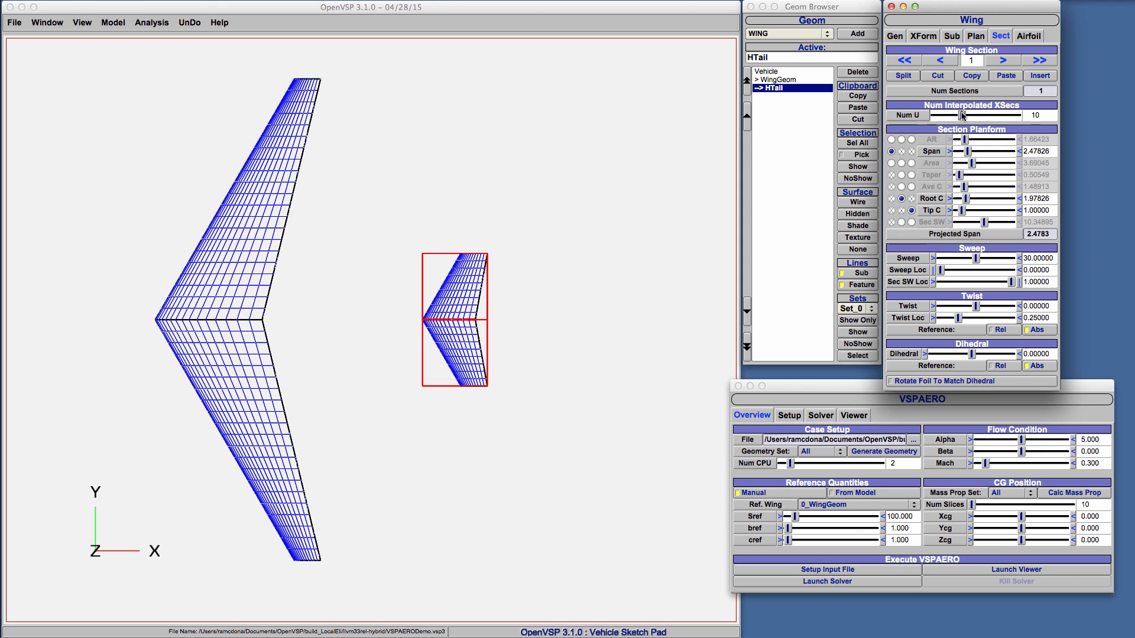
{"action": "mouse_move", "coordinate": [391, 331]}
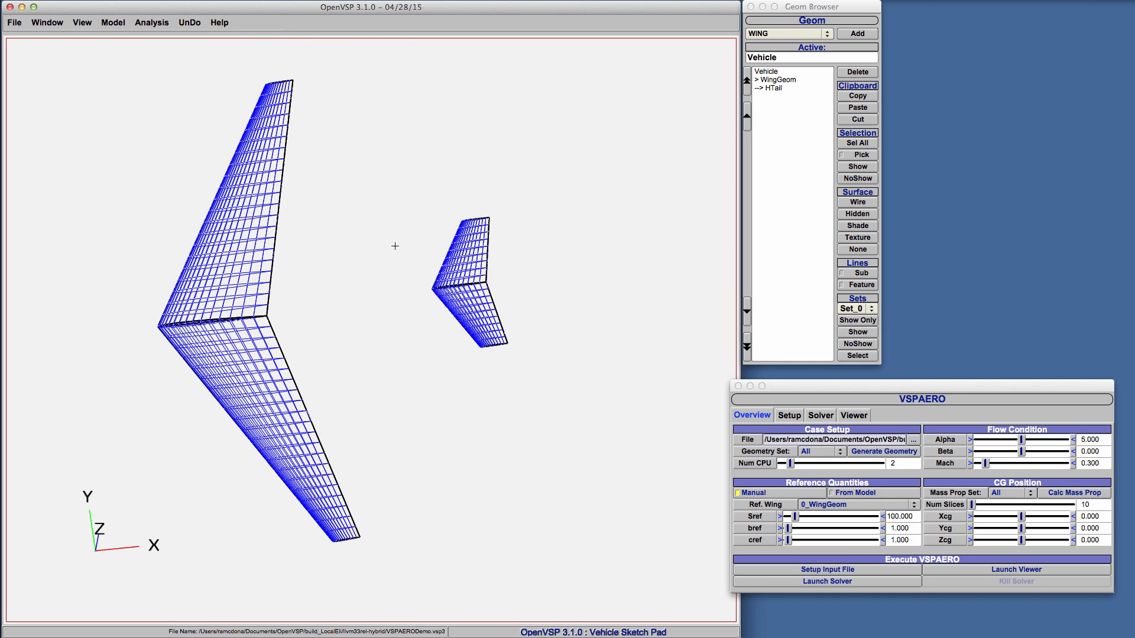
Adjust the VSPAERO reference quantities toward Sref 200.676, bref 12.284, cref 20.473.
{"action": "left_click", "coordinate": [884, 451]}
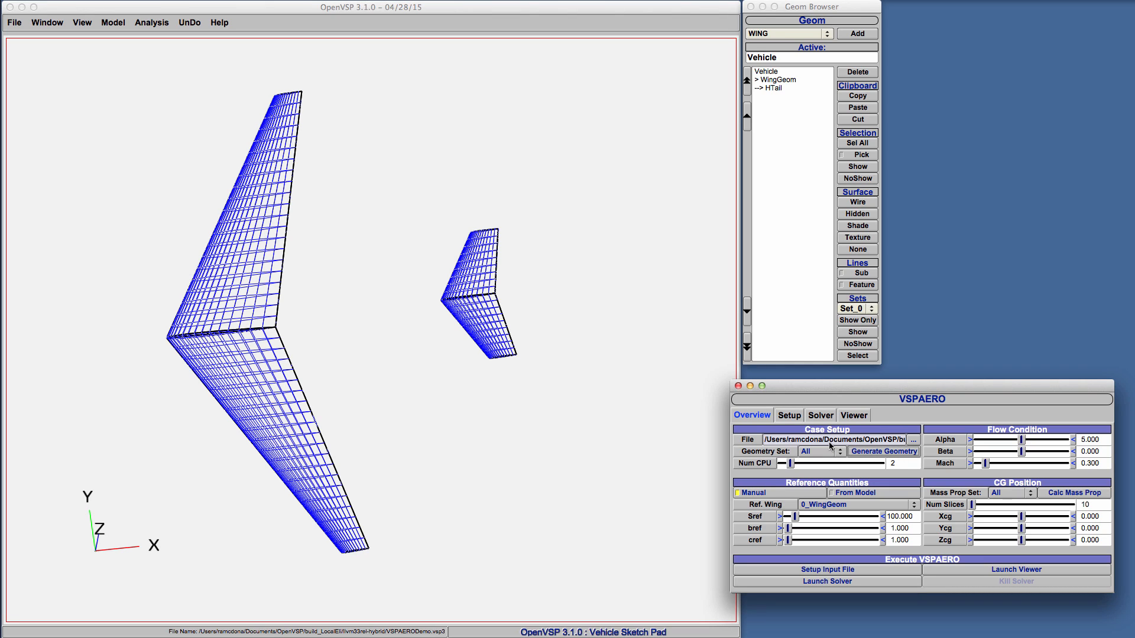
{"action": "mouse_move", "coordinate": [861, 469]}
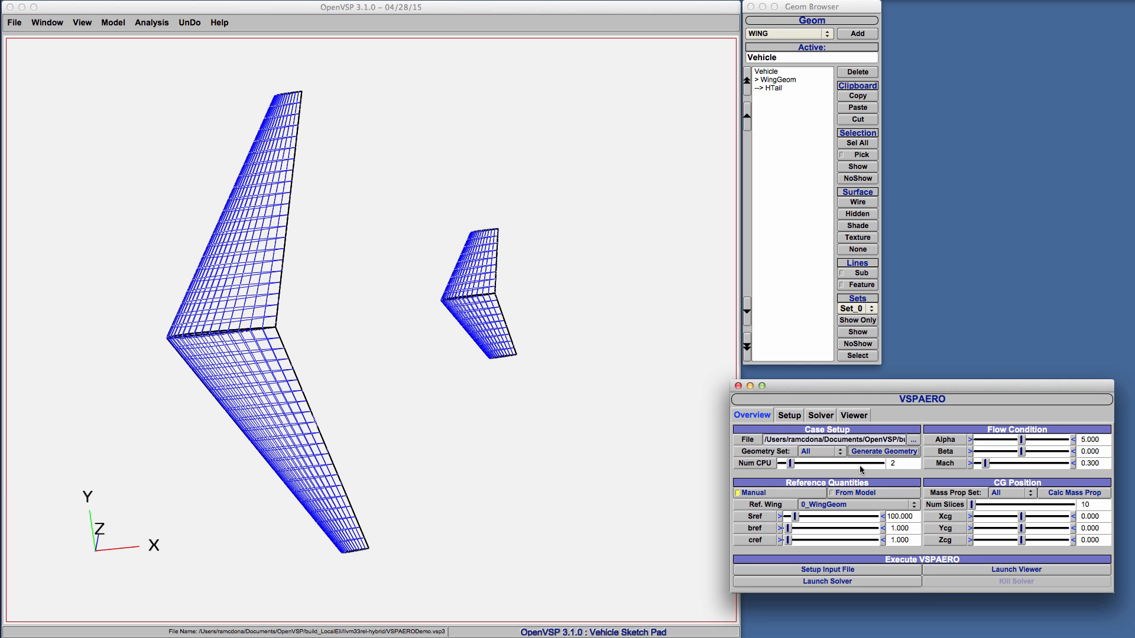
{"action": "mouse_move", "coordinate": [880, 500]}
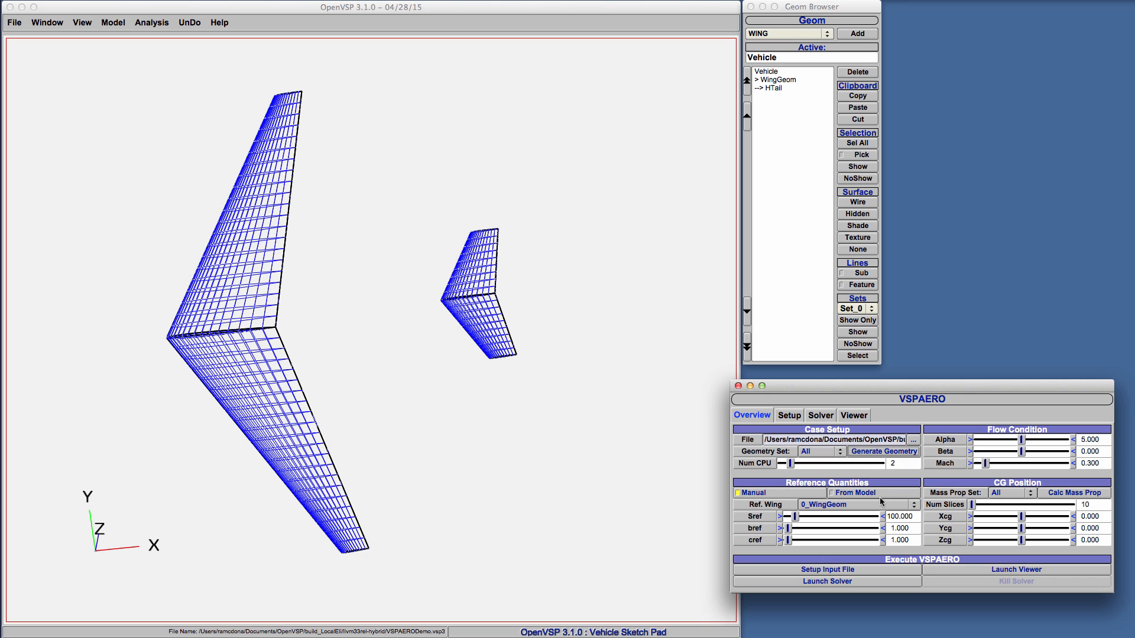
{"action": "mouse_move", "coordinate": [699, 413]}
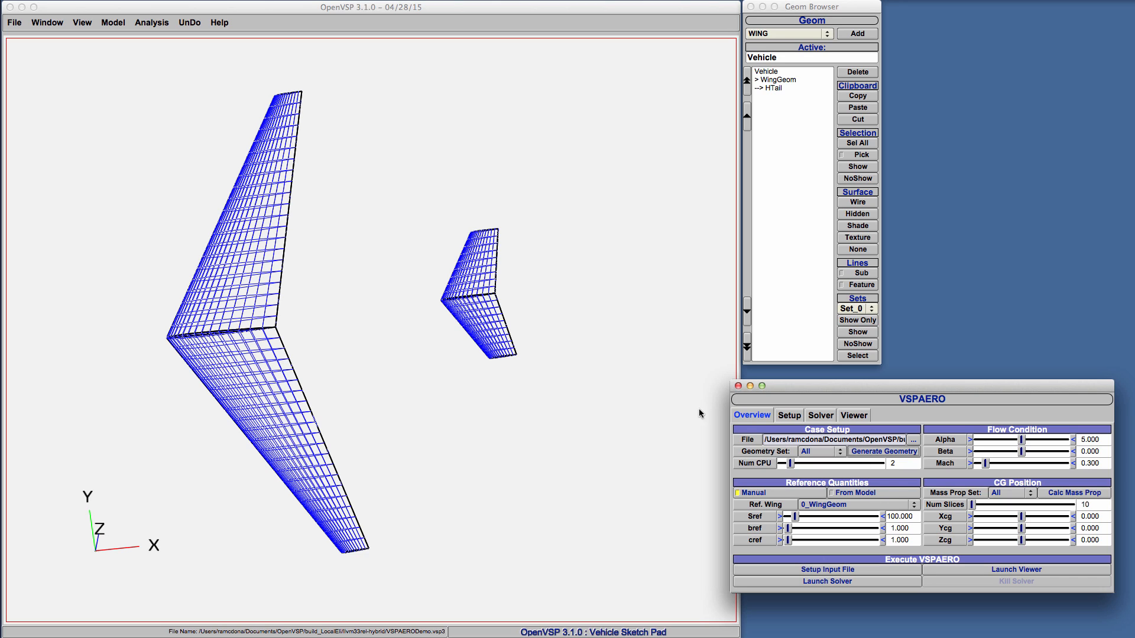
{"action": "mouse_move", "coordinate": [419, 427]}
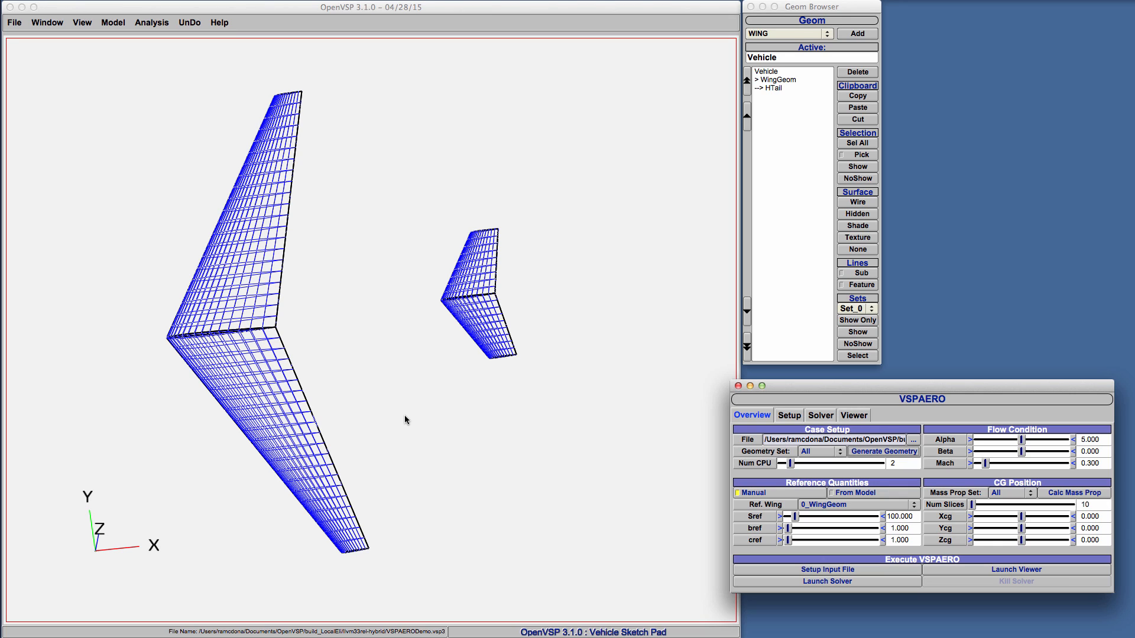
{"action": "mouse_move", "coordinate": [433, 456]}
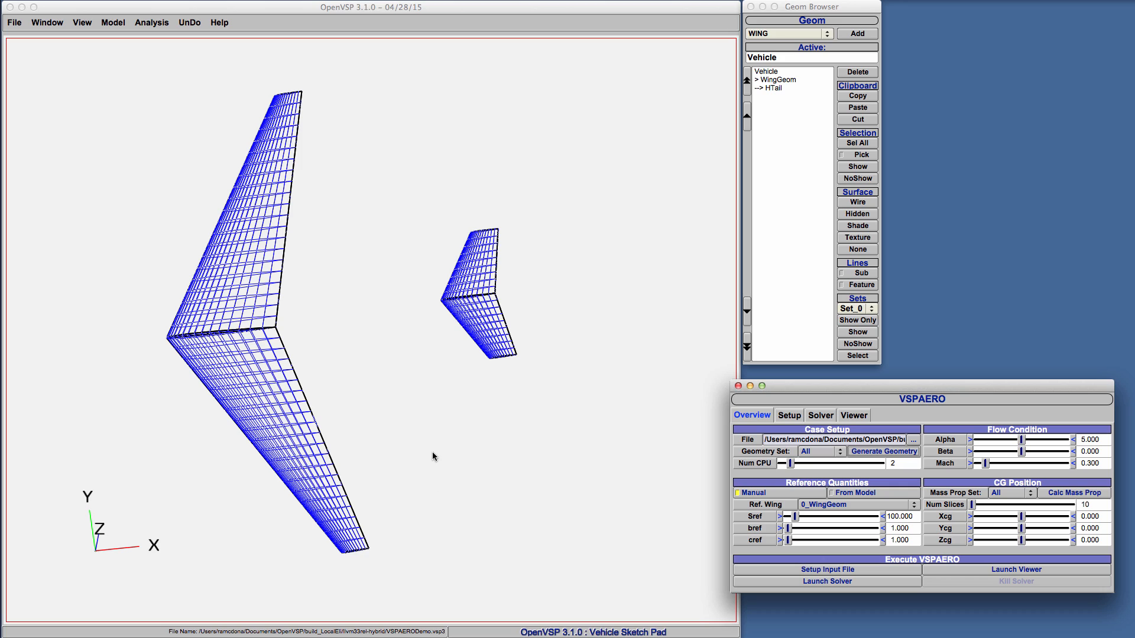
{"action": "mouse_move", "coordinate": [837, 533]}
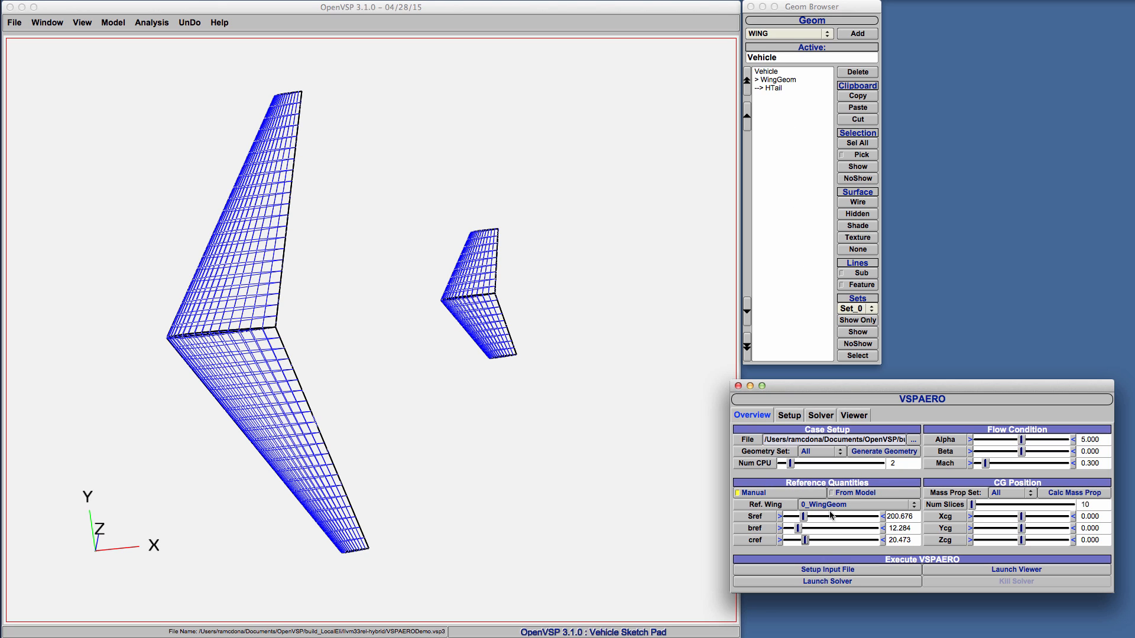
Take Sref 45, bref 18, cref 2.5 From Model, then reopen the main wing's parameters.
{"action": "left_click", "coordinate": [833, 493]}
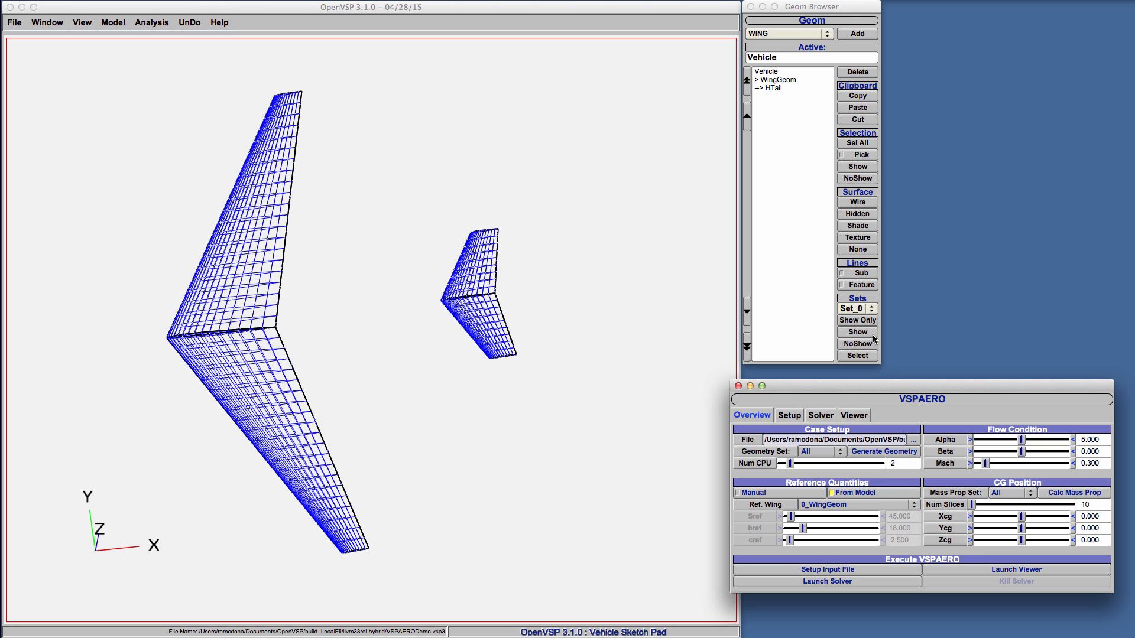
{"action": "left_click", "coordinate": [778, 79]}
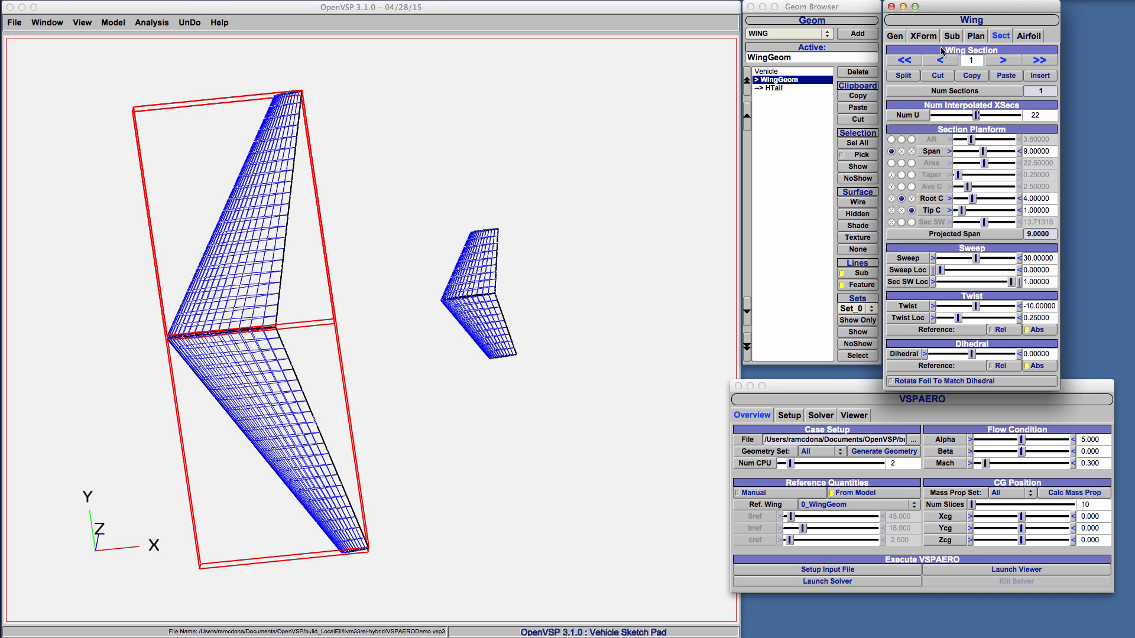
Split the wing into two sections, enlarging the inner root chord and shortening its span.
{"action": "left_click", "coordinate": [975, 36]}
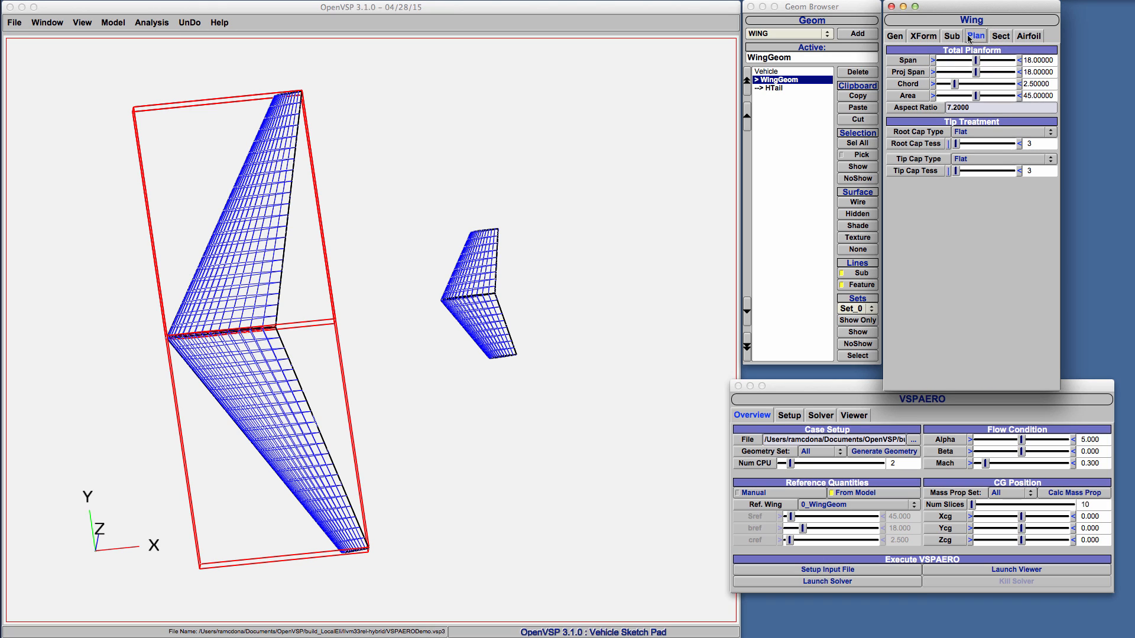
{"action": "left_click", "coordinate": [1000, 36]}
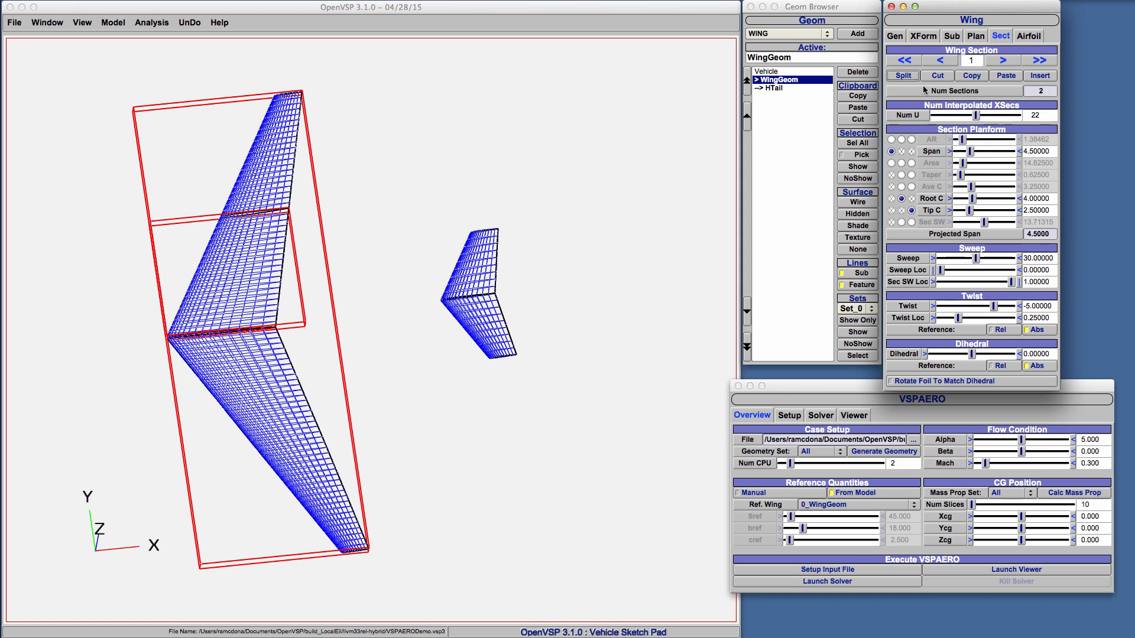
{"action": "left_click_drag", "start_coordinate": [961, 199], "coordinate": [978, 199]}
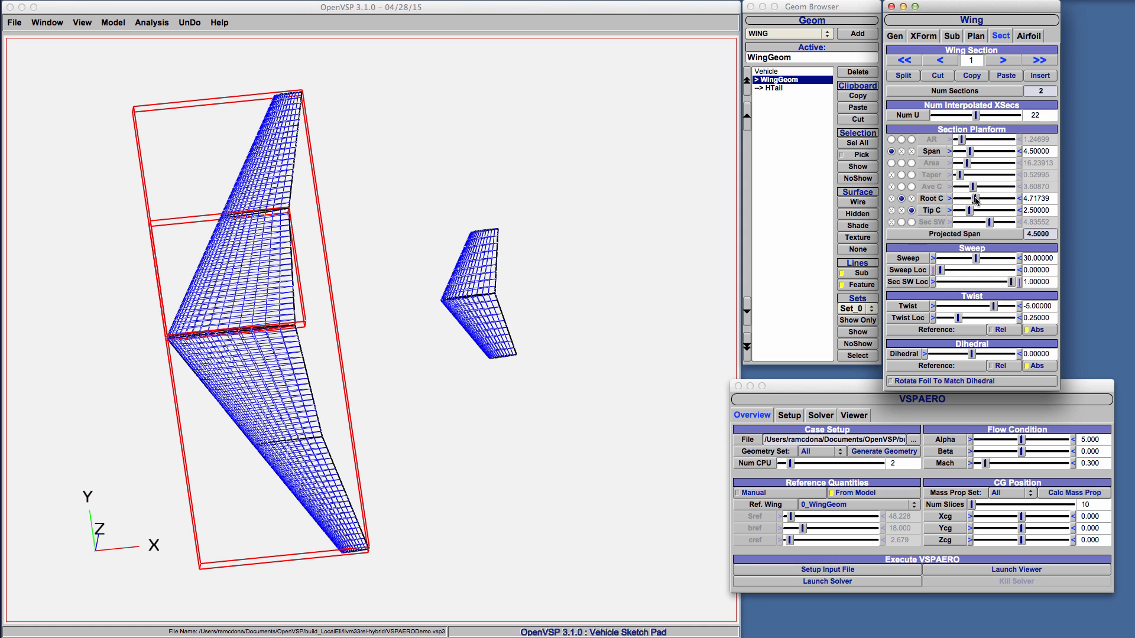
{"action": "left_click_drag", "start_coordinate": [985, 152], "coordinate": [966, 151]}
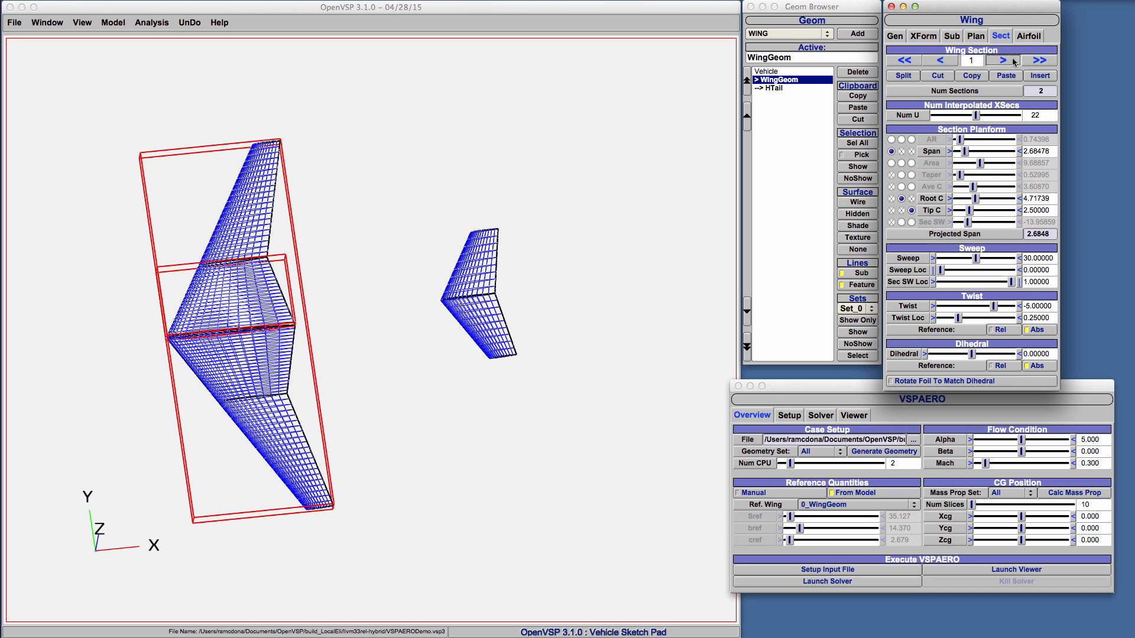
{"action": "left_click", "coordinate": [1001, 60]}
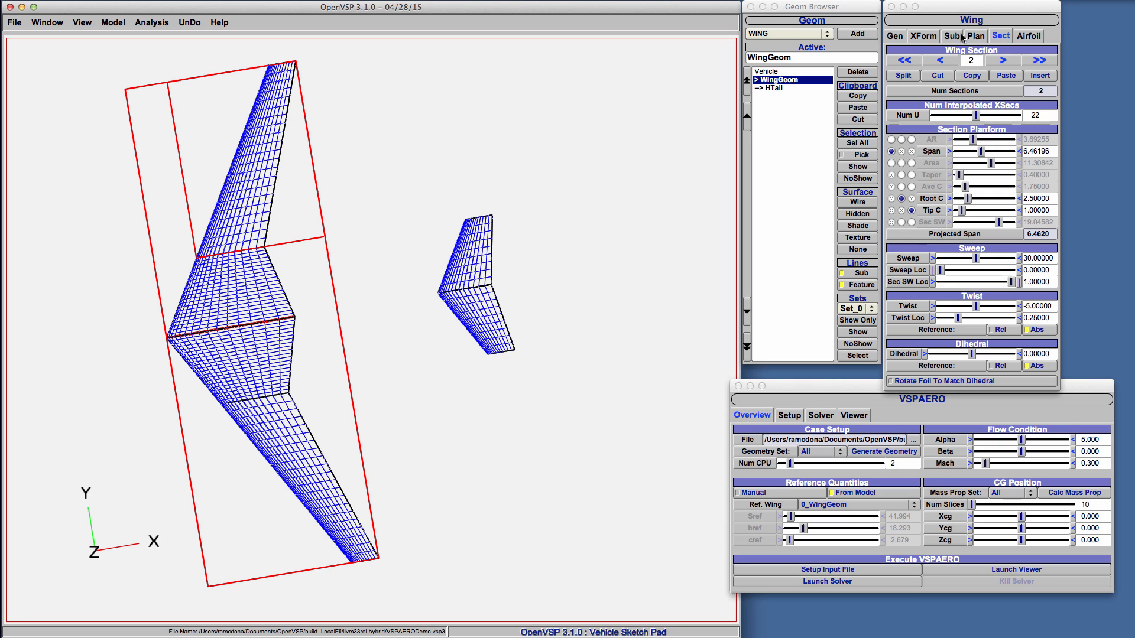
Check the total planform, then lower Num U on outboard section 2 for a coarser spanwise mesh.
{"action": "left_click", "coordinate": [975, 36]}
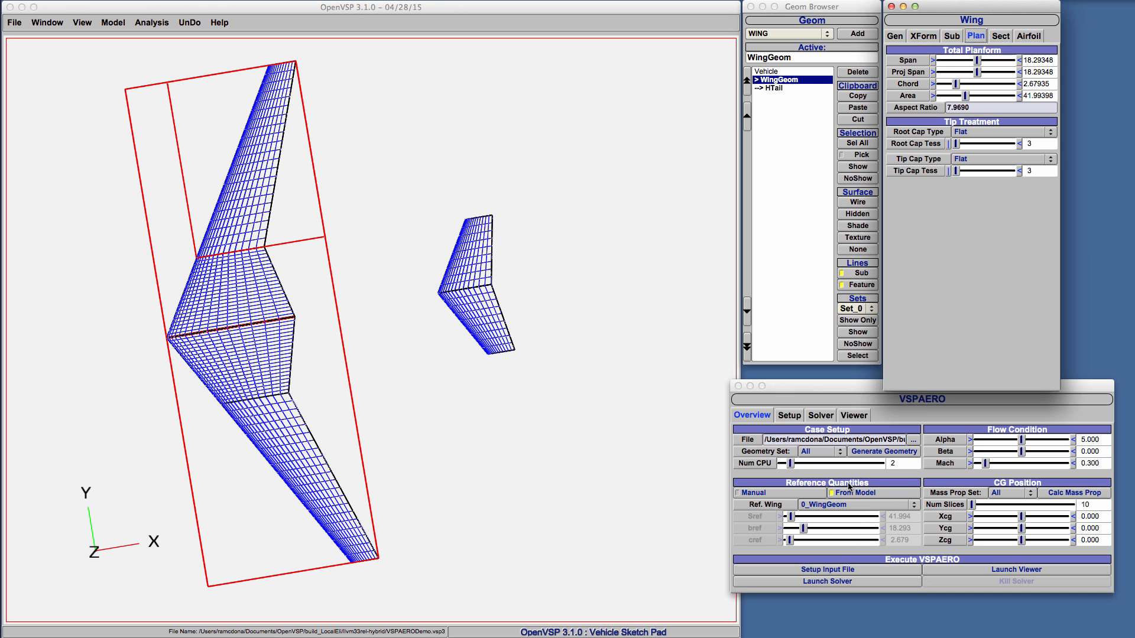
{"action": "mouse_move", "coordinate": [863, 466]}
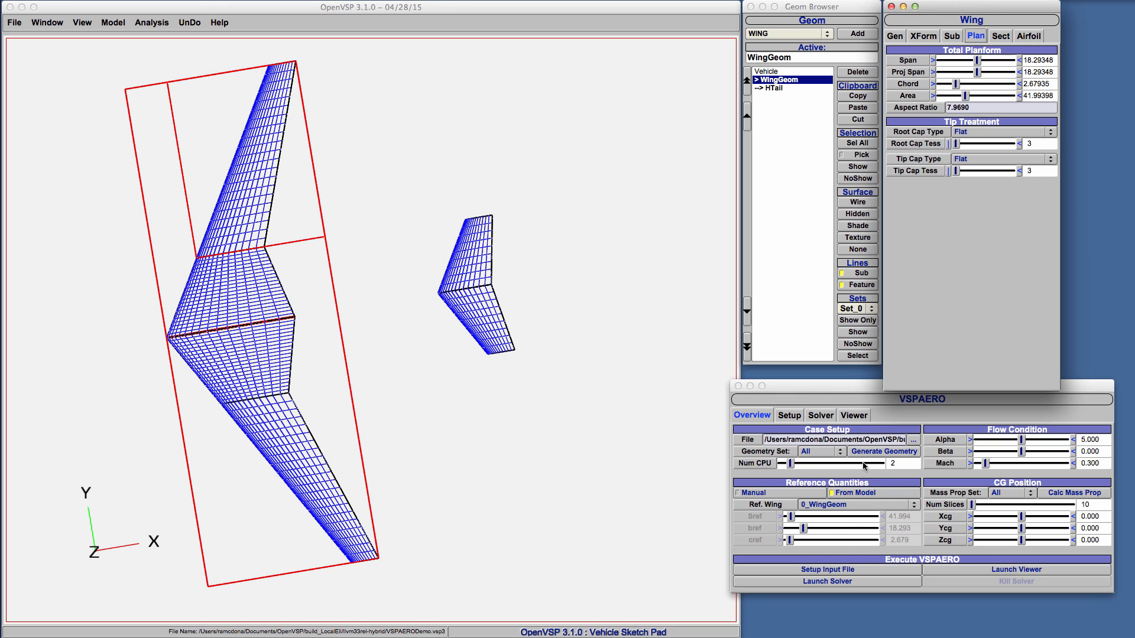
{"action": "left_click", "coordinate": [1001, 35]}
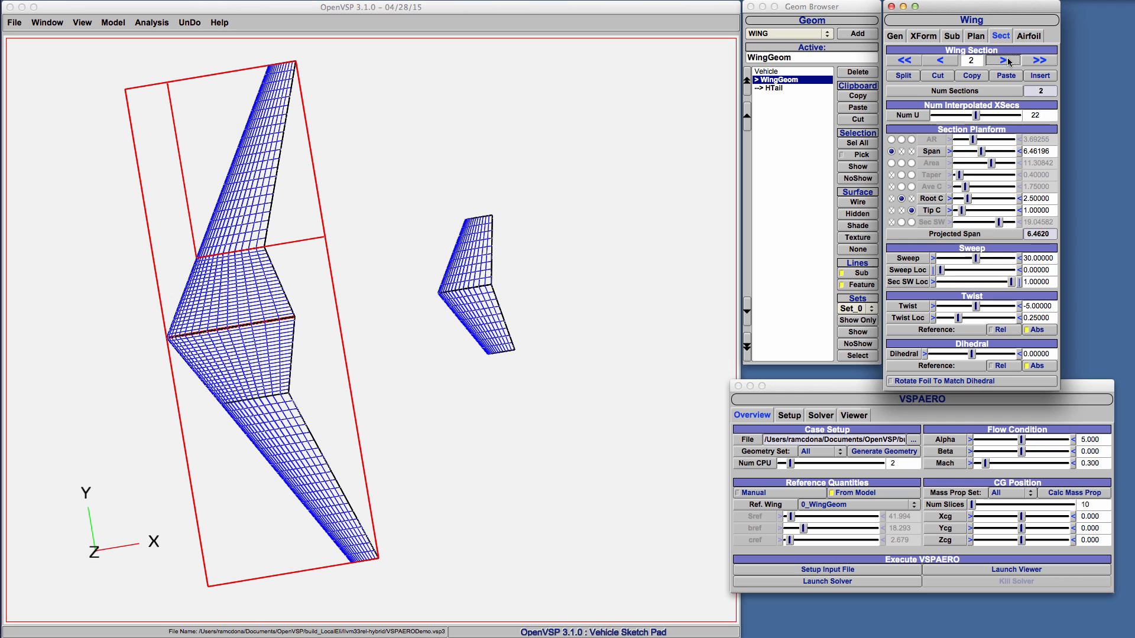
{"action": "left_click", "coordinate": [938, 60]}
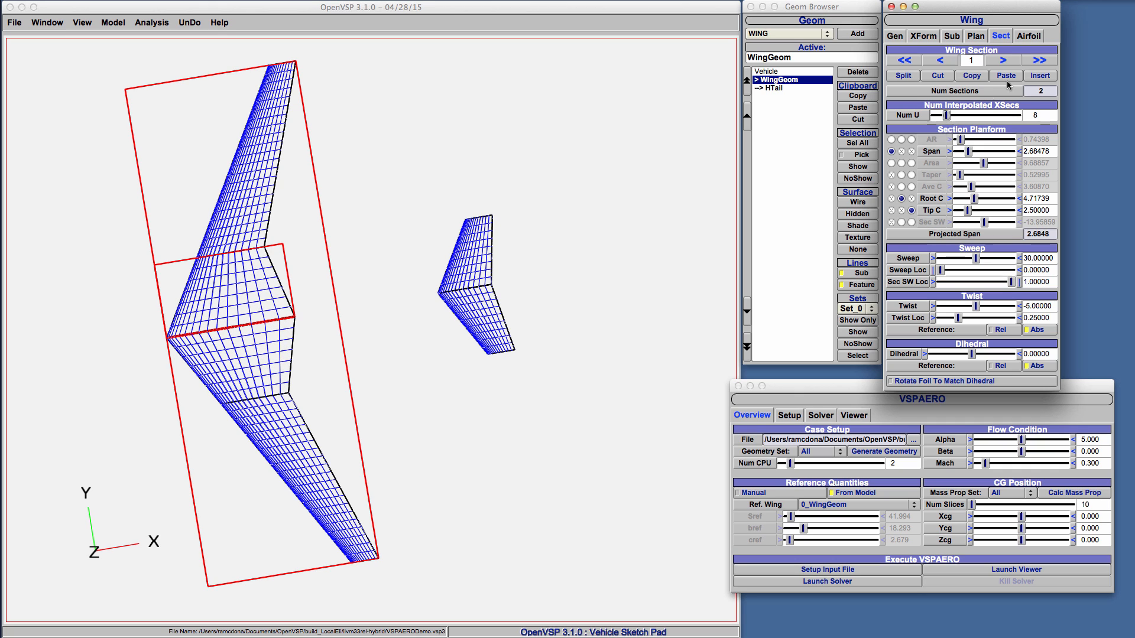
{"action": "left_click", "coordinate": [1002, 59]}
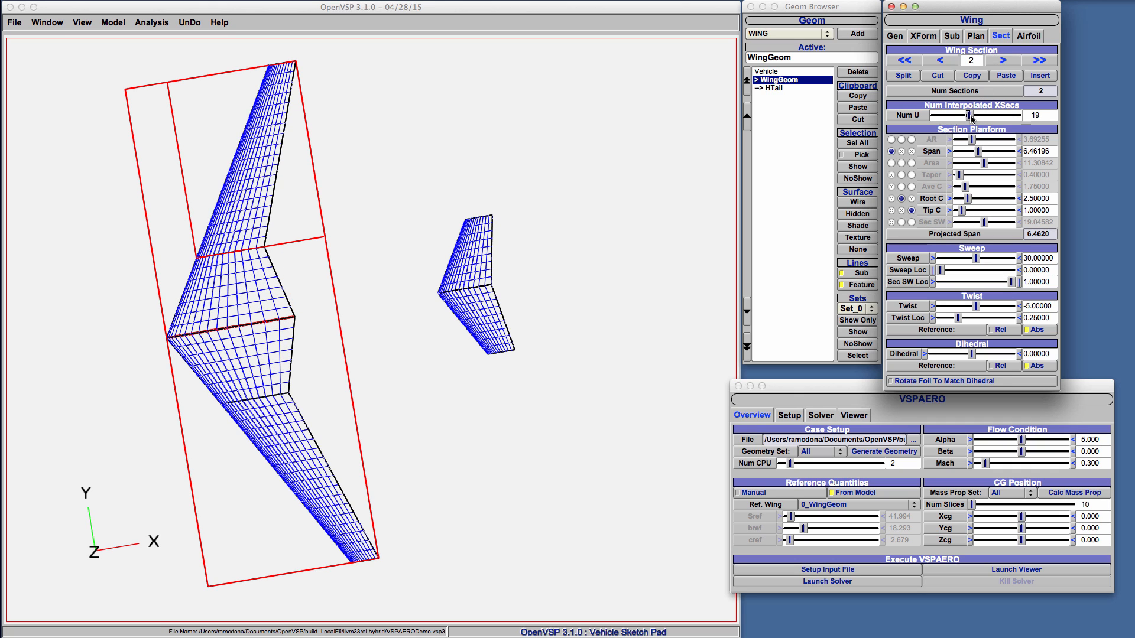
{"action": "left_click_drag", "start_coordinate": [970, 115], "coordinate": [955, 115]}
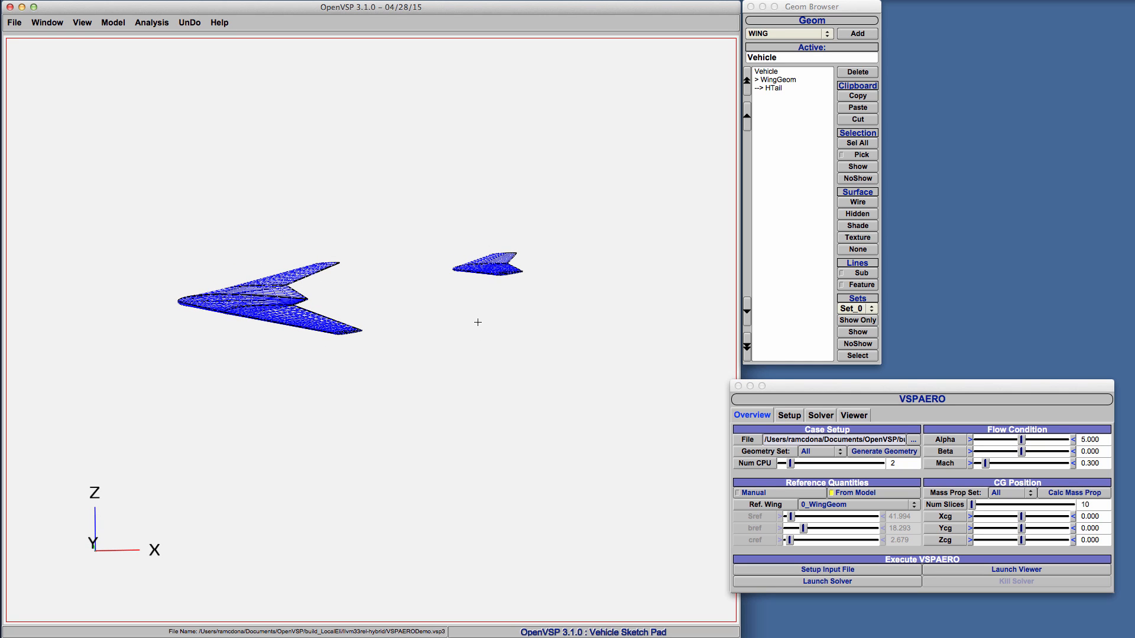
{"action": "mouse_move", "coordinate": [898, 499]}
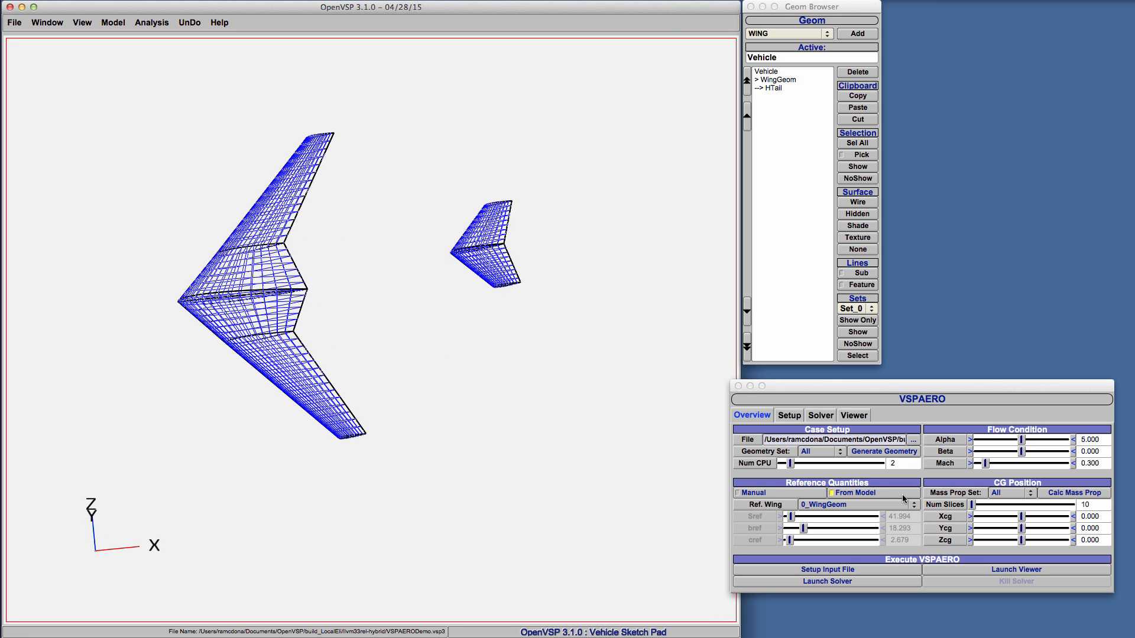
{"action": "mouse_move", "coordinate": [1091, 422]}
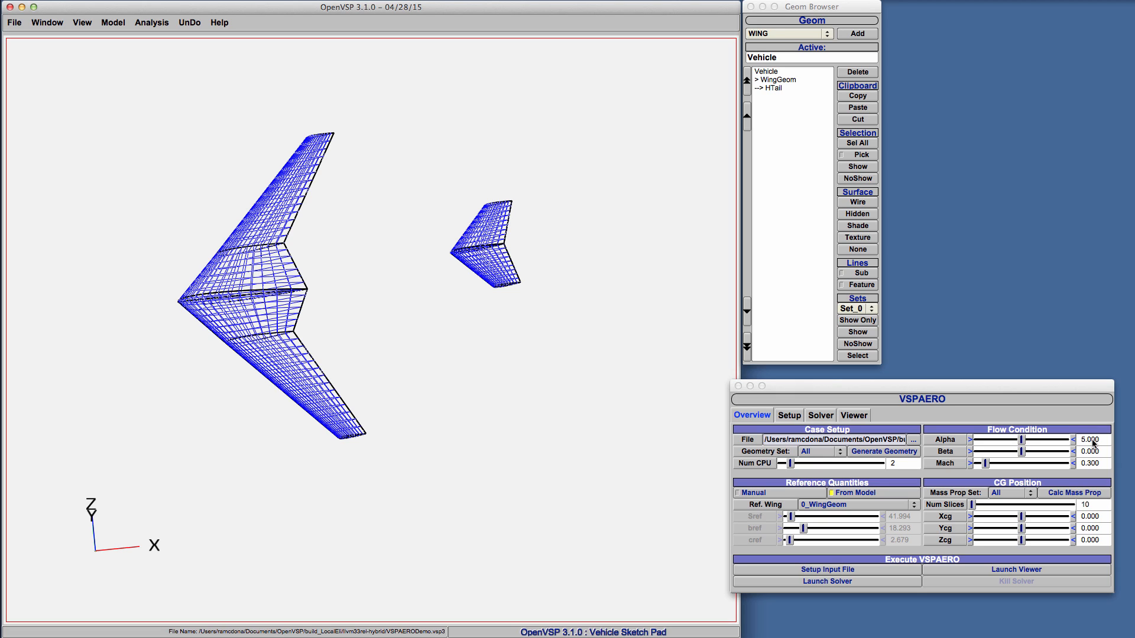
{"action": "mouse_move", "coordinate": [1096, 469]}
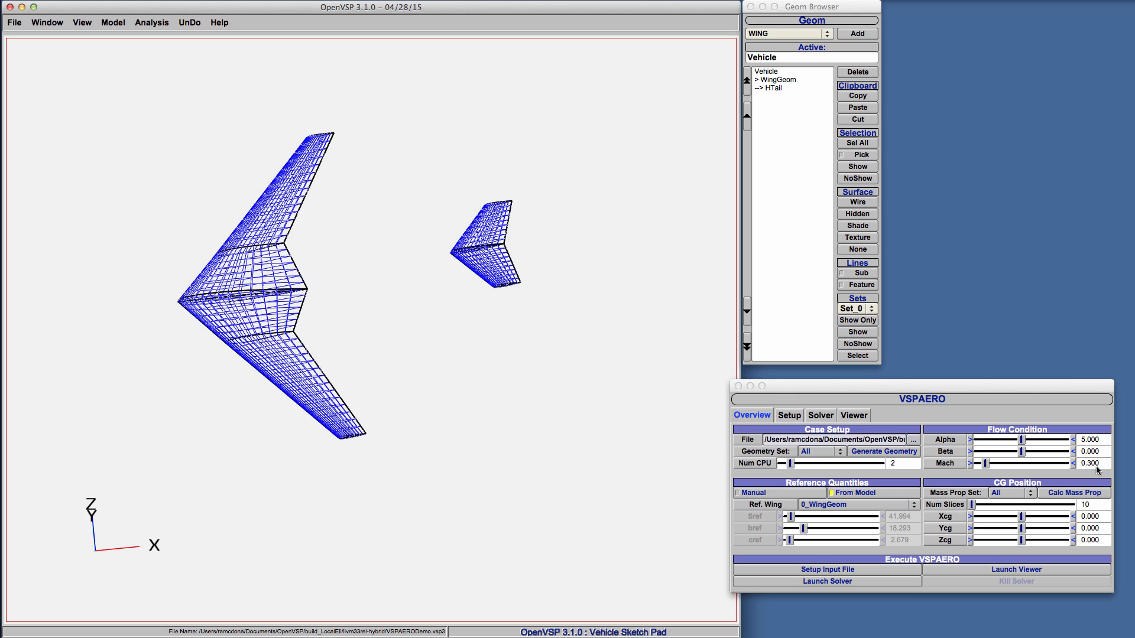
{"action": "mouse_move", "coordinate": [1049, 548]}
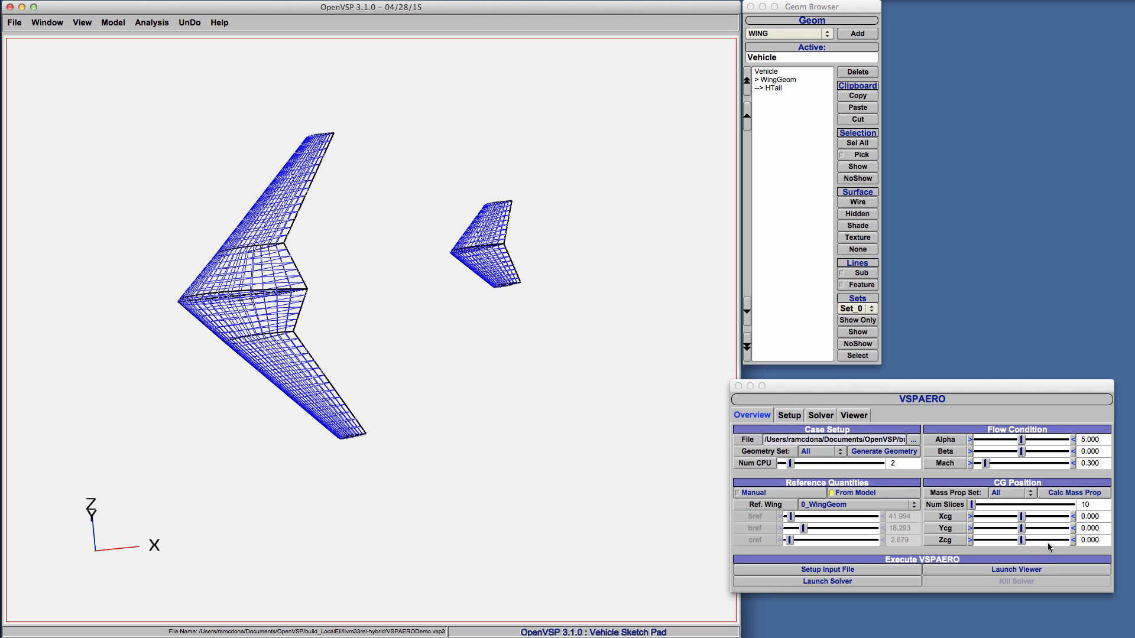
{"action": "mouse_move", "coordinate": [1054, 529]}
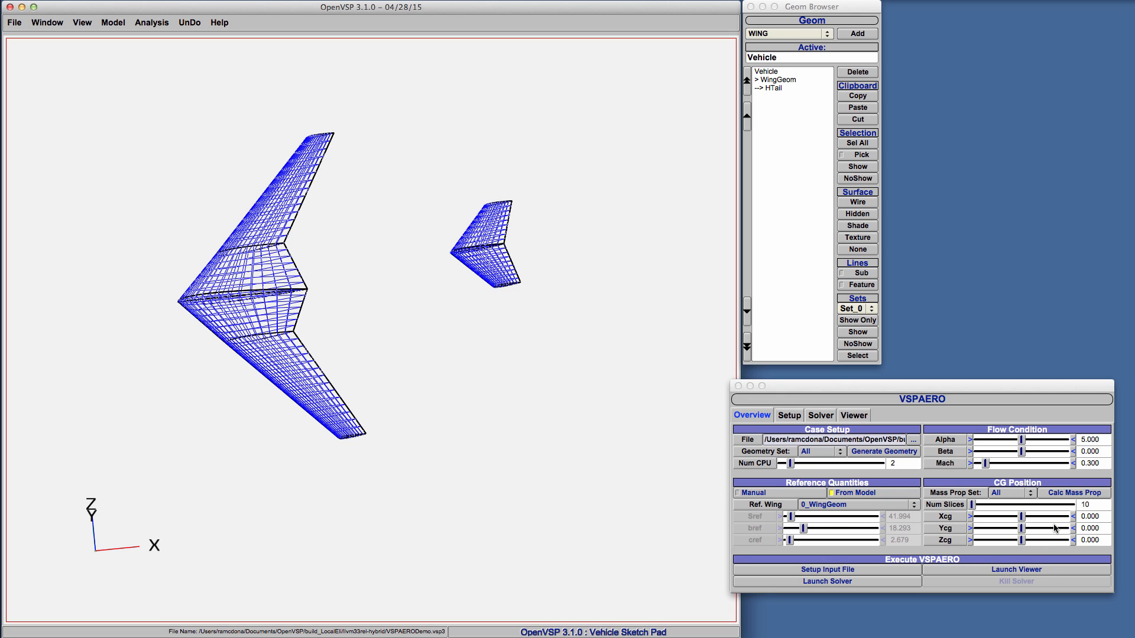
{"action": "mouse_move", "coordinate": [972, 554]}
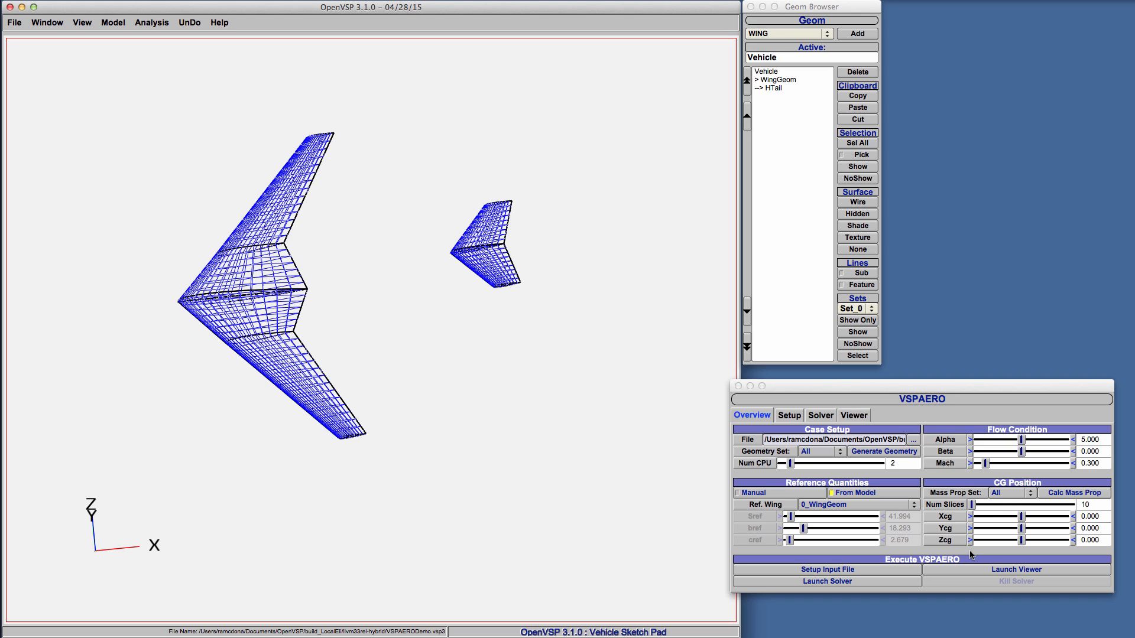
{"action": "mouse_move", "coordinate": [987, 550]}
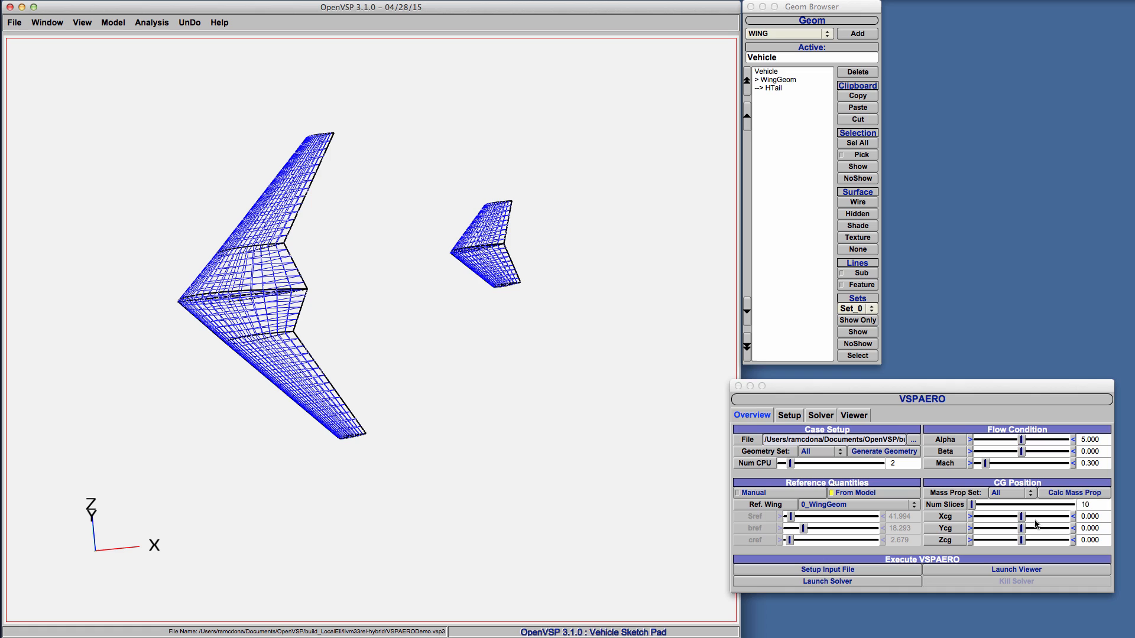
Return the VSPAERO Xcg to 0 and make WingGeom active, viewing its XForm placement.
{"action": "left_click_drag", "start_coordinate": [999, 517], "coordinate": [1021, 517]}
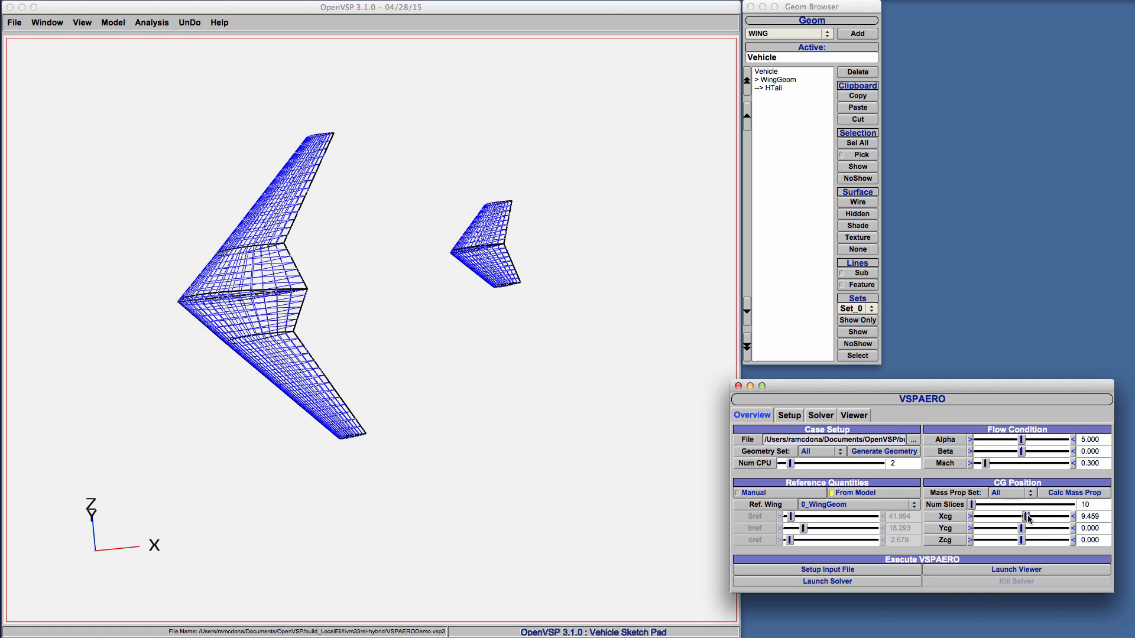
{"action": "left_click_drag", "start_coordinate": [1044, 516], "coordinate": [1021, 517]}
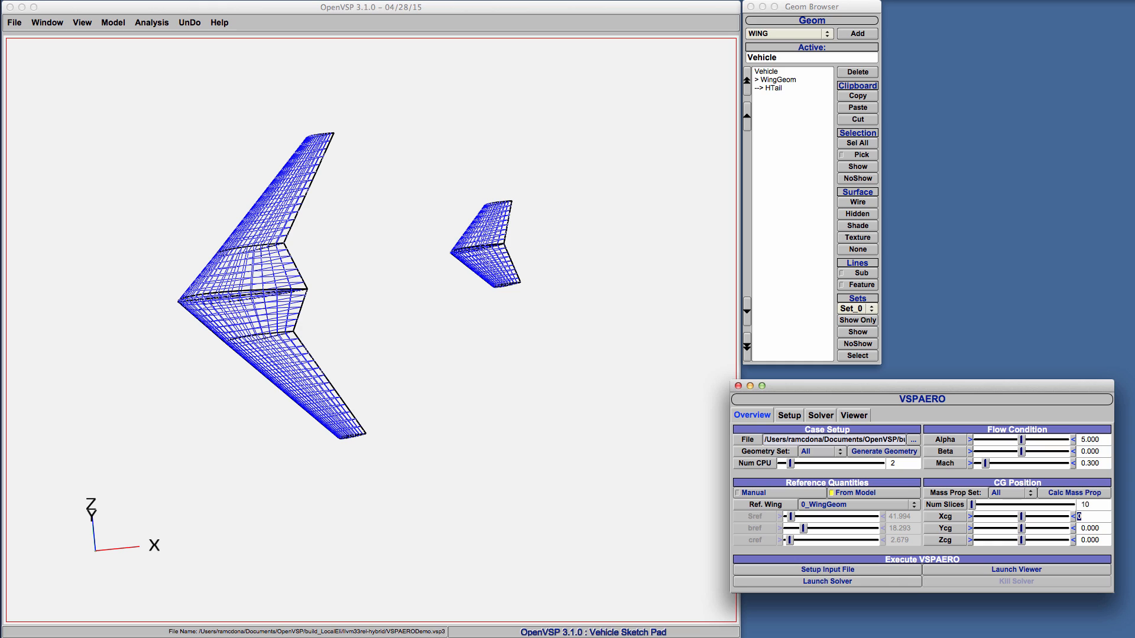
{"action": "left_click", "coordinate": [779, 79]}
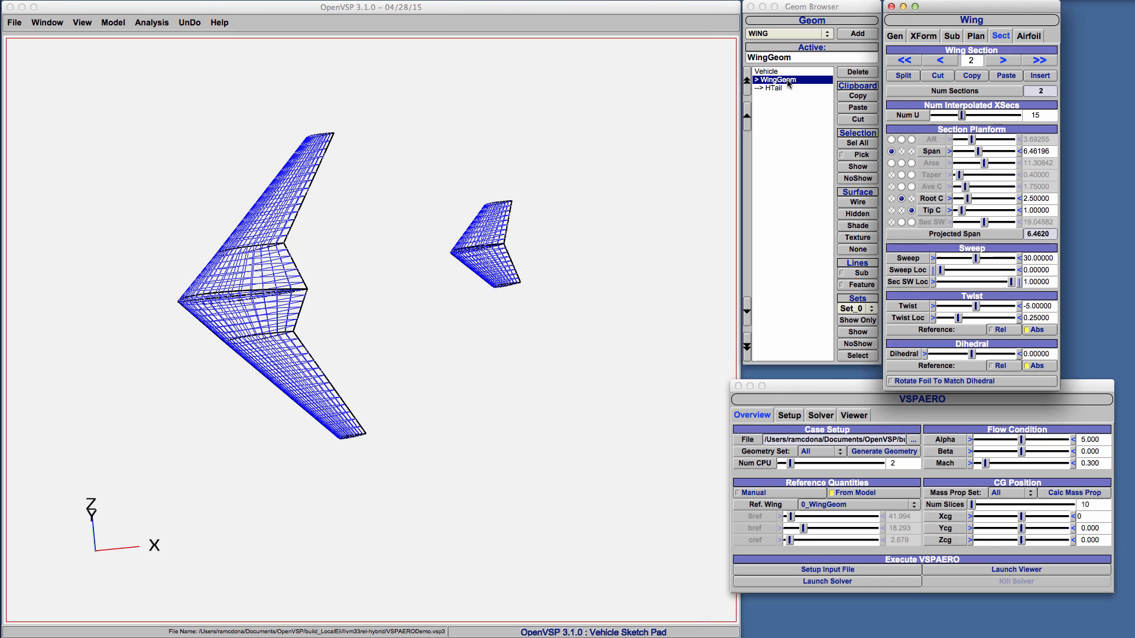
{"action": "left_click", "coordinate": [922, 35]}
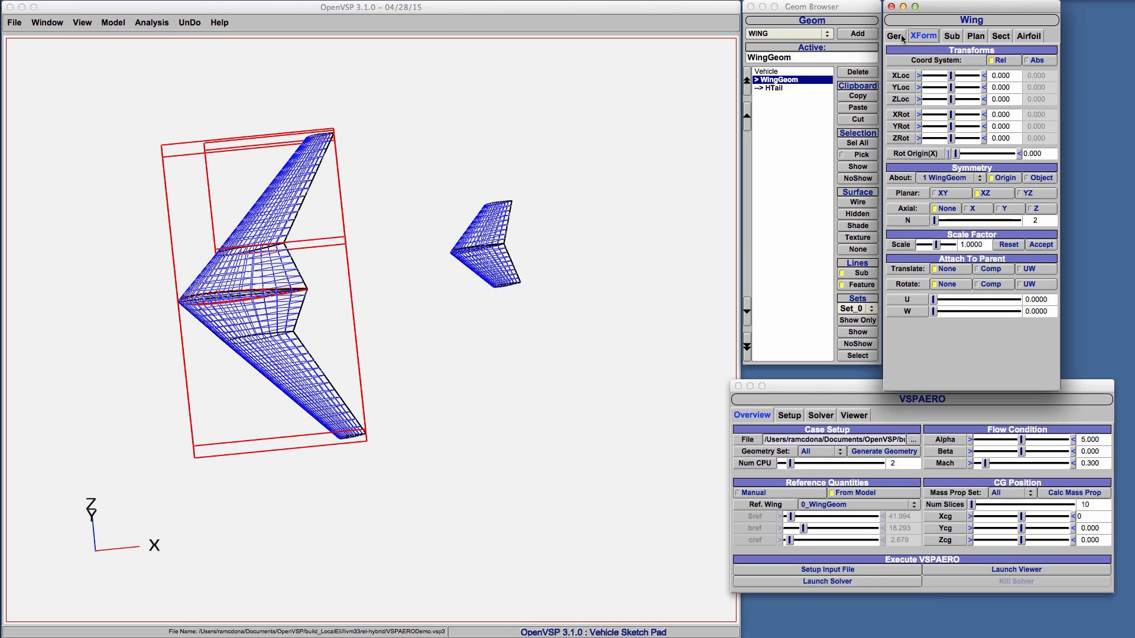
{"action": "left_click", "coordinate": [894, 36]}
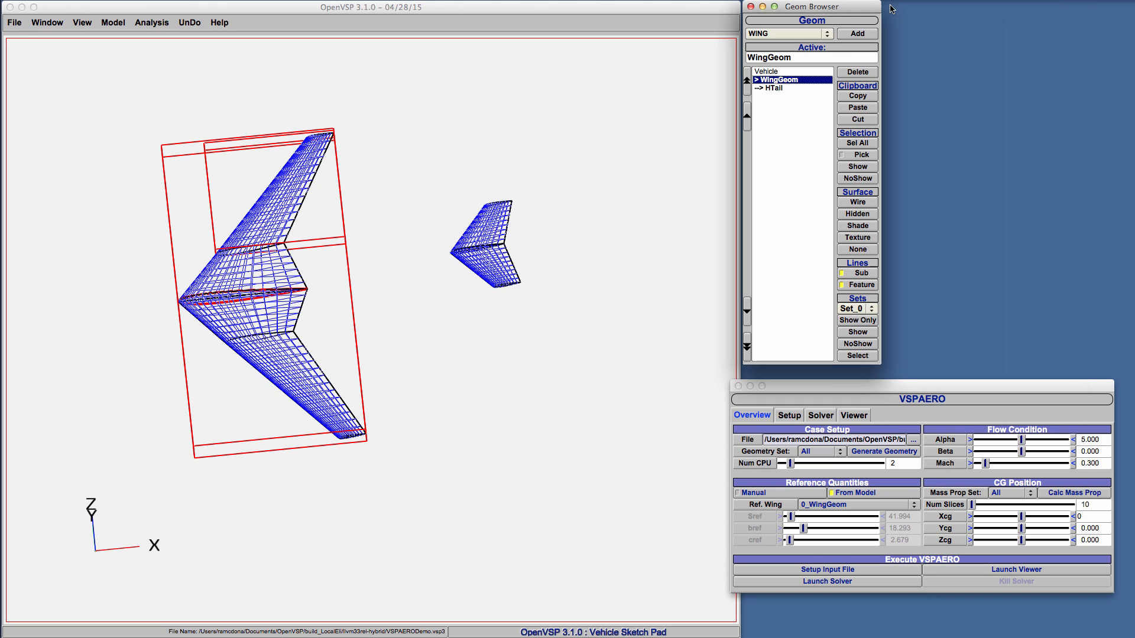
Calculate mass properties with 20 slices, giving CG Xcg 3.539, Ycg -0.000, Zcg 0.118.
{"action": "left_click", "coordinate": [765, 71]}
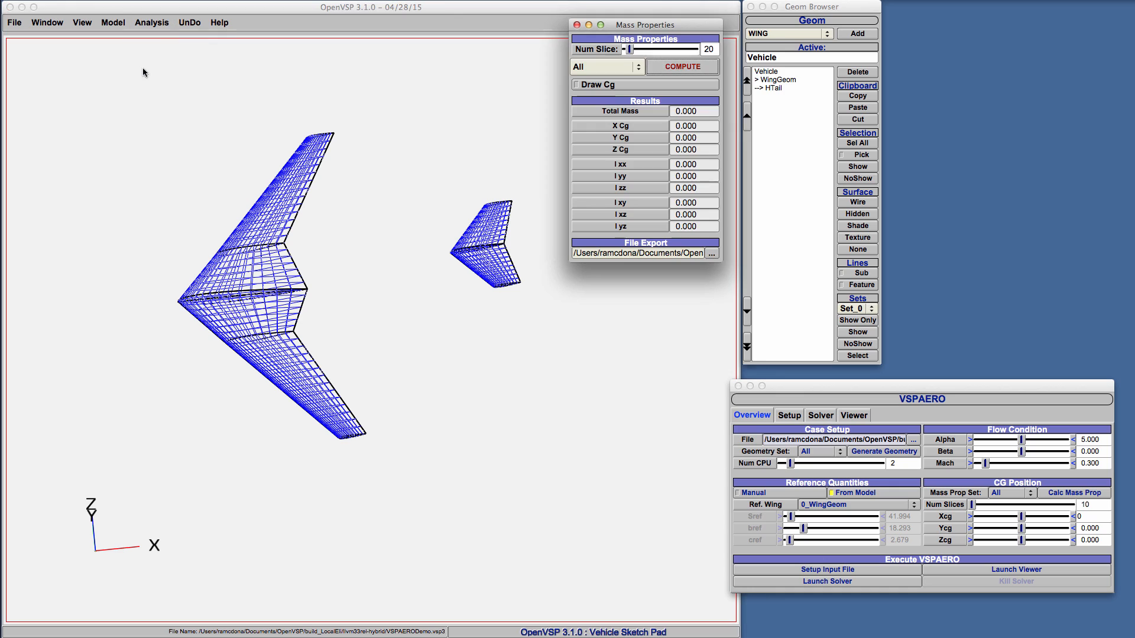
{"action": "mouse_move", "coordinate": [632, 57]}
{"action": "type", "text": "2"}
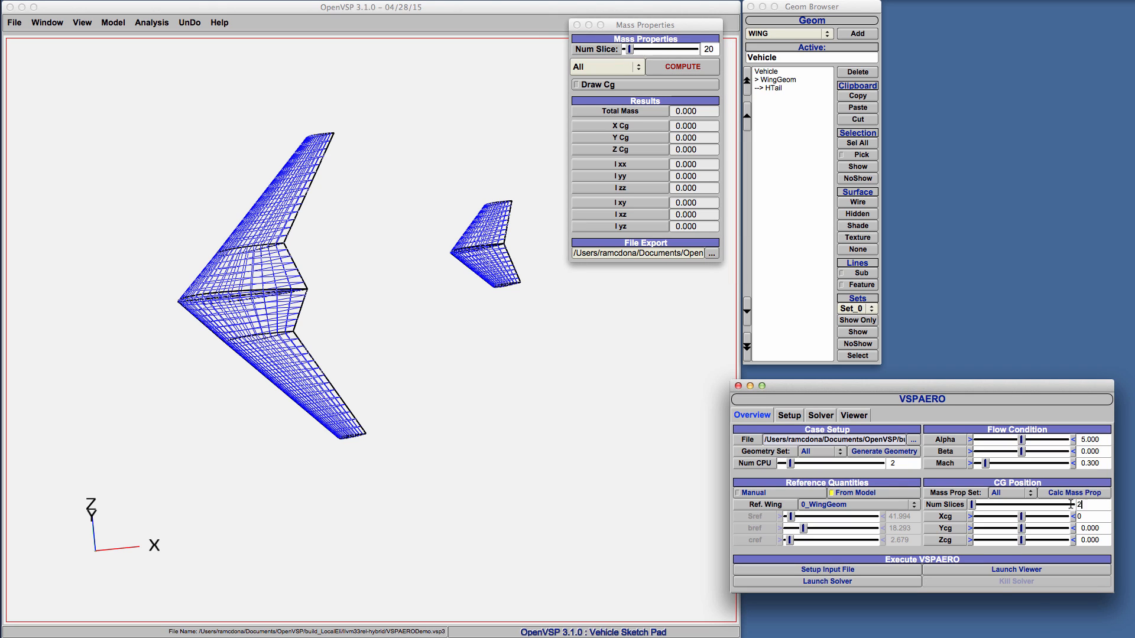
{"action": "left_click", "coordinate": [1010, 493]}
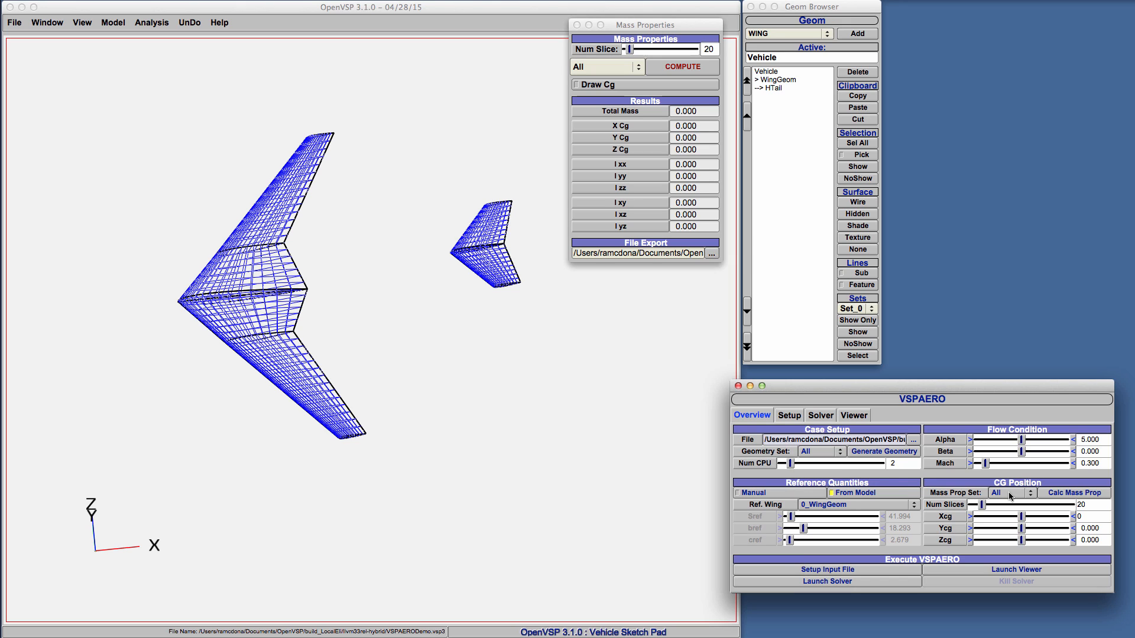
{"action": "left_click", "coordinate": [1075, 493]}
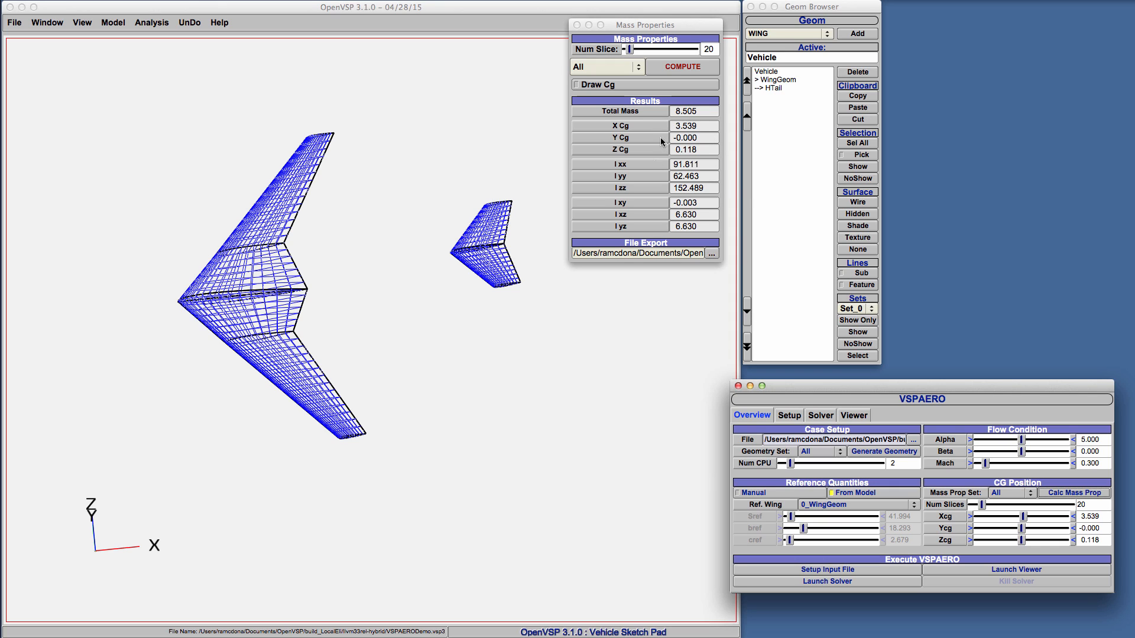
{"action": "left_click", "coordinate": [577, 25]}
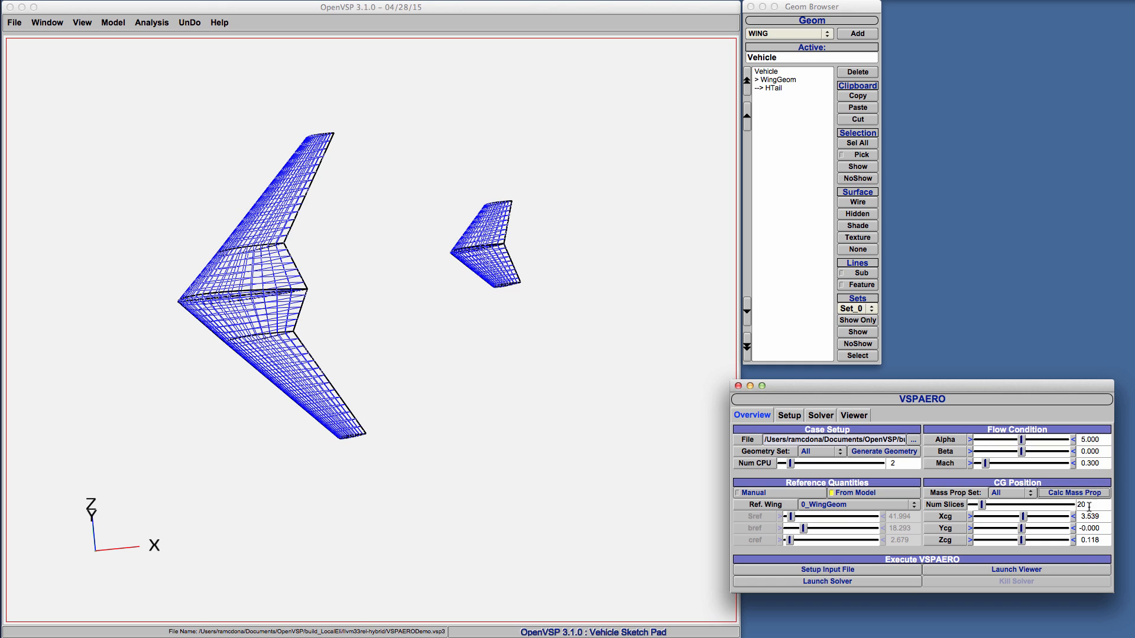
Set Ycg to exactly 0 and generate the VSPAERO setup input file.
{"action": "left_click", "coordinate": [1089, 528]}
{"action": "type", "text": "0"}
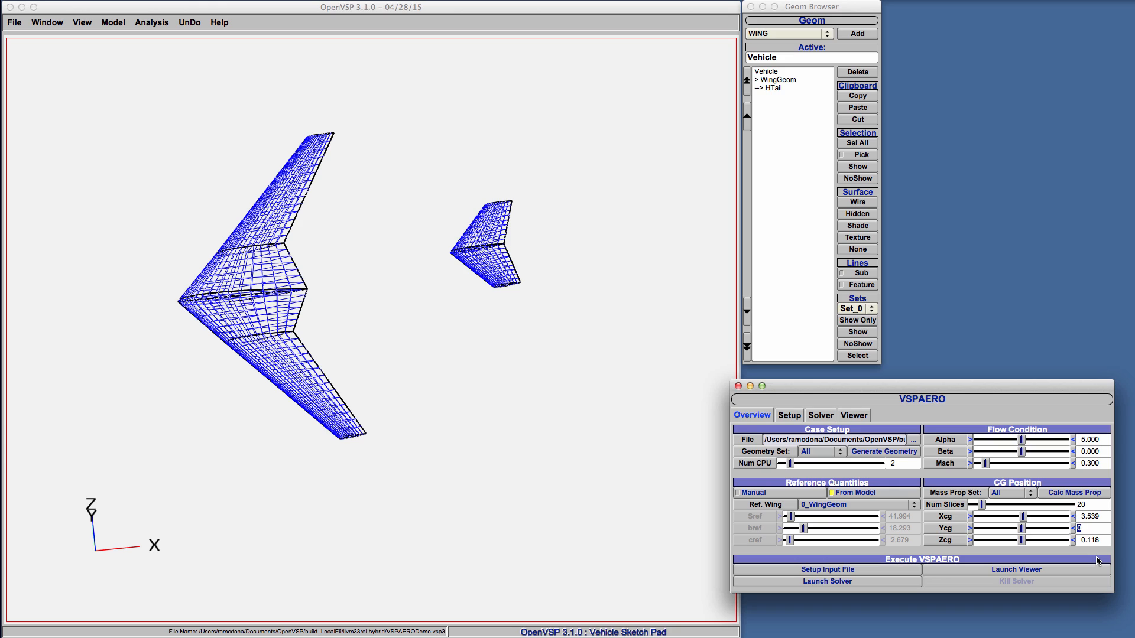
{"action": "mouse_move", "coordinate": [1072, 551]}
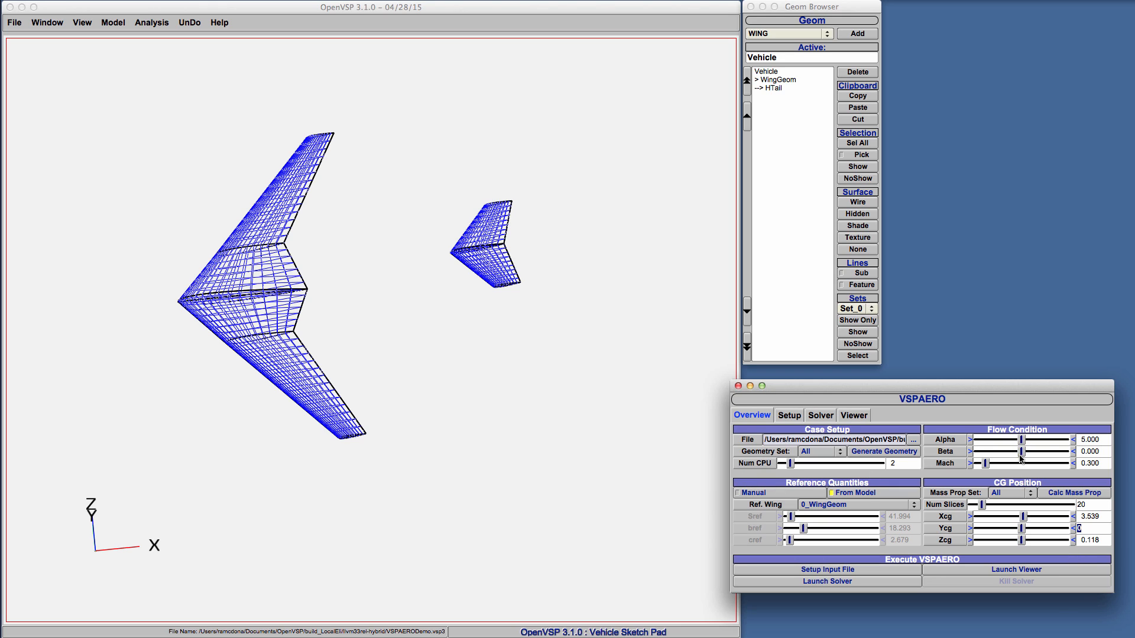
{"action": "mouse_move", "coordinate": [976, 502]}
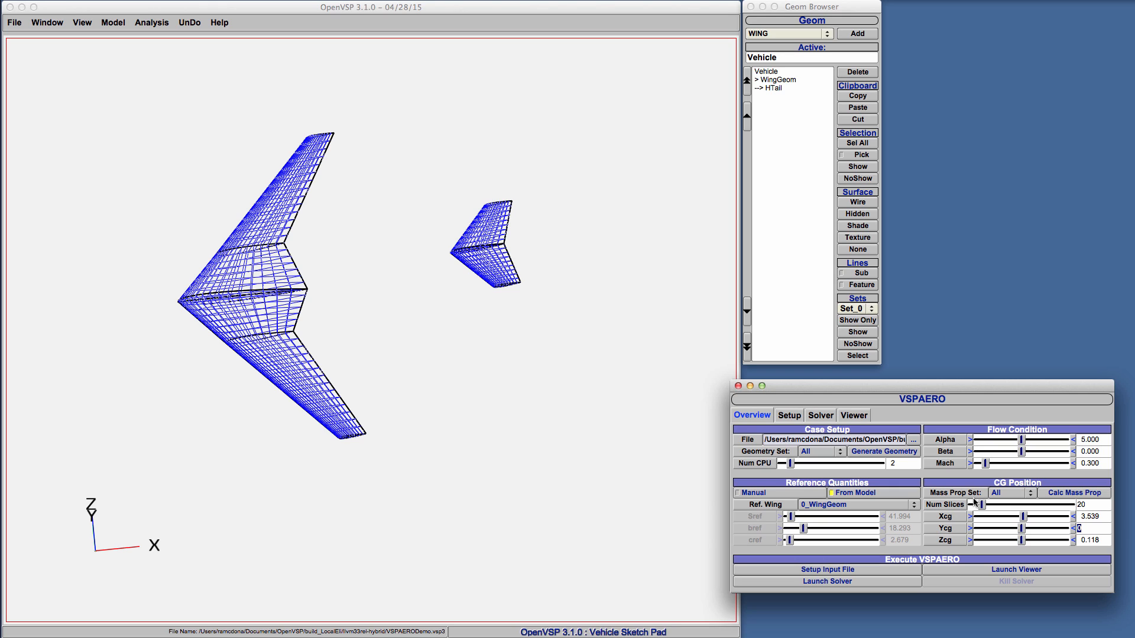
{"action": "mouse_move", "coordinate": [831, 544]}
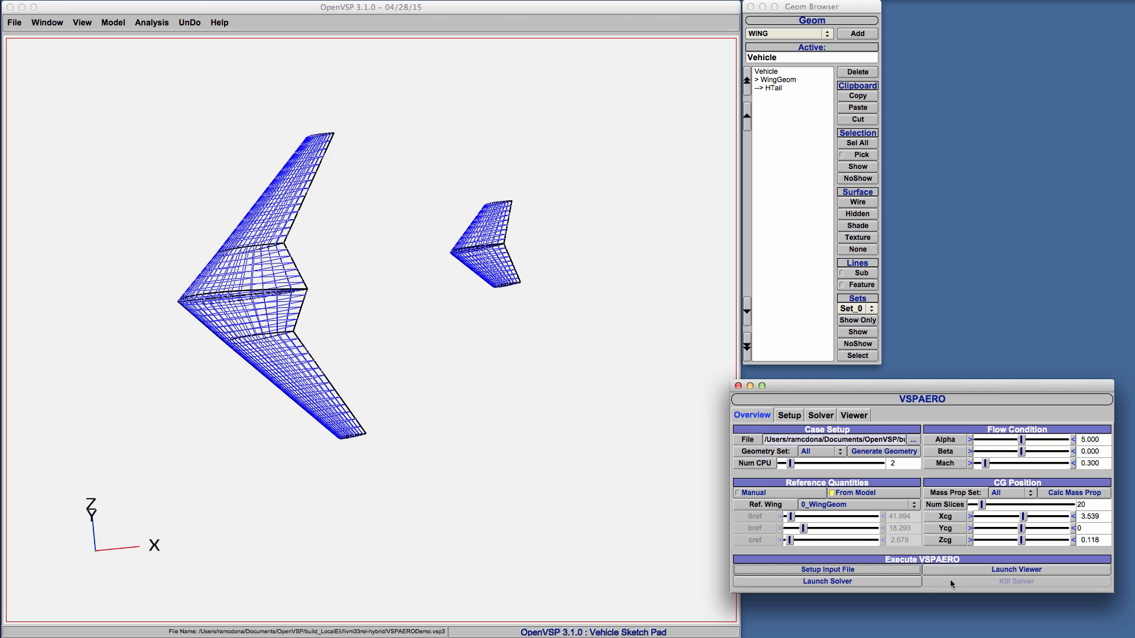
{"action": "mouse_move", "coordinate": [908, 542]}
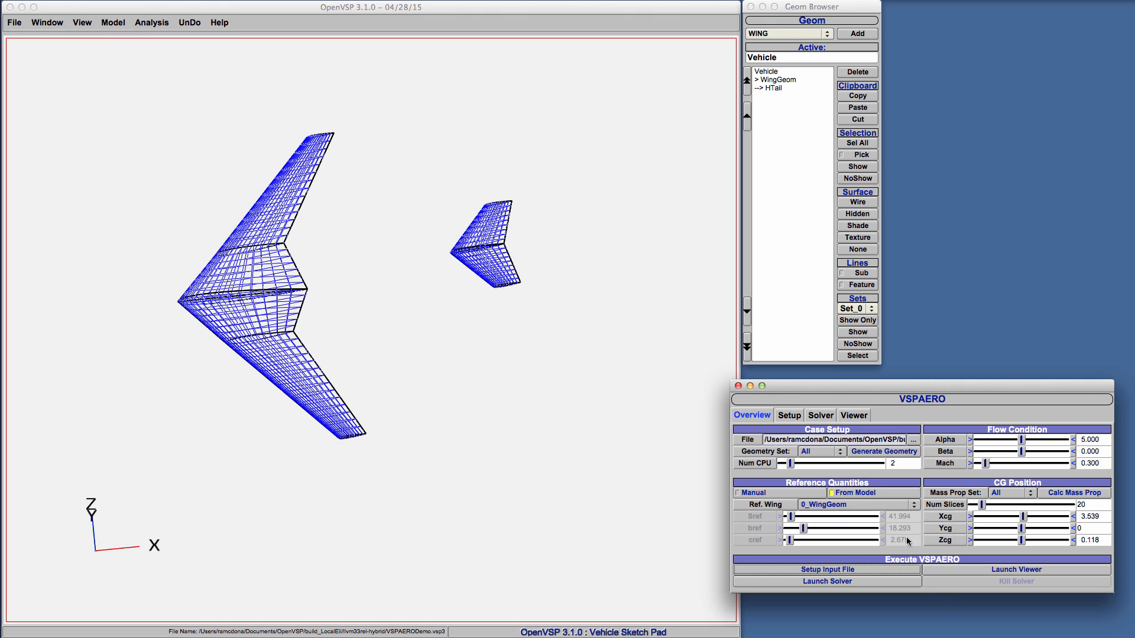
{"action": "left_click", "coordinate": [788, 415]}
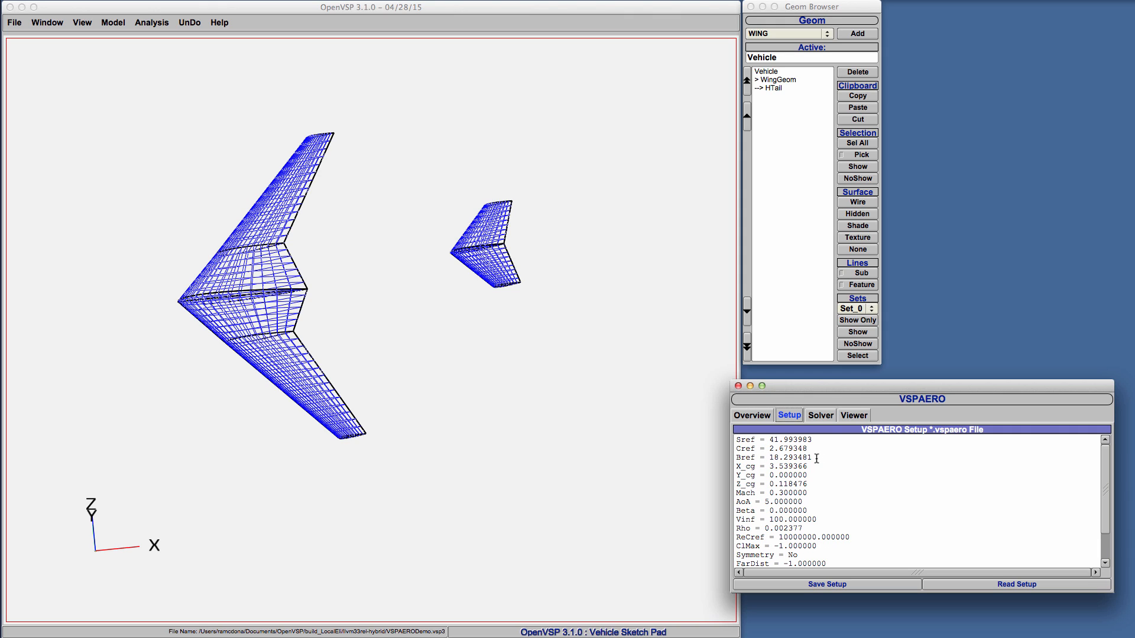
{"action": "mouse_move", "coordinate": [972, 433]}
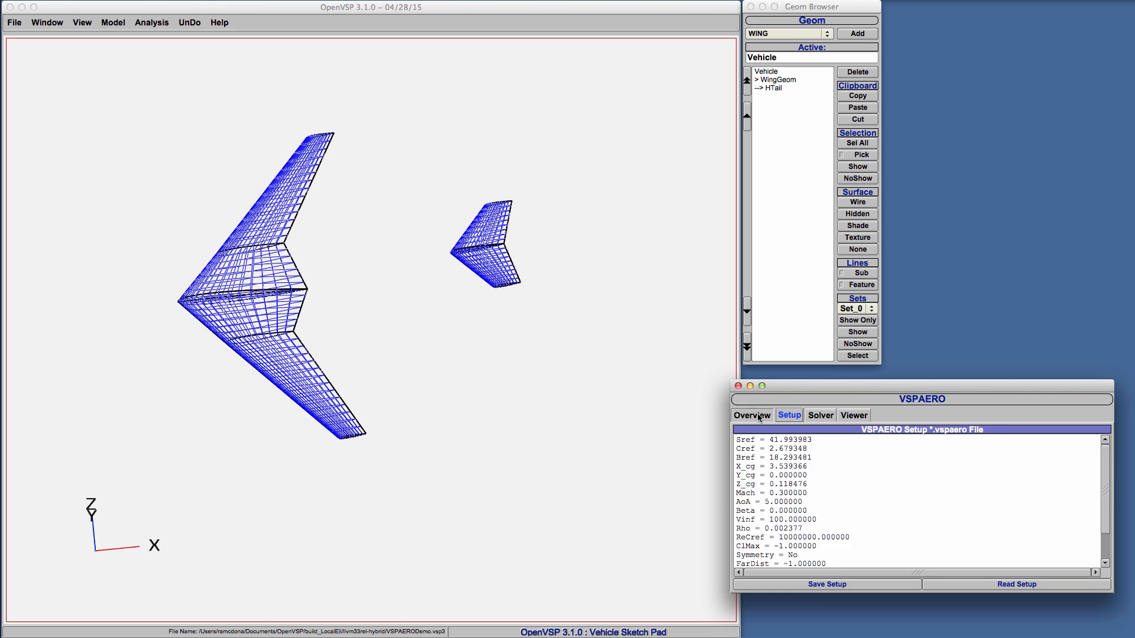
Read the .vspaero setup file down to Vinf 100, Symmetry No and WakeIters 7, then back to Overview.
{"action": "left_click", "coordinate": [750, 415]}
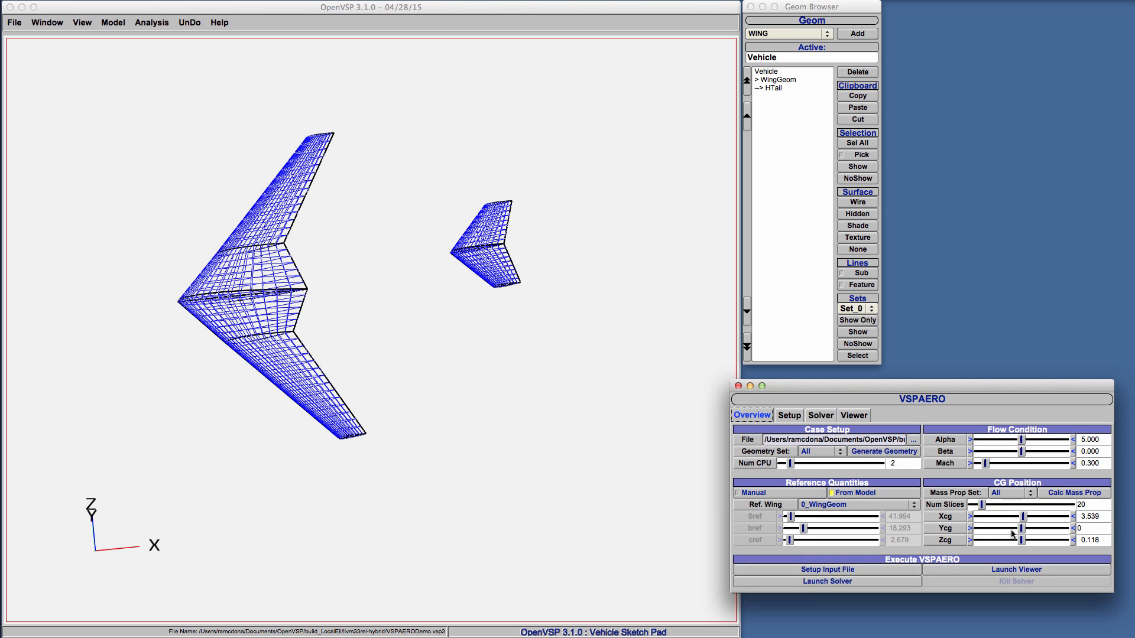
{"action": "left_click", "coordinate": [788, 415]}
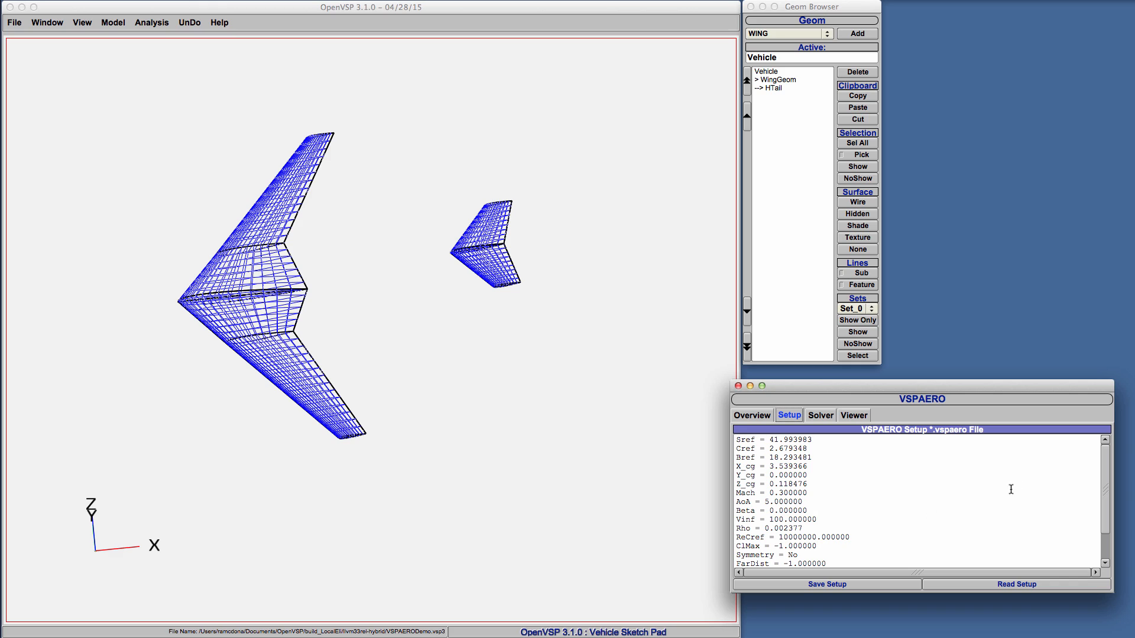
{"action": "scroll", "scroll_direction": "down", "scroll_amount": 3}
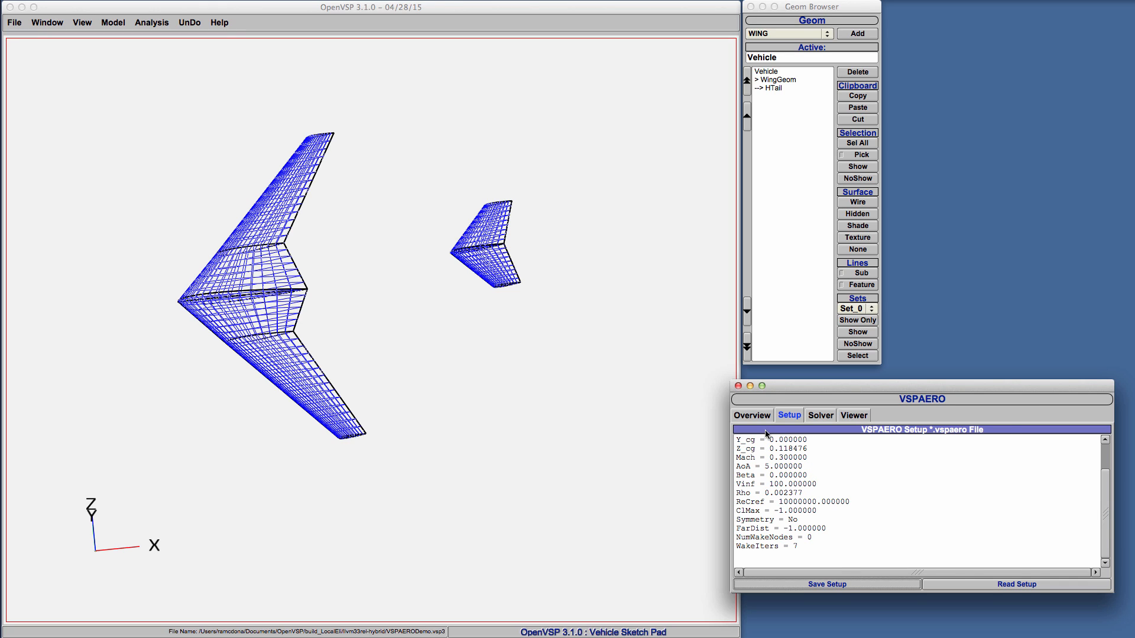
{"action": "left_click", "coordinate": [751, 415]}
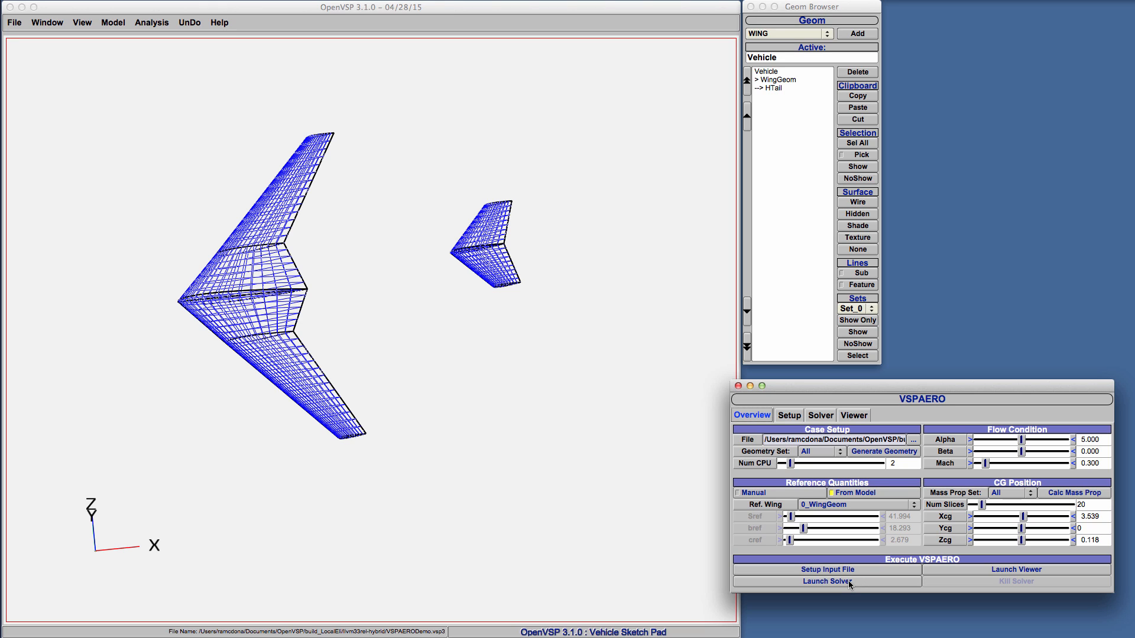
Launch the VSPAERO solver and follow its console through wake iteration 7.
{"action": "left_click", "coordinate": [826, 582]}
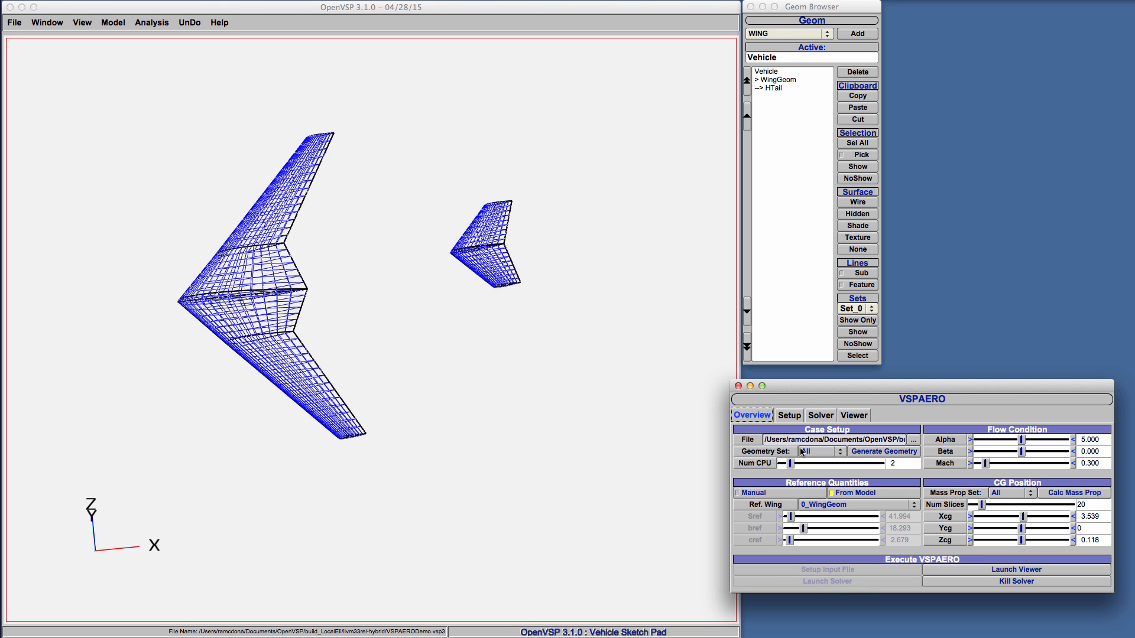
{"action": "left_click", "coordinate": [820, 415]}
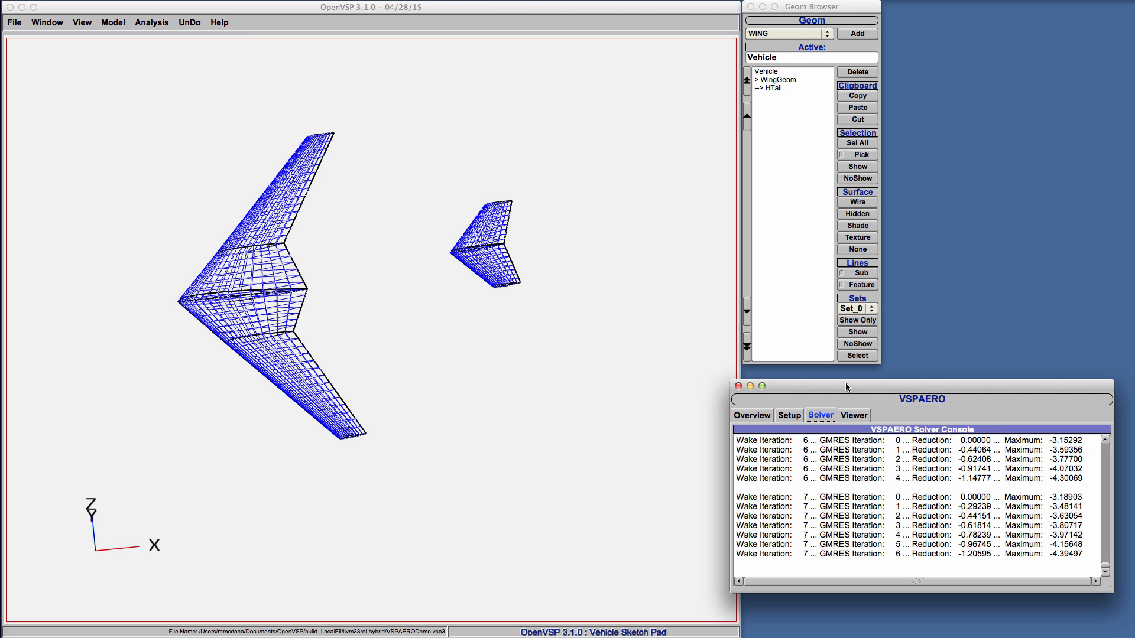
Review the finished solver log (1088 nodes, 3004 edges) and return to the case overview.
{"action": "left_click", "coordinate": [752, 415]}
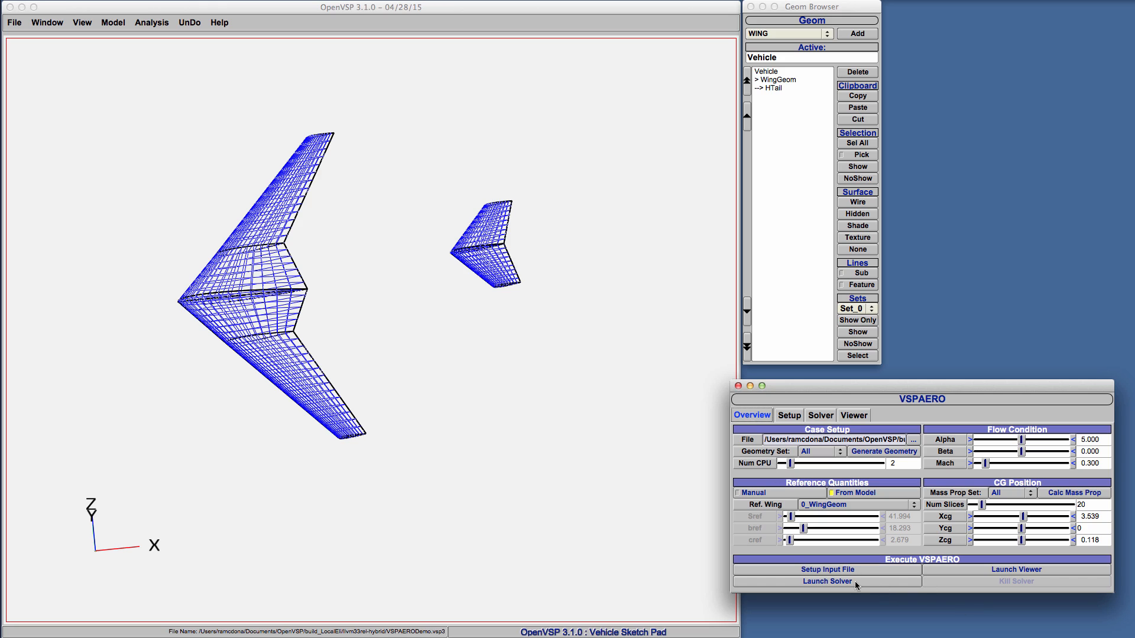
{"action": "mouse_move", "coordinate": [931, 566]}
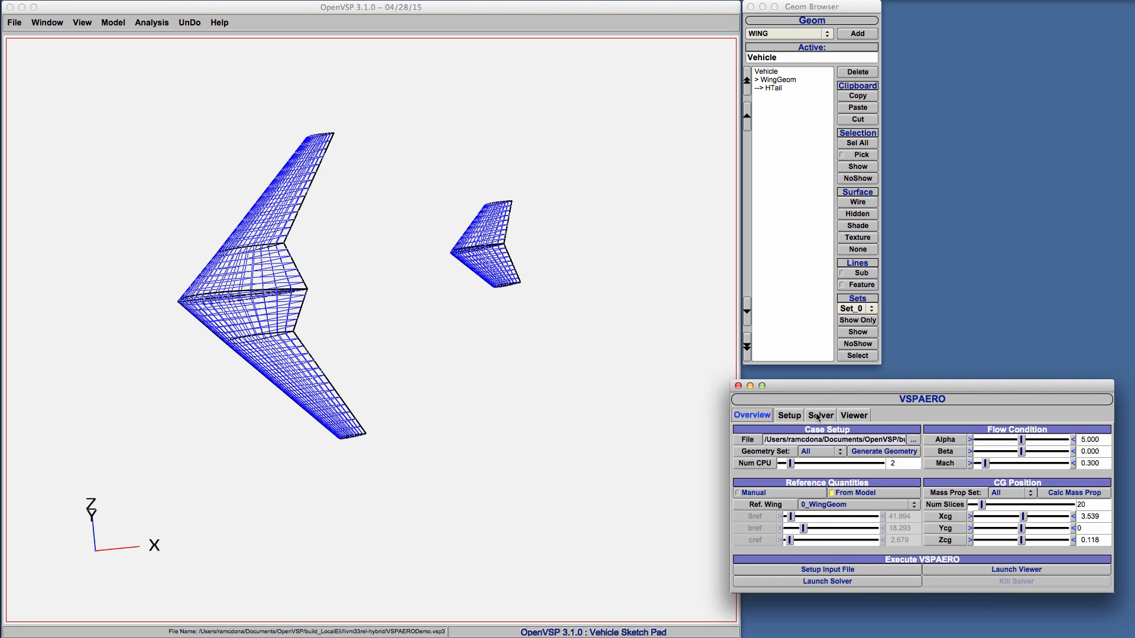
{"action": "left_click", "coordinate": [821, 415]}
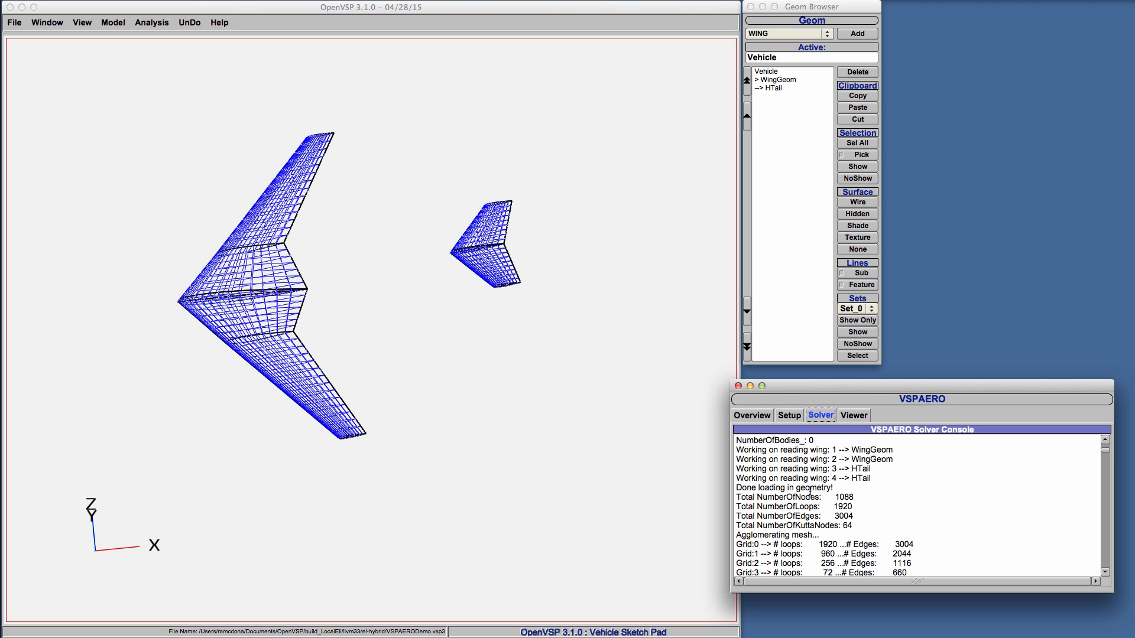
{"action": "scroll", "scroll_direction": "down", "scroll_amount": 3}
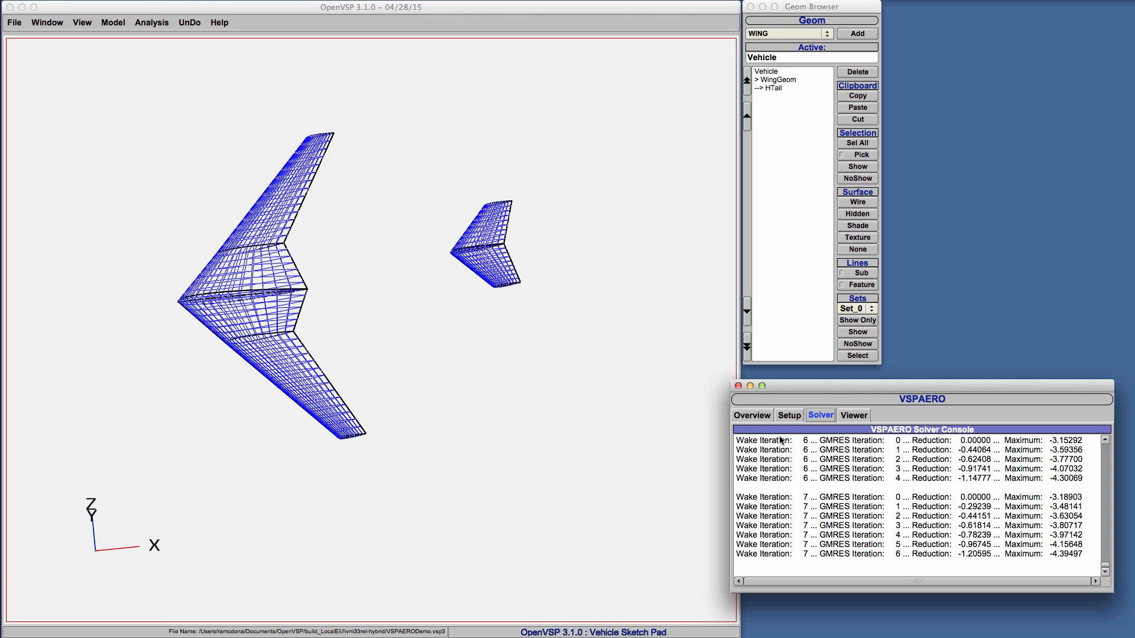
{"action": "left_click", "coordinate": [751, 415]}
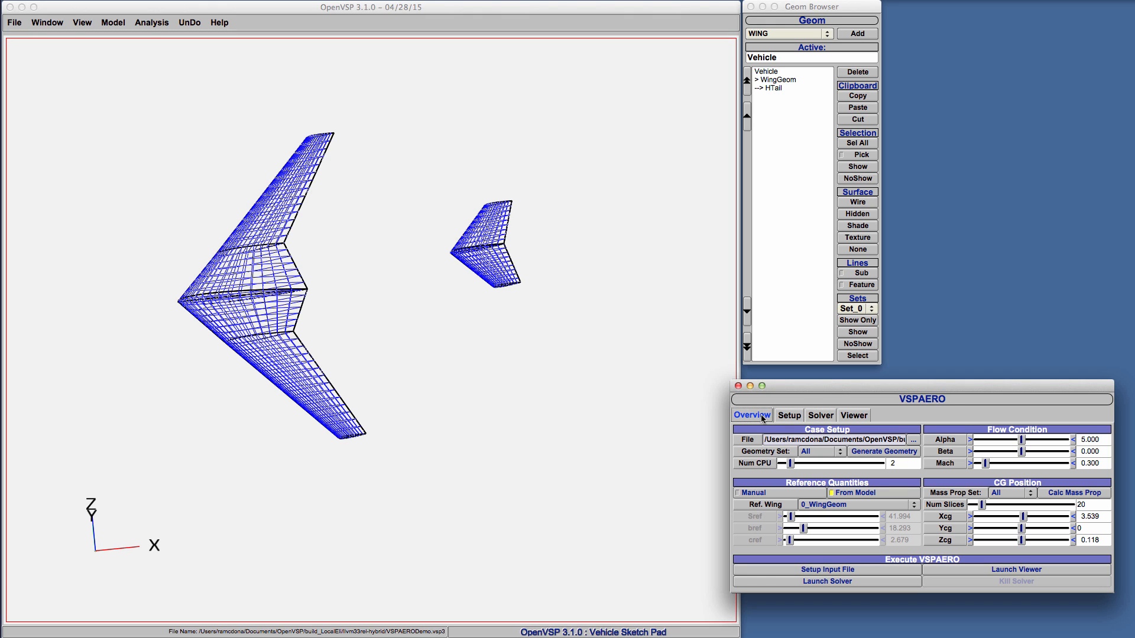
{"action": "mouse_move", "coordinate": [888, 571]}
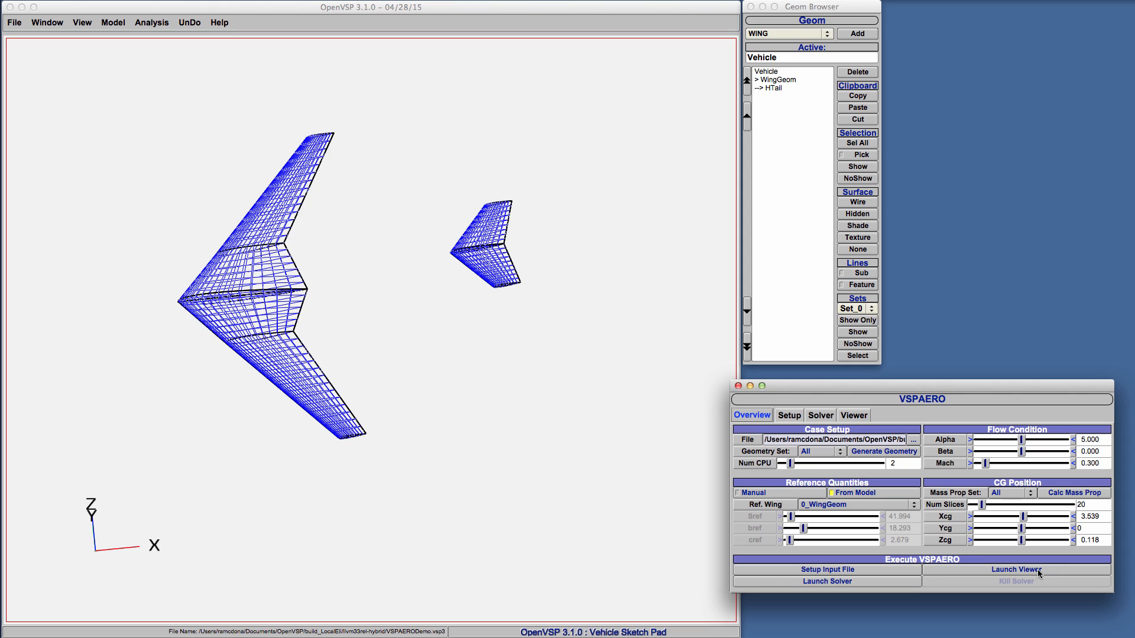
Launch VSPAERO Viewer on the solved case and bring up its Aero drawing menu.
{"action": "left_click", "coordinate": [1014, 570]}
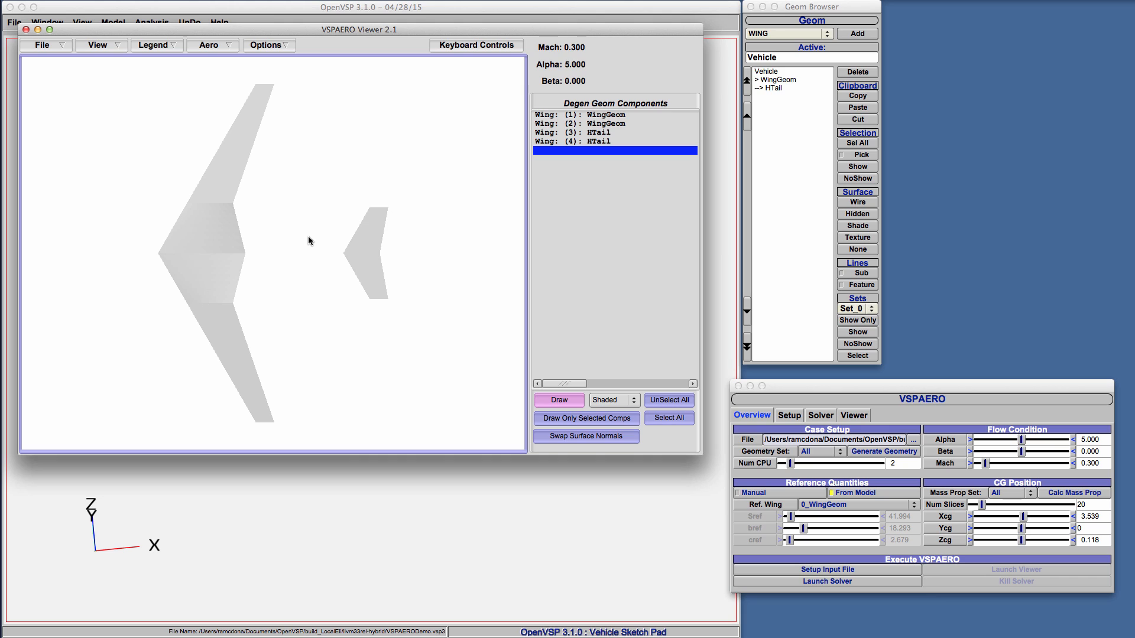
{"action": "mouse_move", "coordinate": [208, 45]}
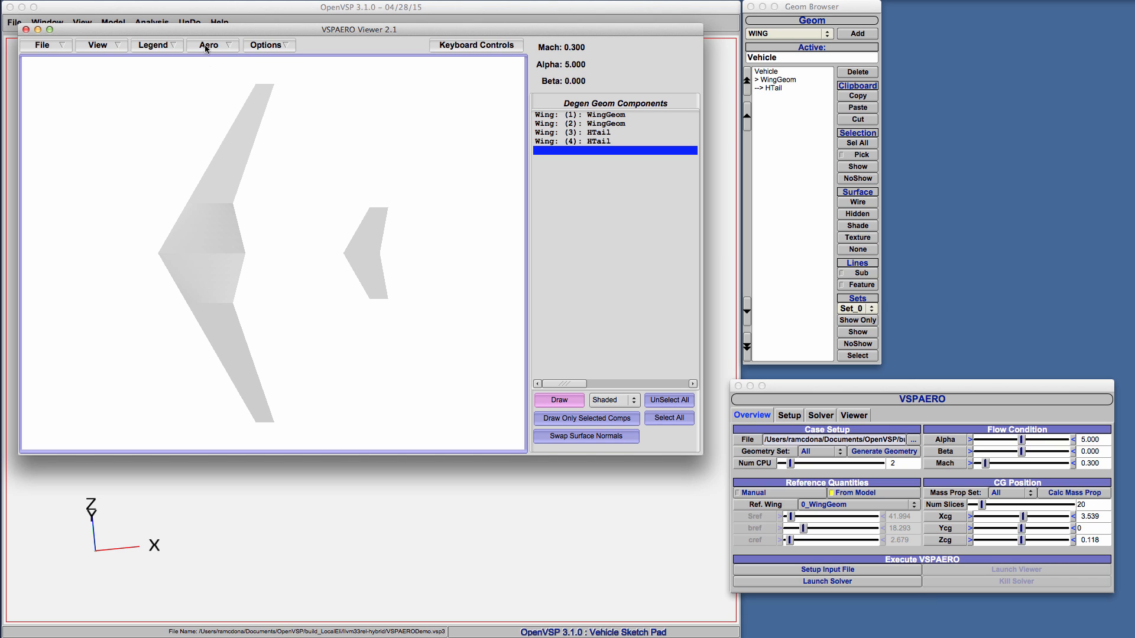
{"action": "left_click", "coordinate": [210, 45]}
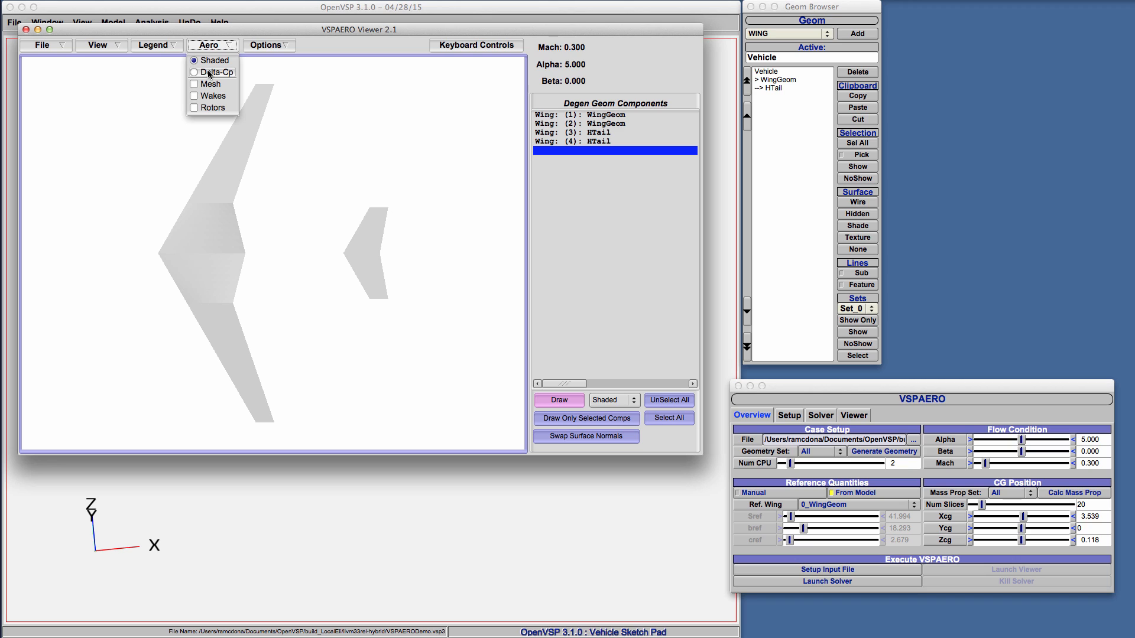
Colour the wing and tail surfaces by Delta-Cp at Mach 0.3, alpha 5.
{"action": "left_click", "coordinate": [212, 72]}
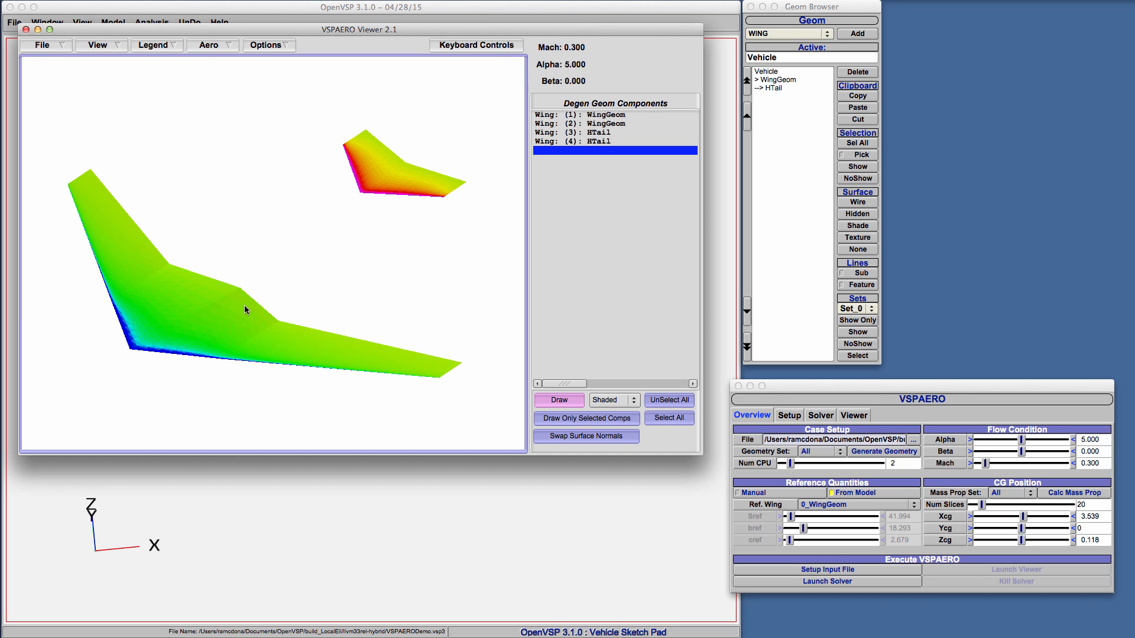
{"action": "mouse_move", "coordinate": [165, 311]}
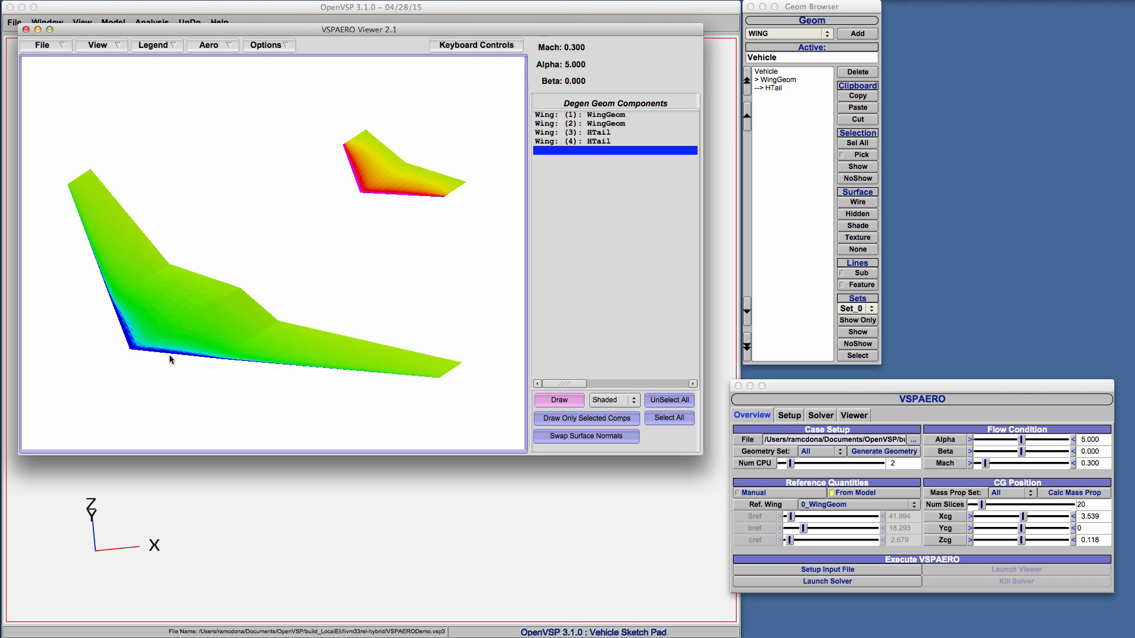
{"action": "mouse_move", "coordinate": [182, 356]}
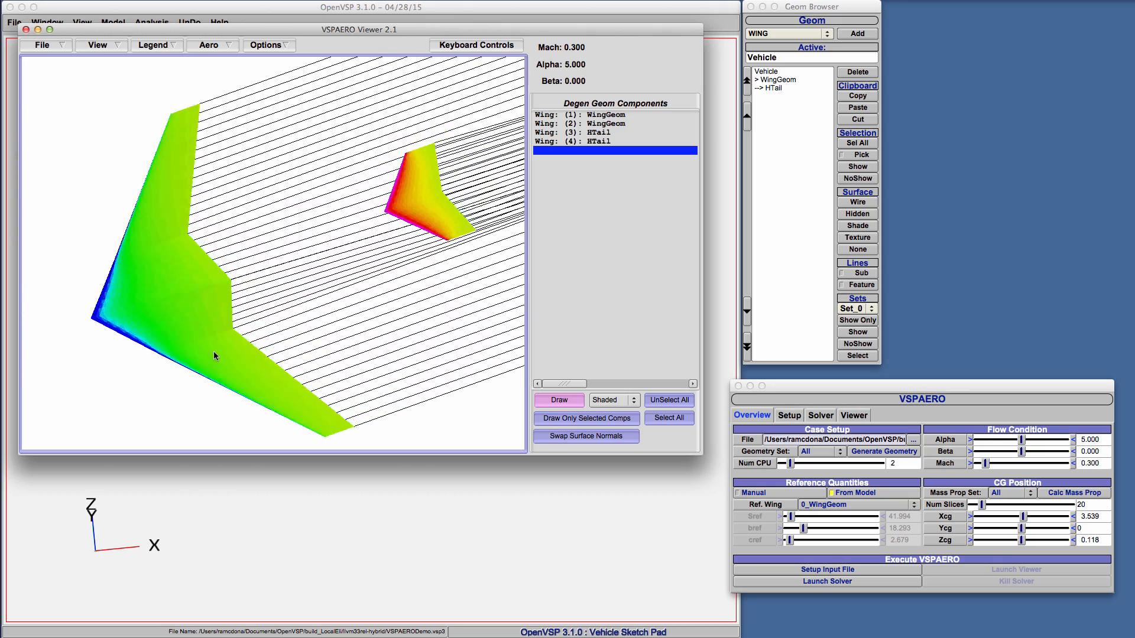
Rotate the delta-Cp model to inspect wake lines, adjust viewer menu options, and show Keyboard Controls help.
{"action": "left_click_drag", "start_coordinate": [214, 355], "coordinate": [181, 297]}
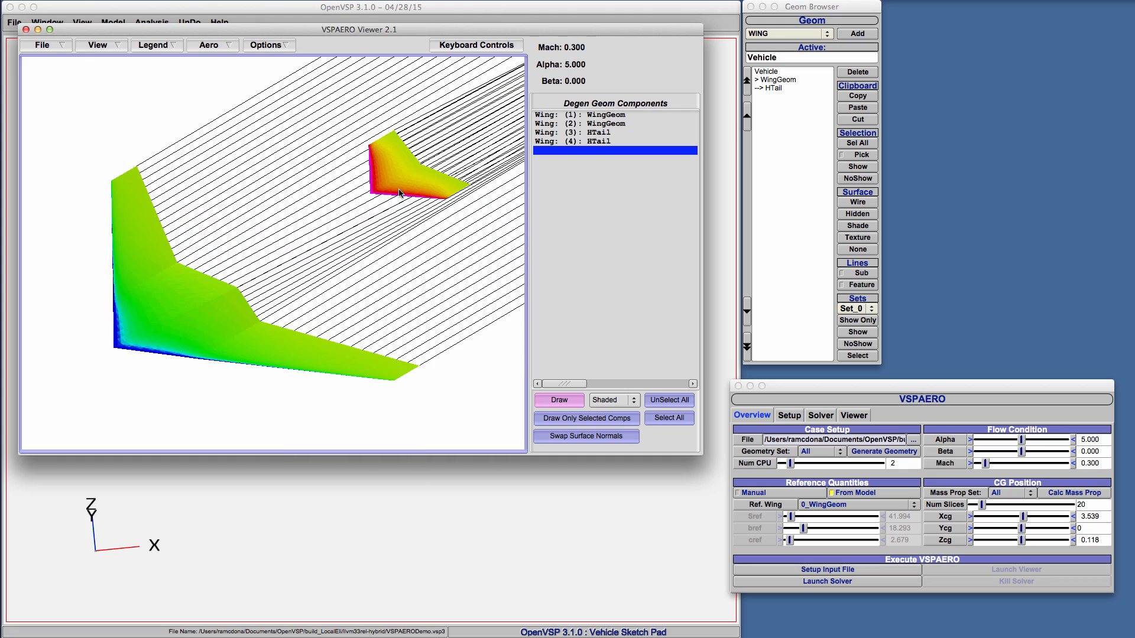
{"action": "mouse_move", "coordinate": [348, 252]}
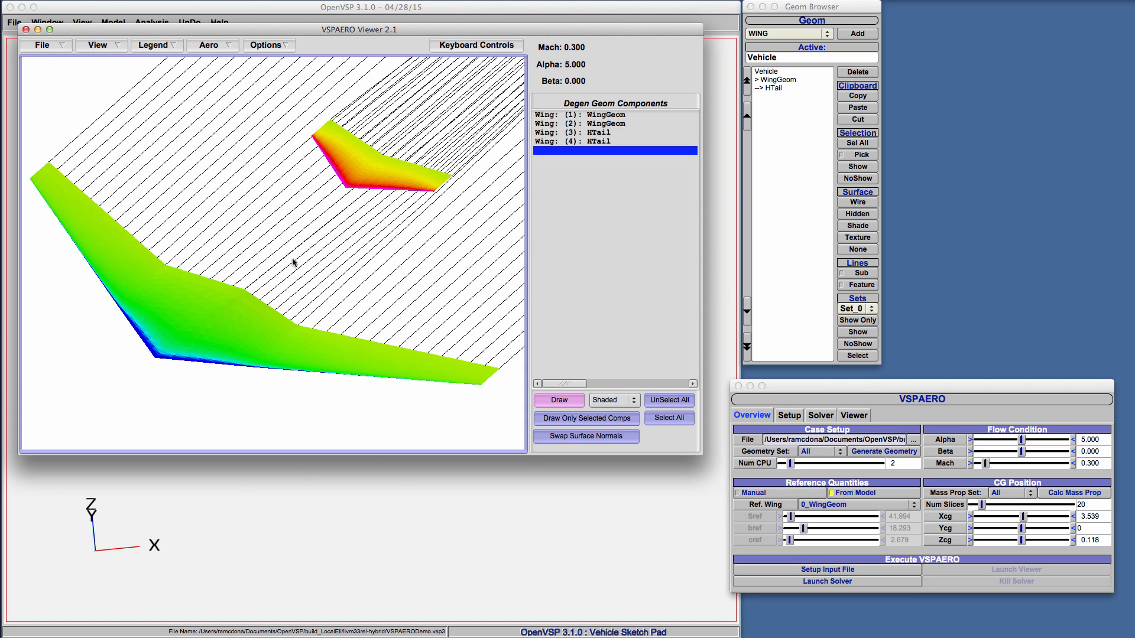
{"action": "left_click", "coordinate": [268, 44]}
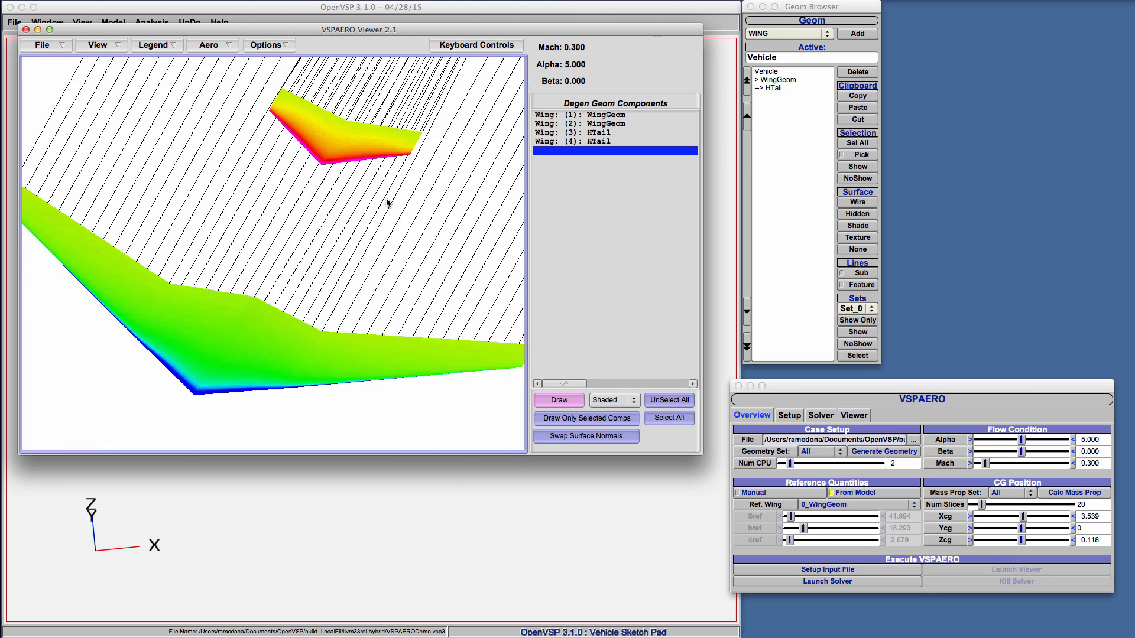
{"action": "left_click", "coordinate": [266, 45]}
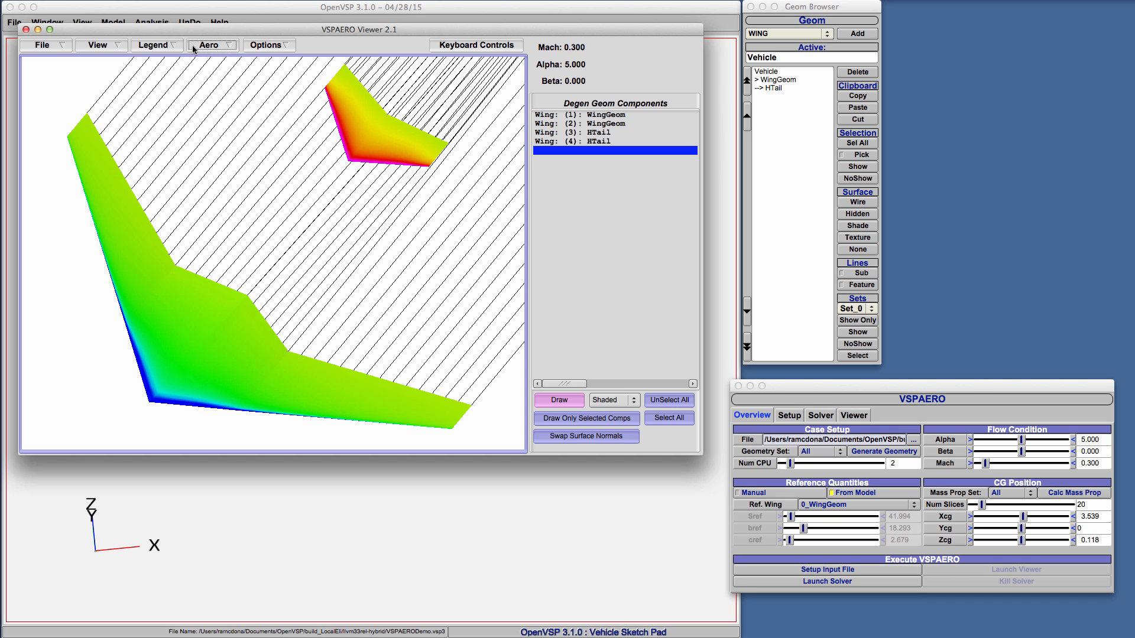
{"action": "left_click", "coordinate": [152, 43]}
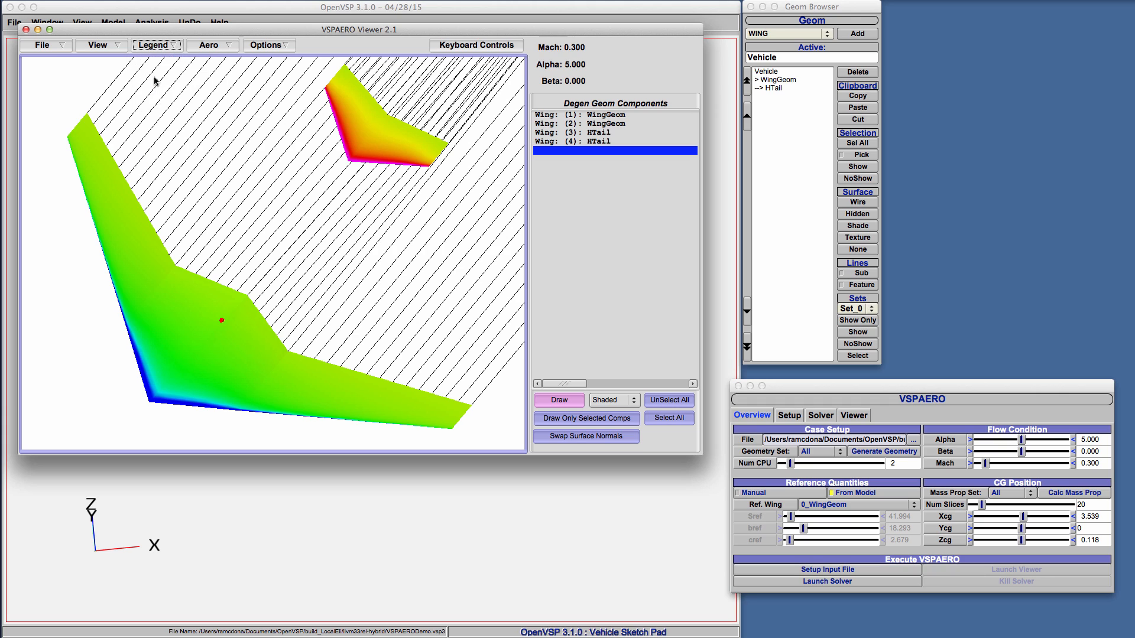
{"action": "left_click", "coordinate": [155, 44]}
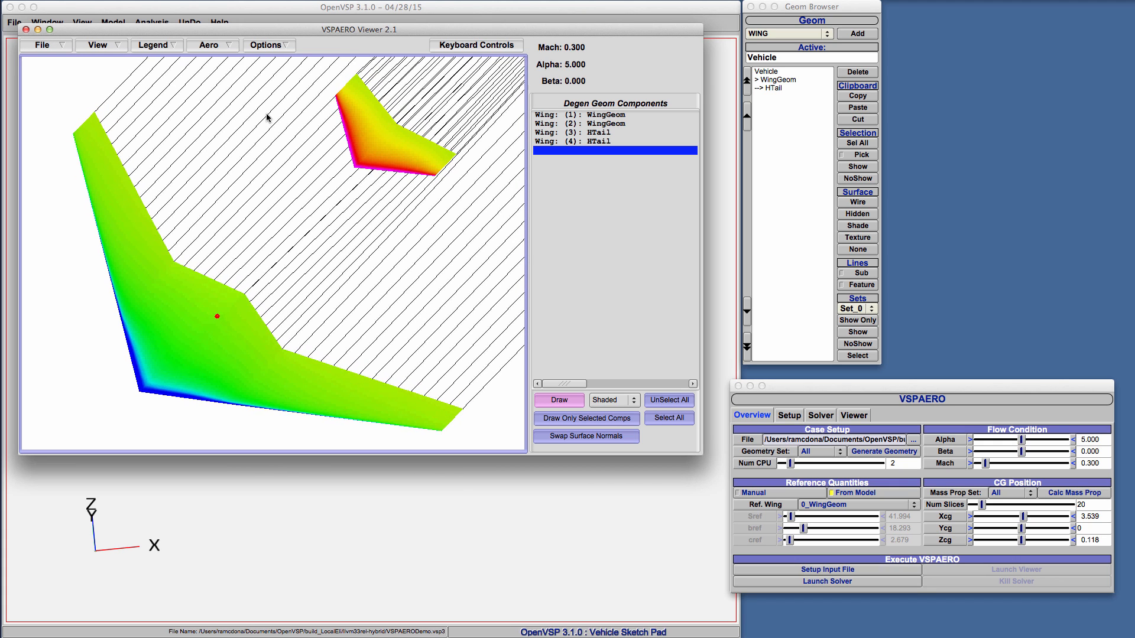
{"action": "mouse_move", "coordinate": [476, 45]}
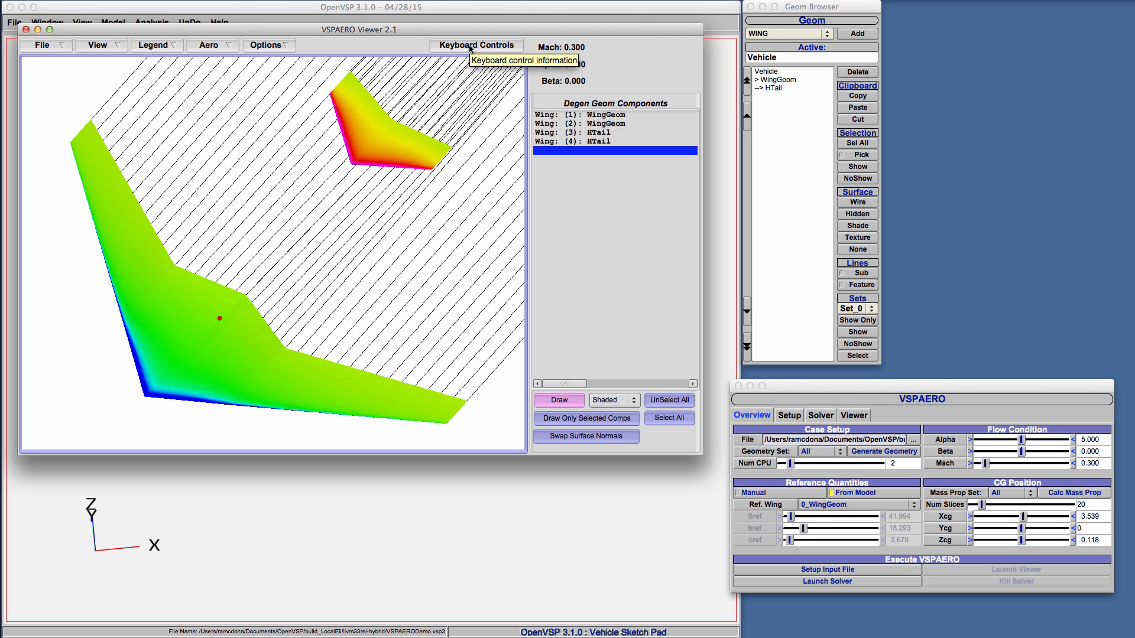
{"action": "left_click", "coordinate": [475, 45]}
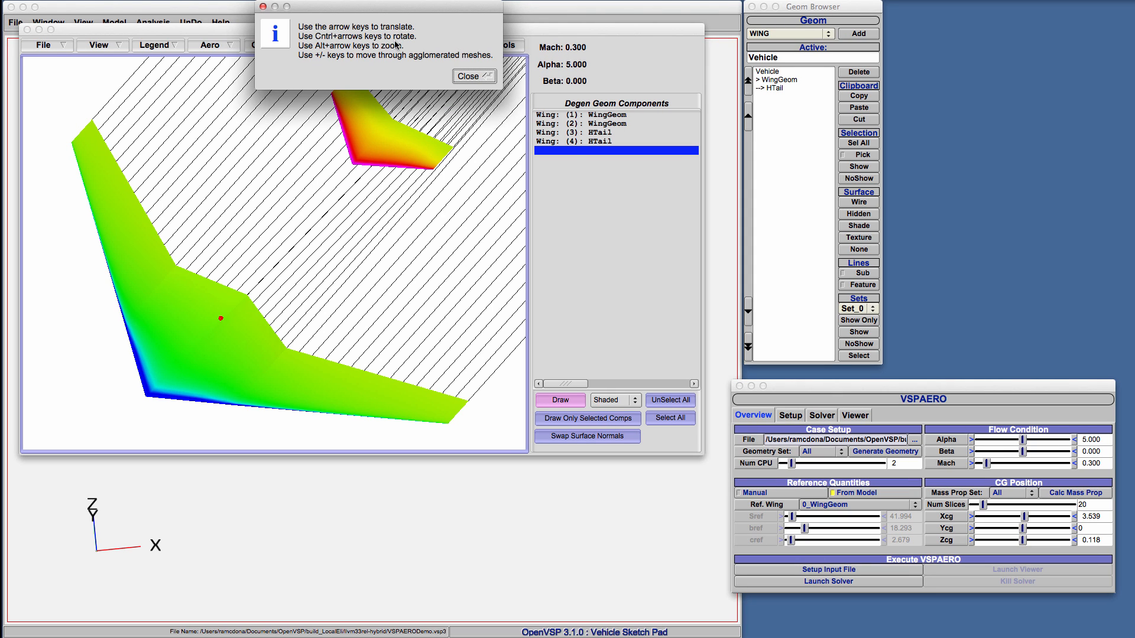